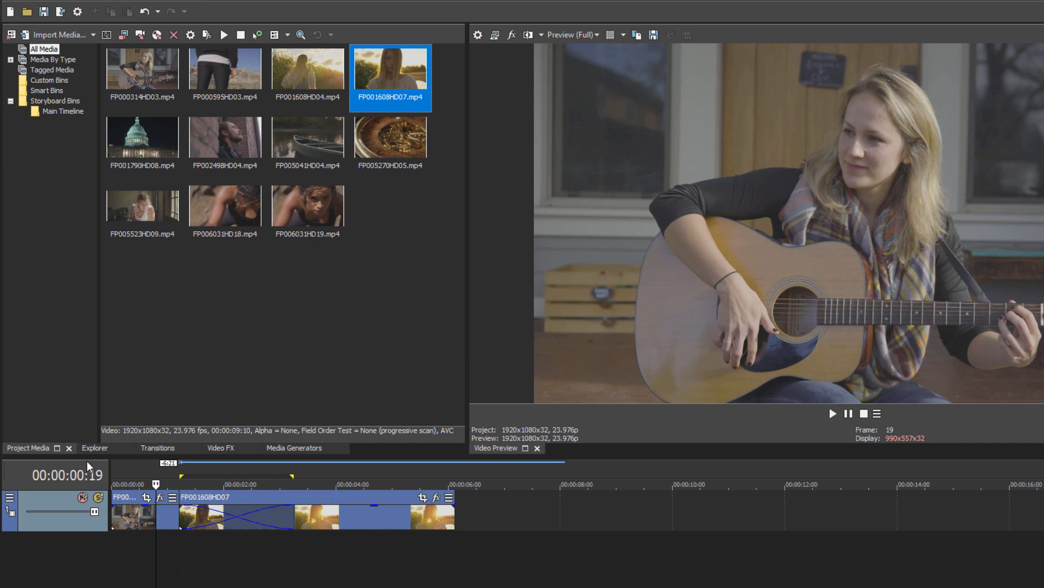
Place the guitar clip FP000314HD03 and cornfield clip FP001608HD04 end to end on the video track
click(157, 447)
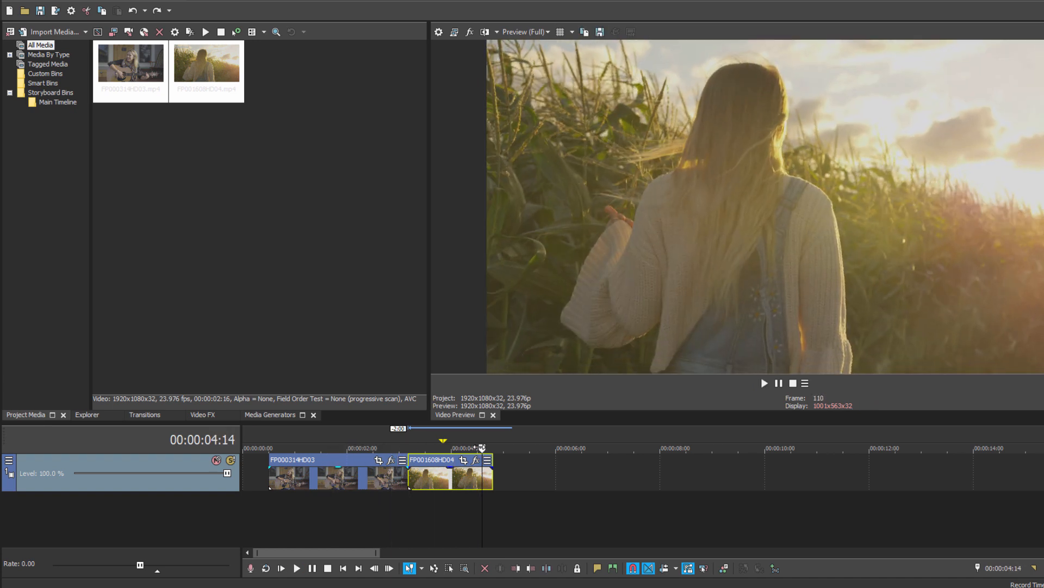
Apply BCC RGB Blur Dissolve from the Transitions list to the clip overlap and show its settings
click(143, 415)
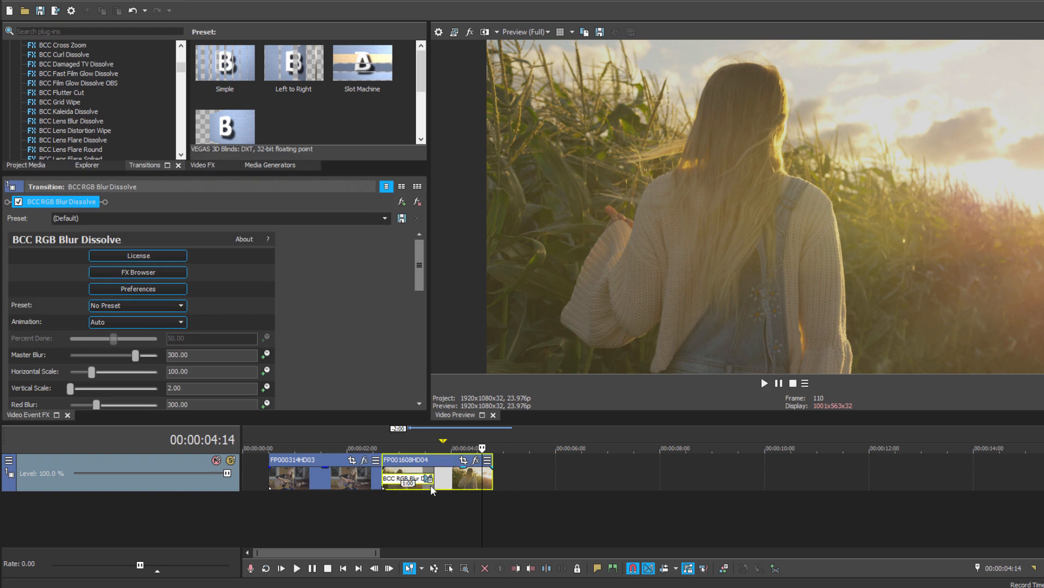
click(297, 568)
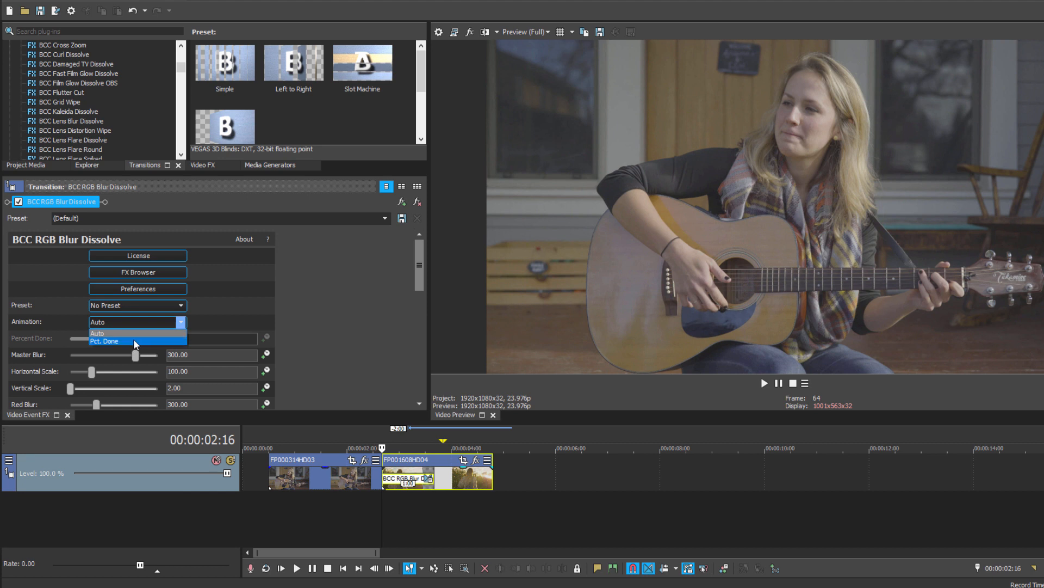
click(104, 340)
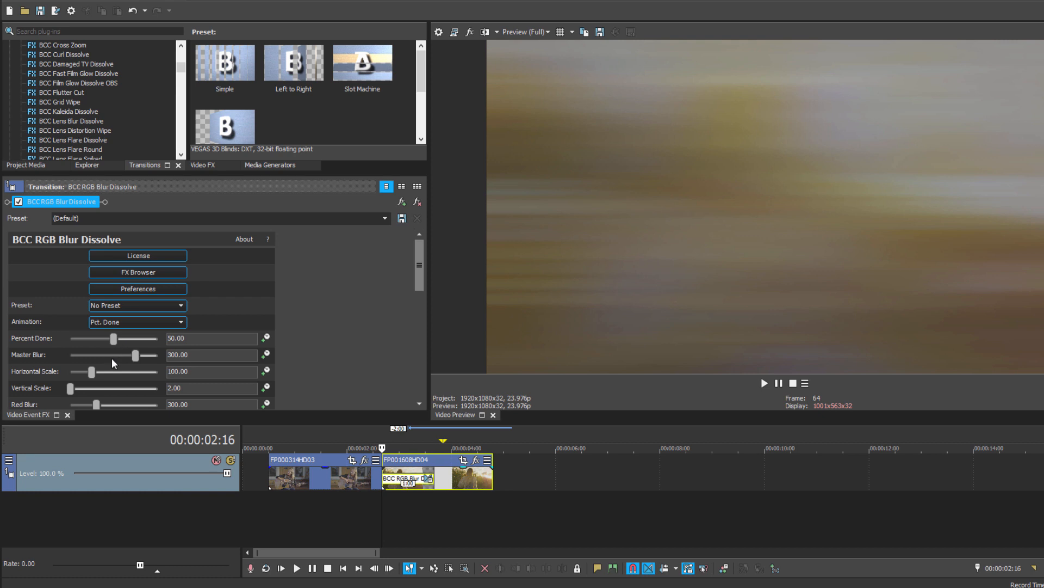
drag(112, 339, 99, 338)
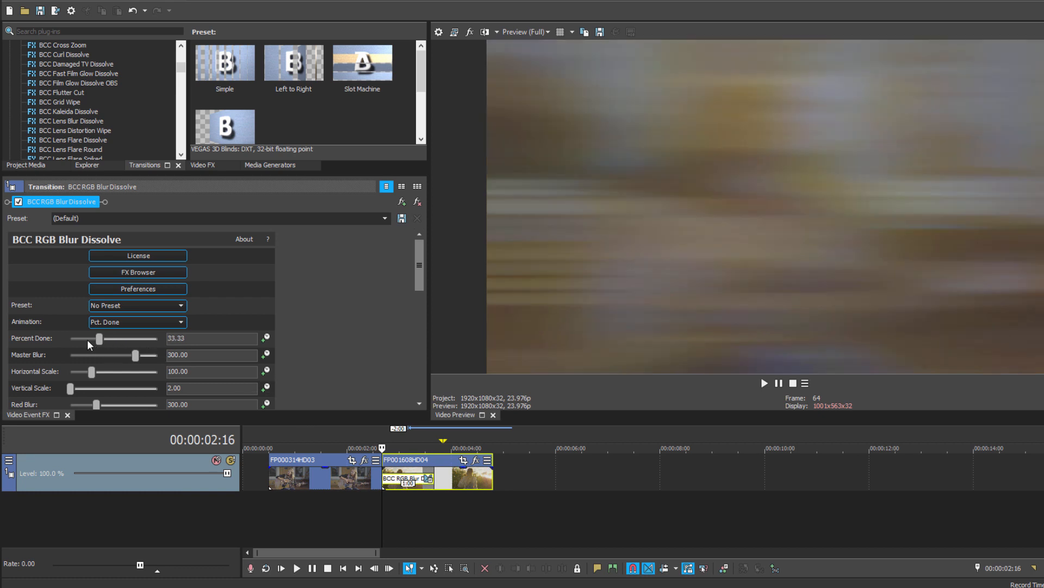
drag(99, 339, 104, 340)
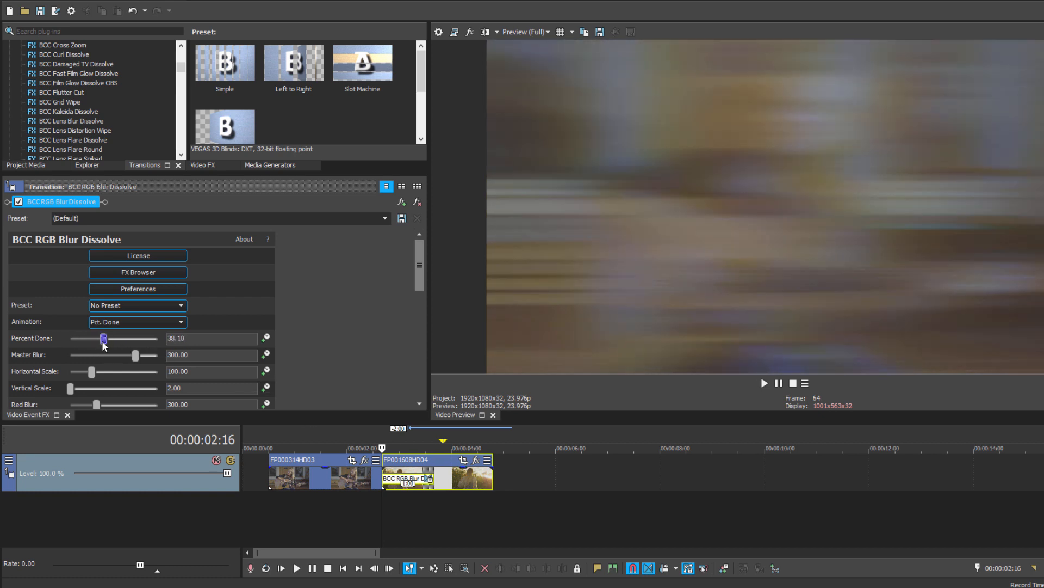
drag(103, 338, 69, 338)
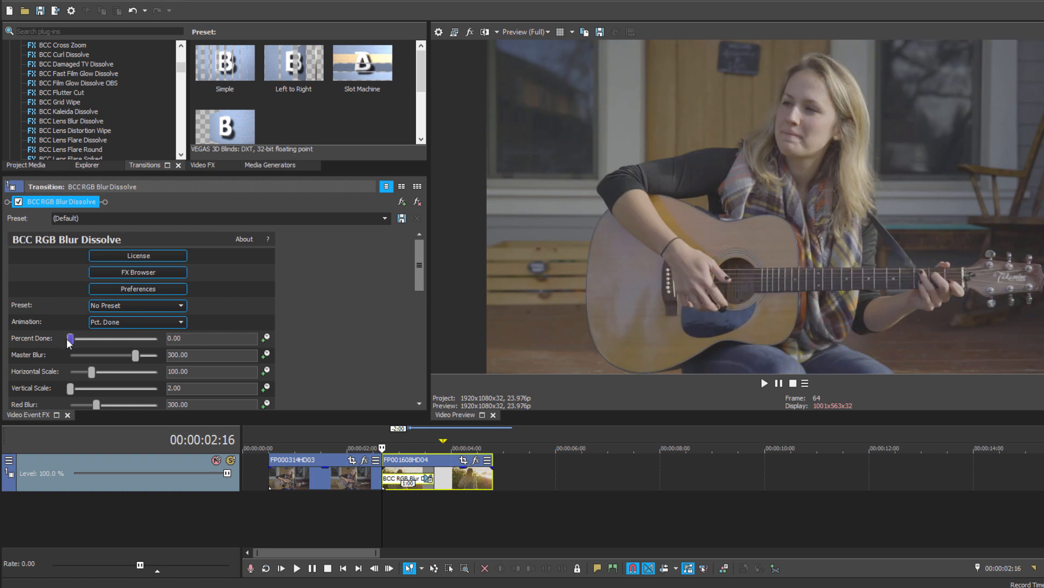
drag(68, 338, 132, 339)
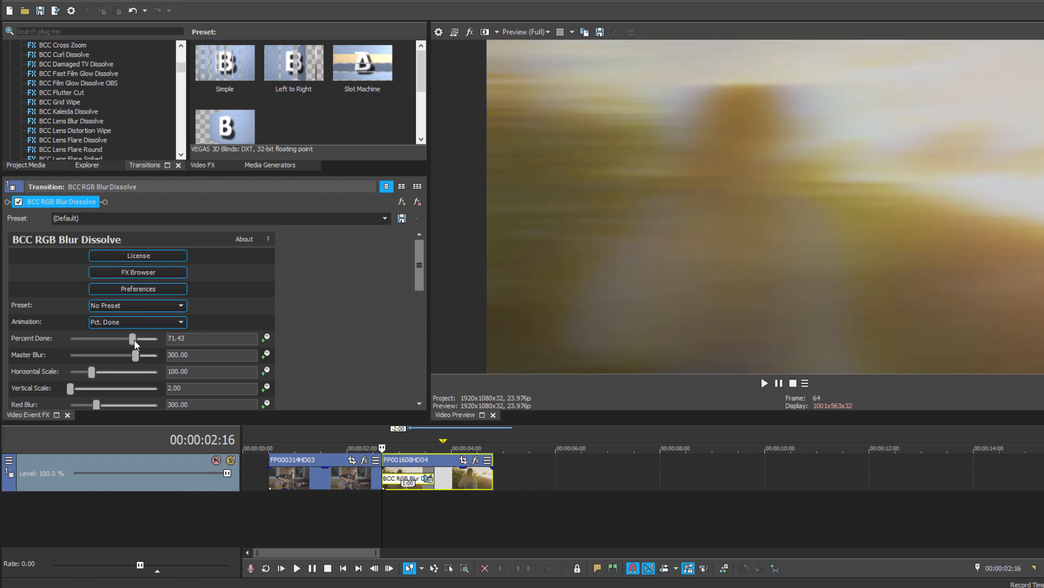
drag(132, 338, 154, 339)
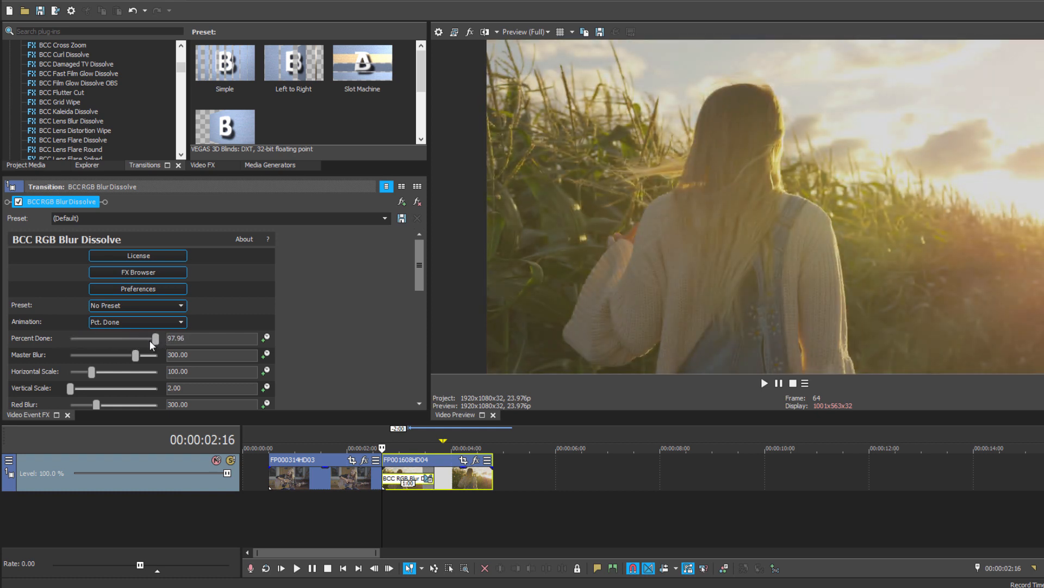
drag(154, 339, 98, 338)
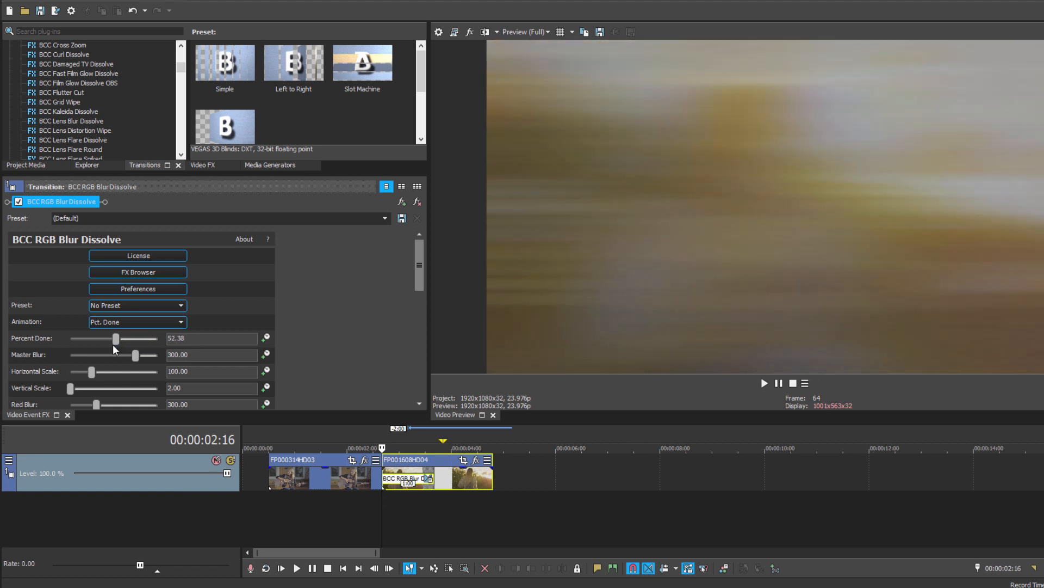
drag(118, 338, 92, 338)
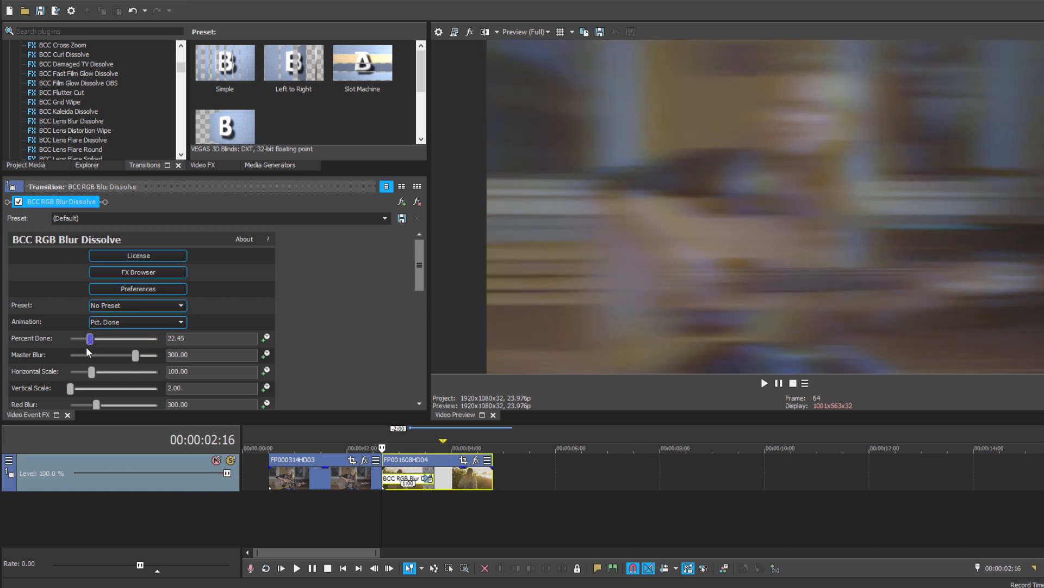
drag(90, 339, 70, 338)
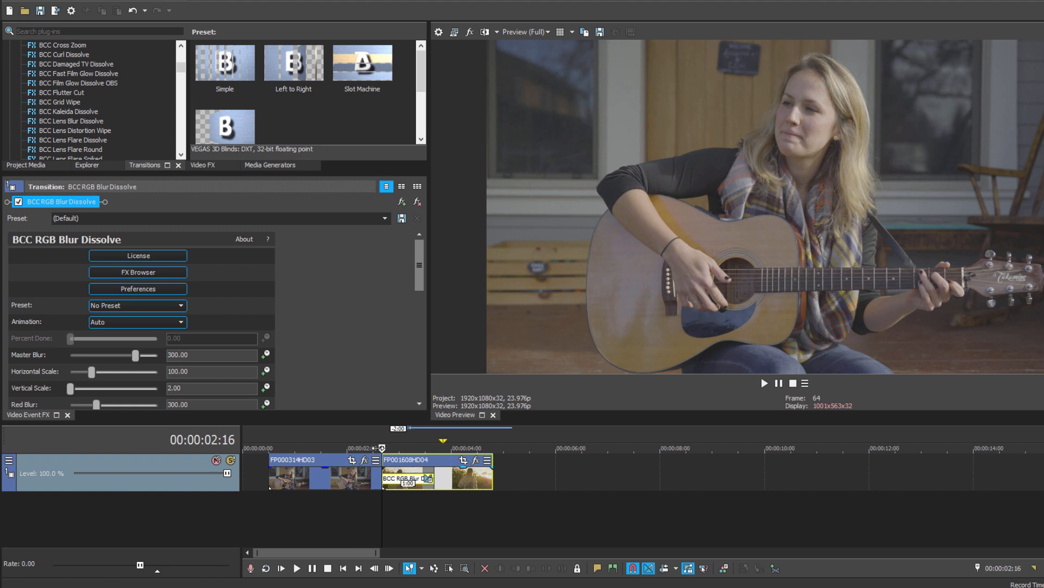
Expand the Animation Tuning section of the RGB Blur Dissolve settings
click(763, 383)
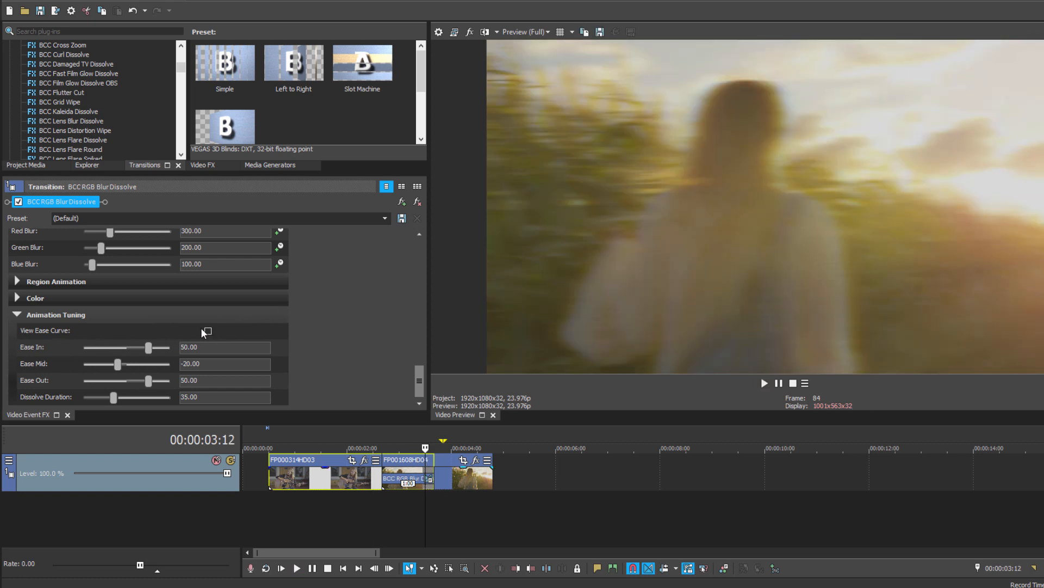
Show the ease curve over the preview and set Ease In to -100 and Ease Out to 100
click(207, 331)
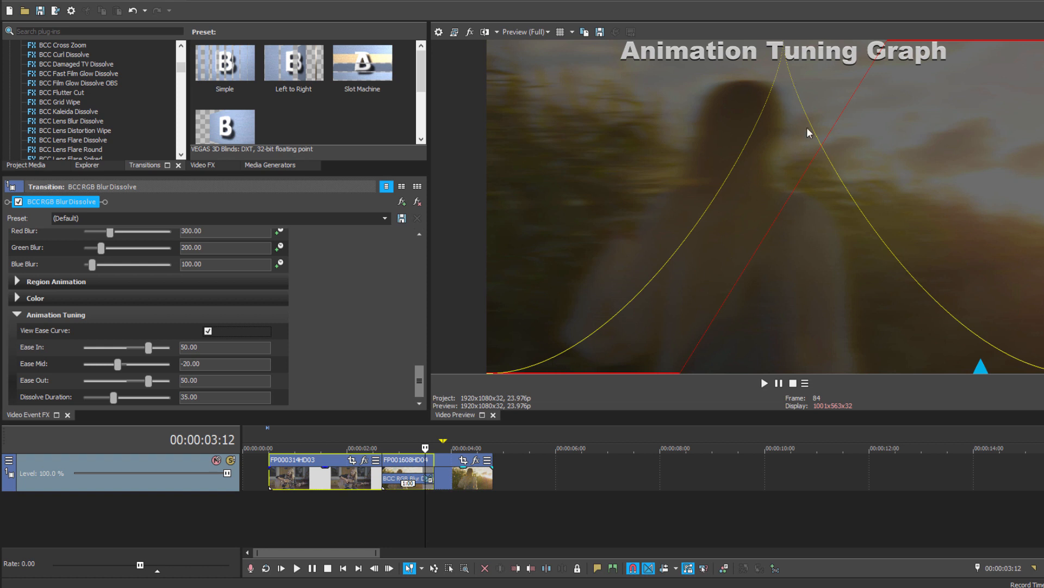
mouse_move(853, 79)
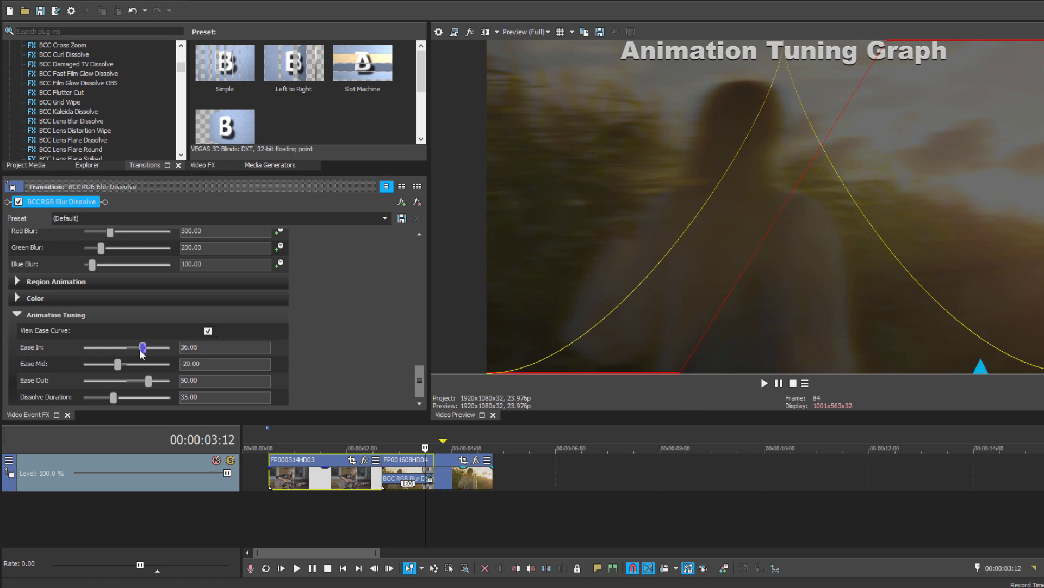
drag(141, 347, 111, 347)
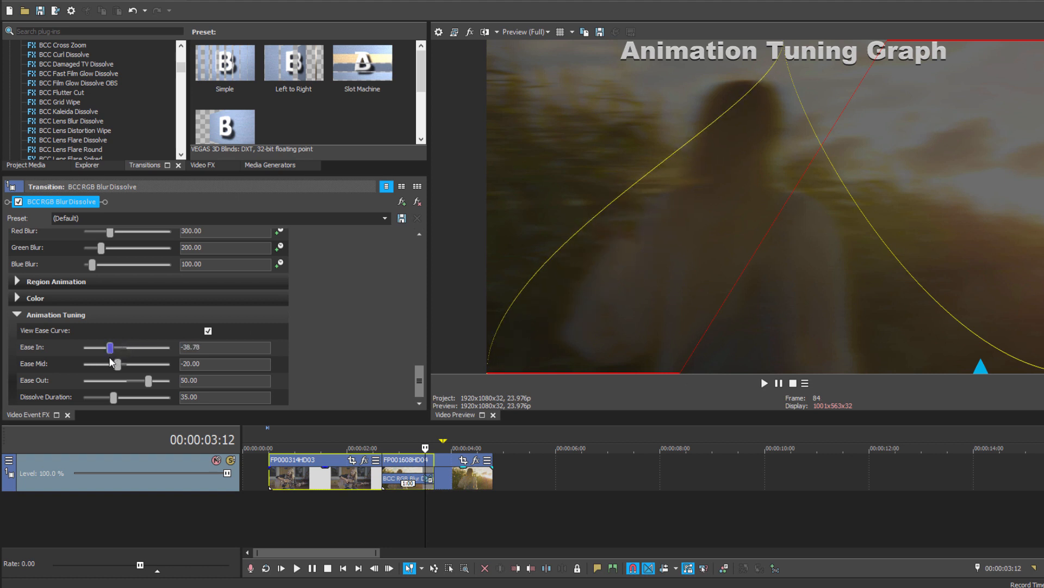
drag(162, 380, 147, 381)
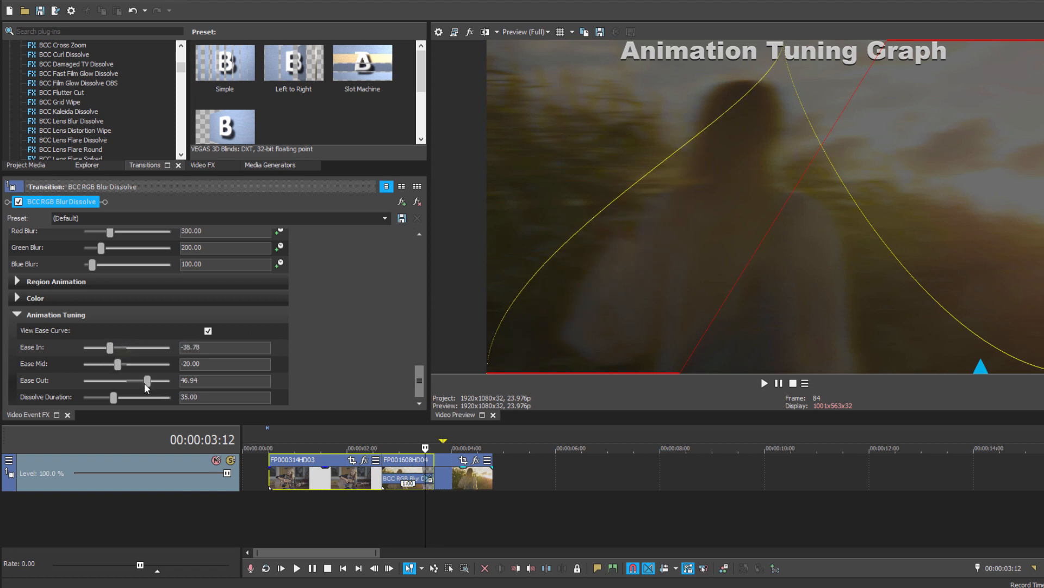
drag(132, 381, 171, 381)
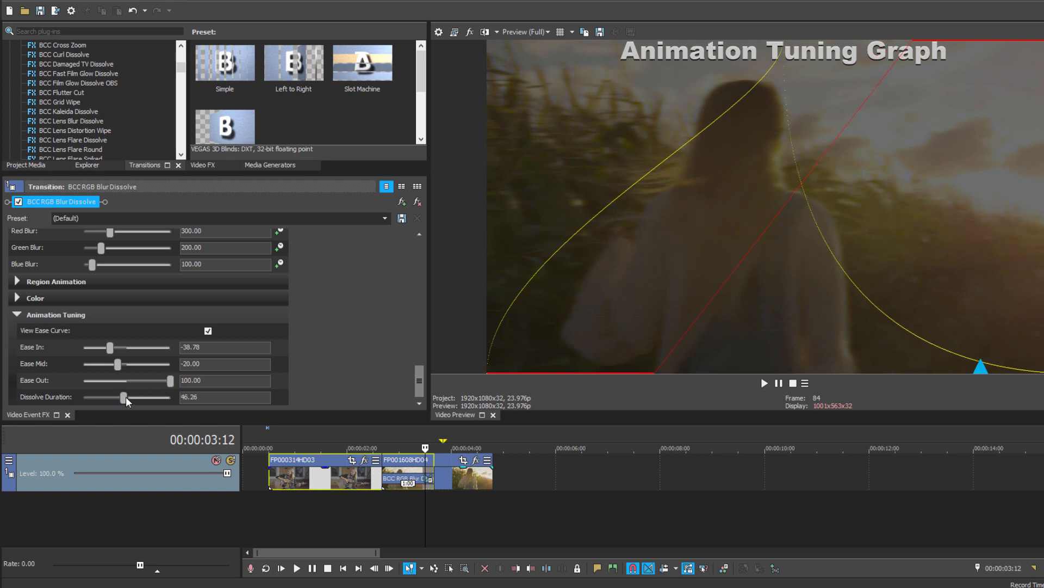
drag(110, 347, 82, 347)
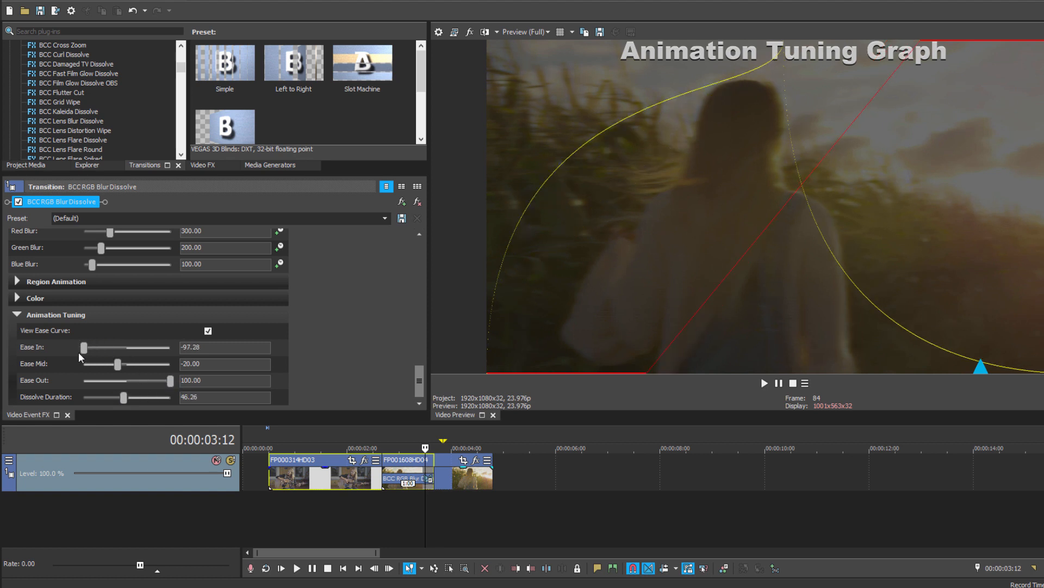
drag(83, 347, 81, 347)
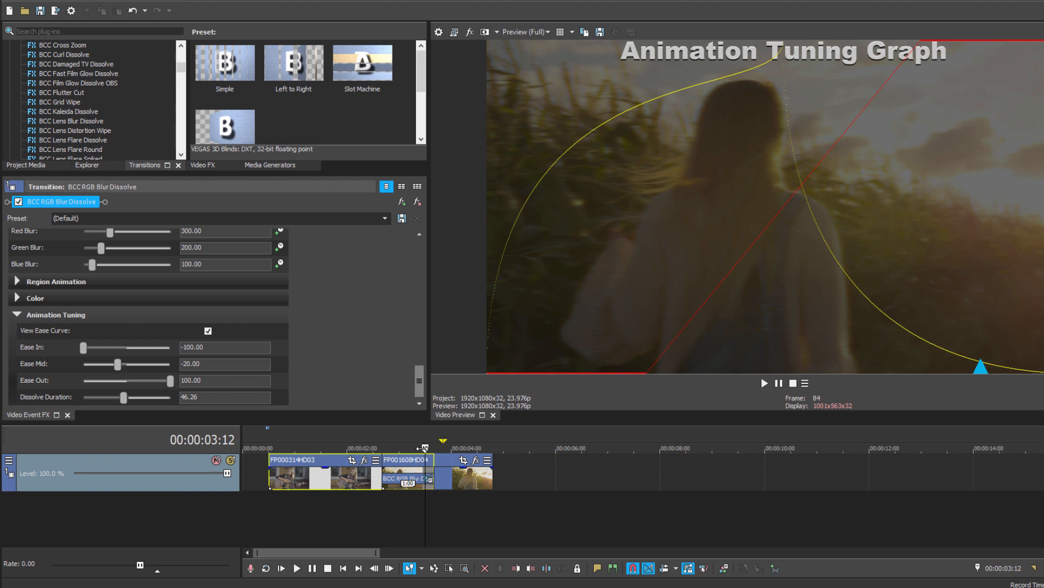
Settle Ease Mid at about -66 and adjust the Dissolve Duration to about 36
drag(118, 363, 126, 364)
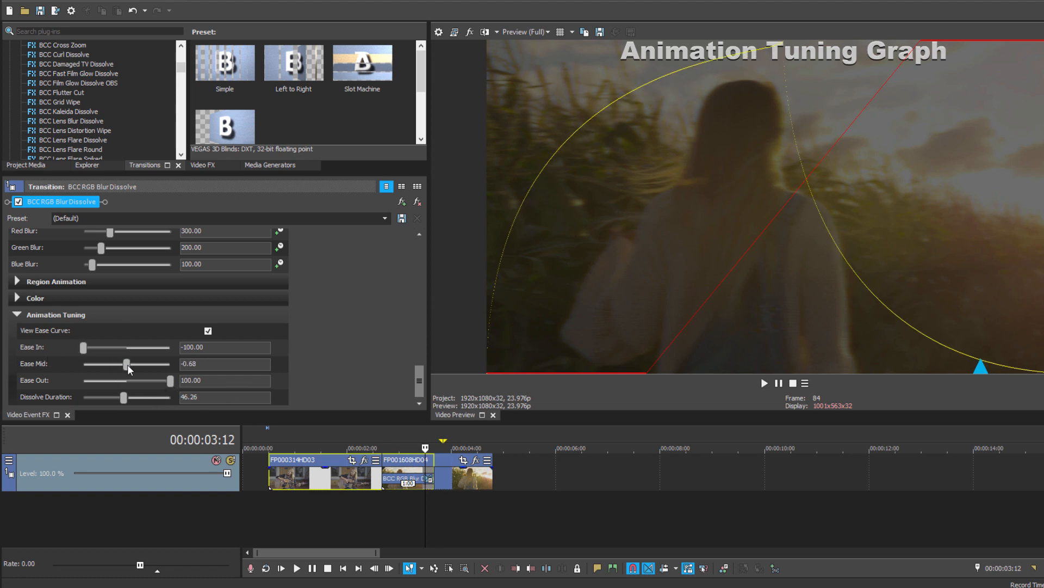
drag(127, 363, 141, 363)
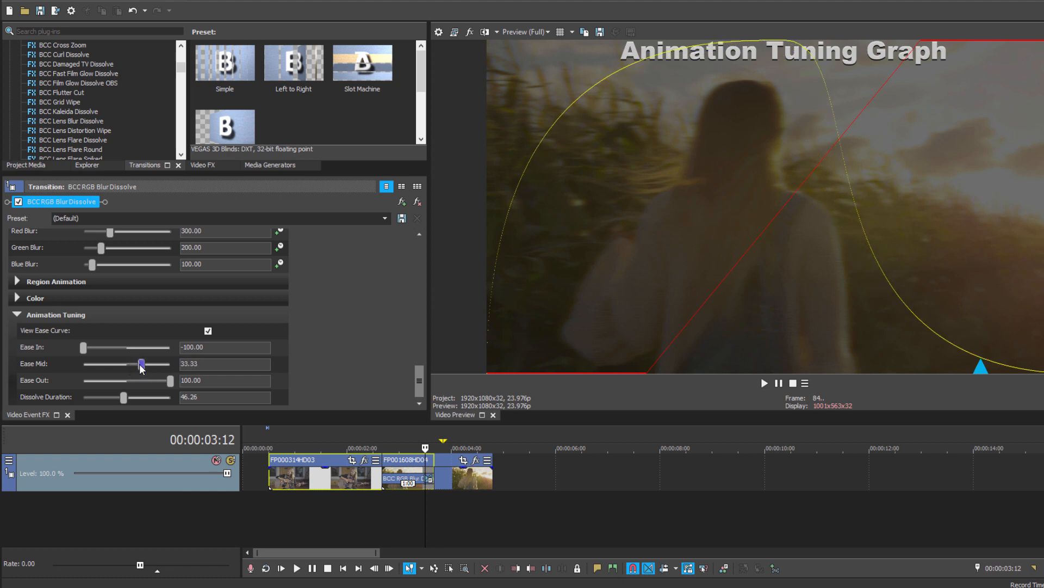
drag(140, 363, 115, 366)
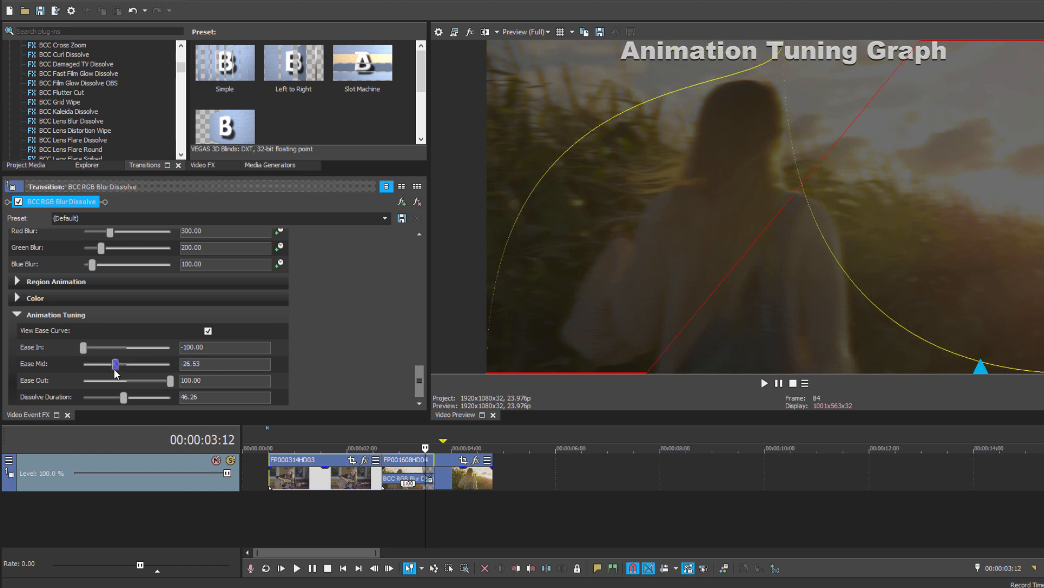
drag(115, 364, 82, 363)
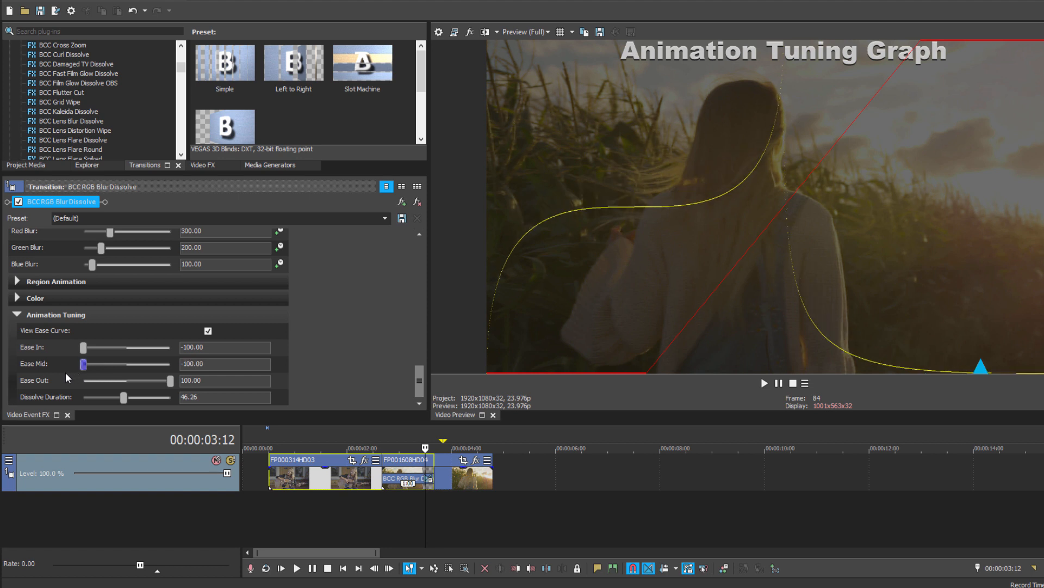
drag(83, 363, 97, 363)
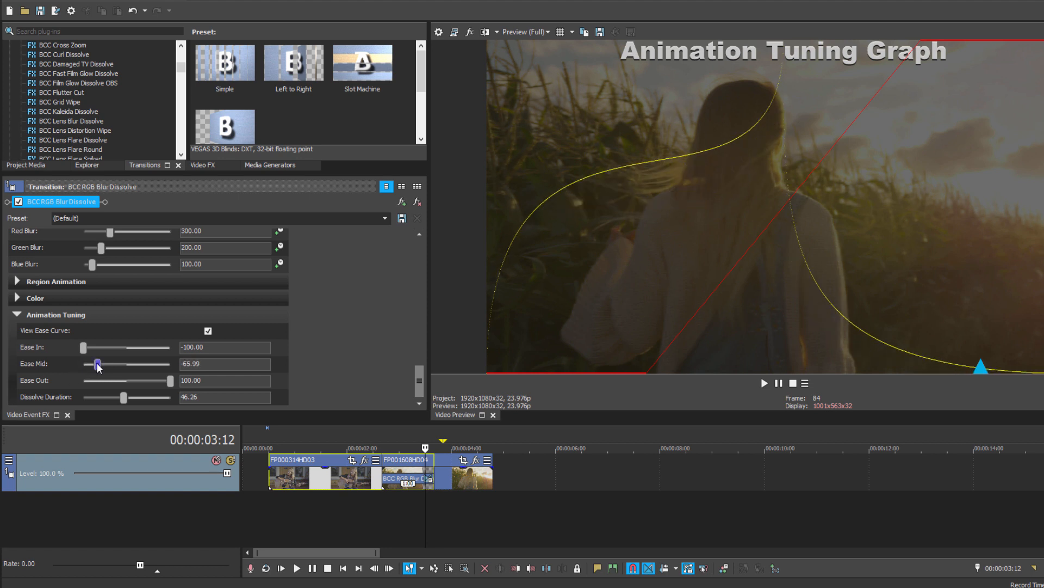
drag(122, 396, 93, 396)
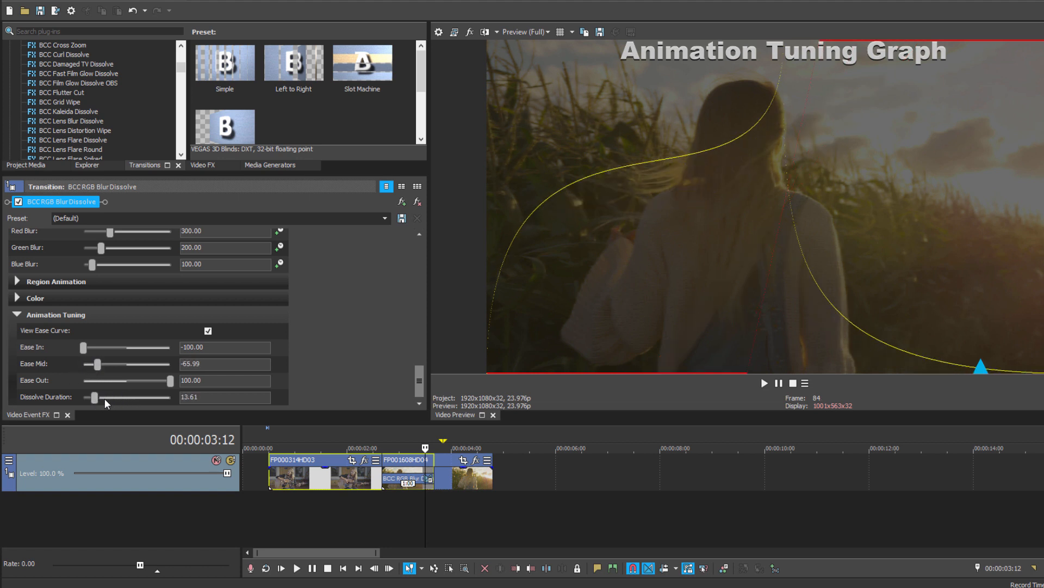
drag(93, 397, 115, 397)
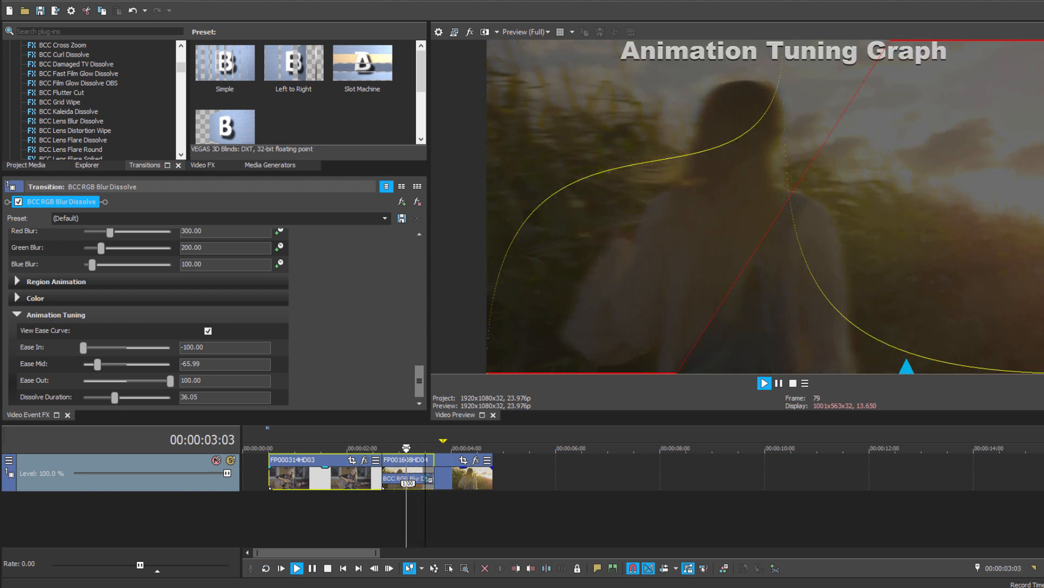
Set Region Animation to In with a Circle region after trying Line, and adjust its Softness
click(207, 331)
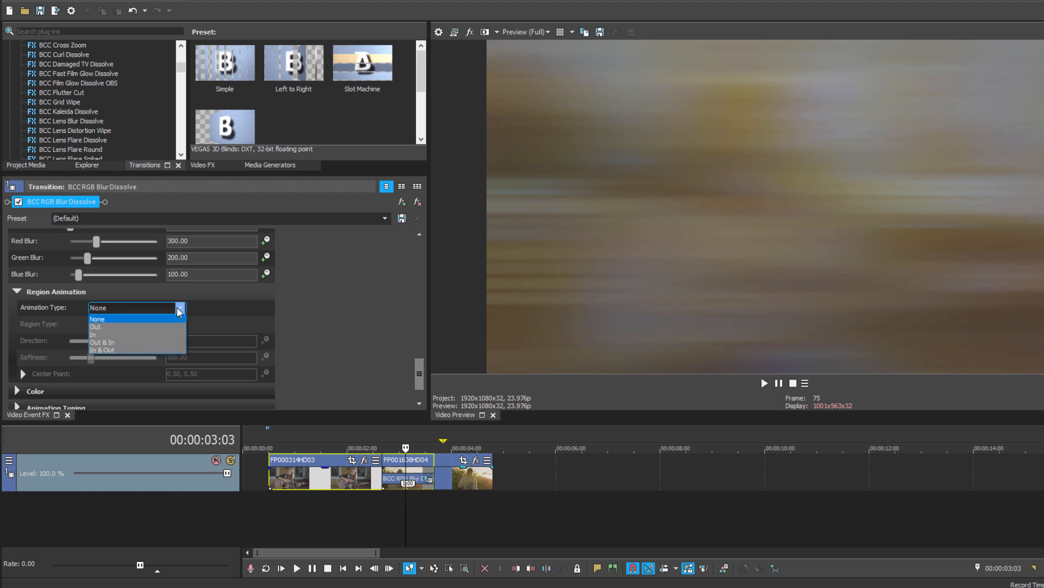
click(106, 334)
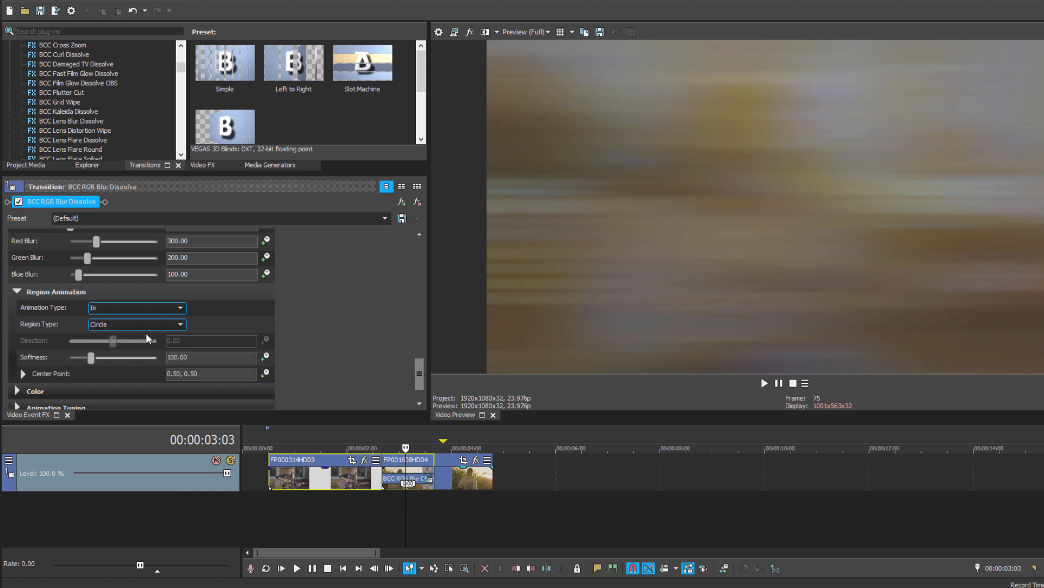
click(136, 324)
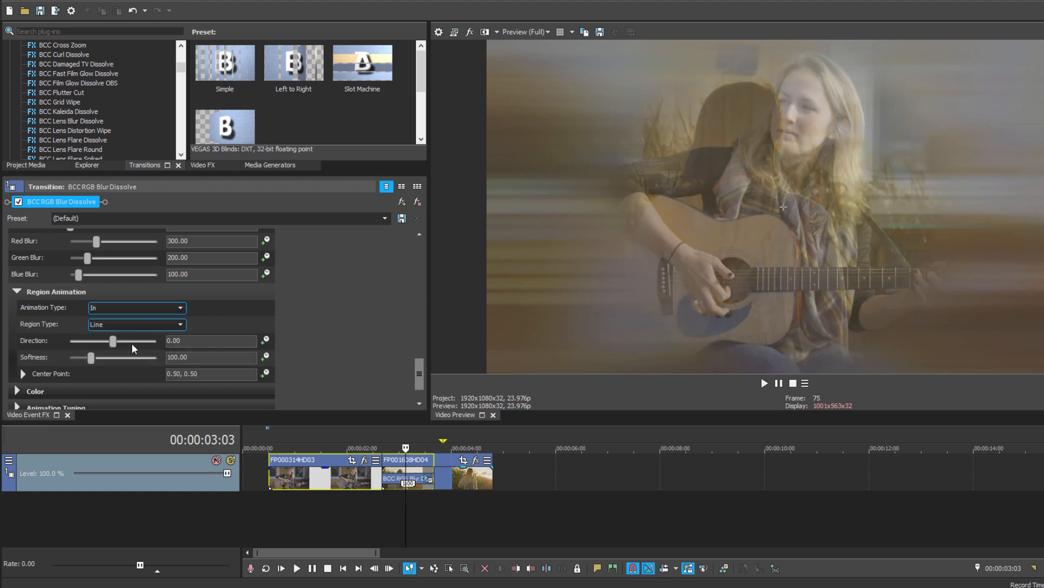
click(136, 324)
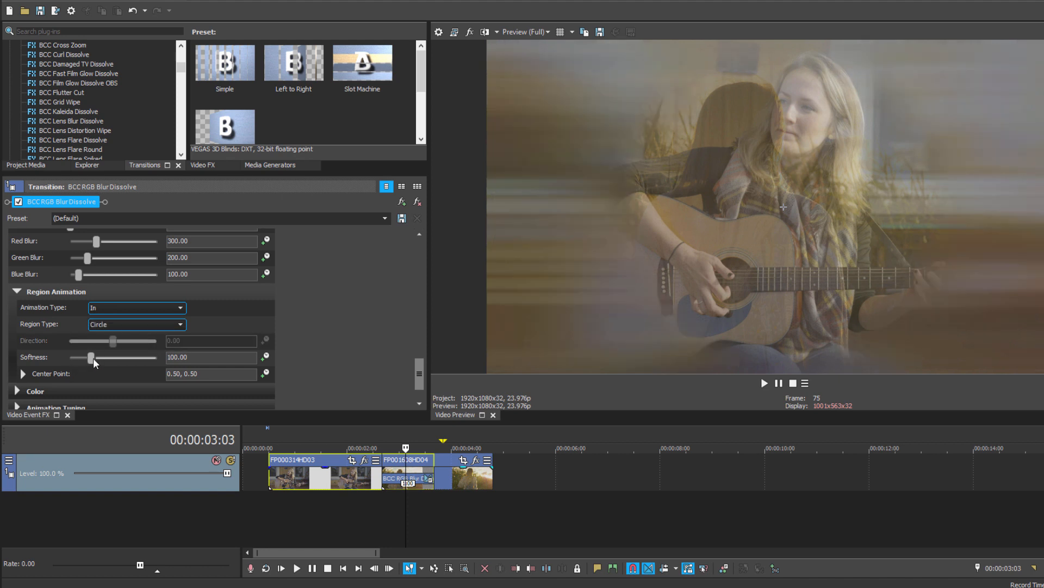
drag(92, 358, 92, 358)
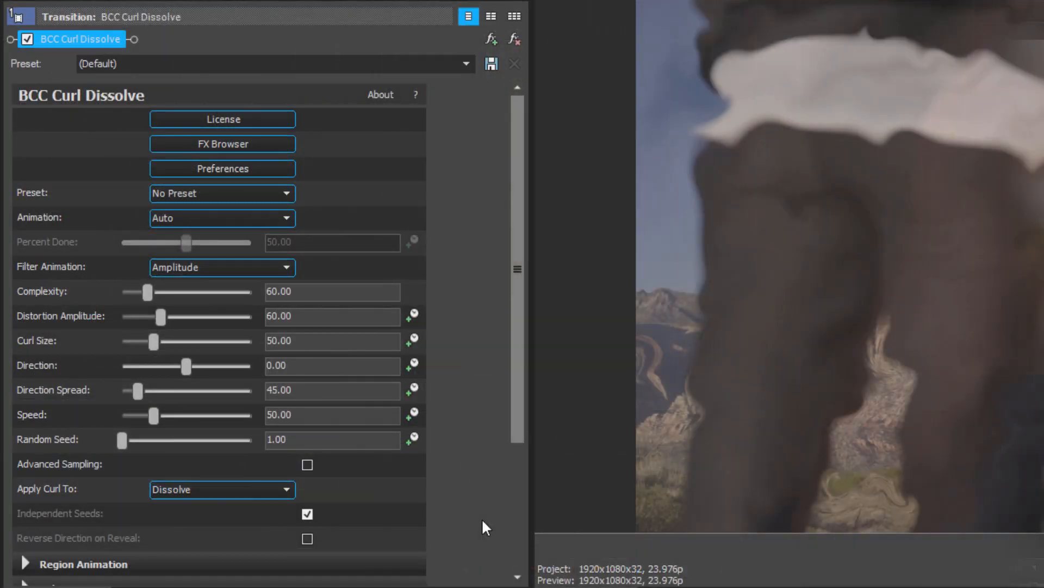
mouse_move(337, 193)
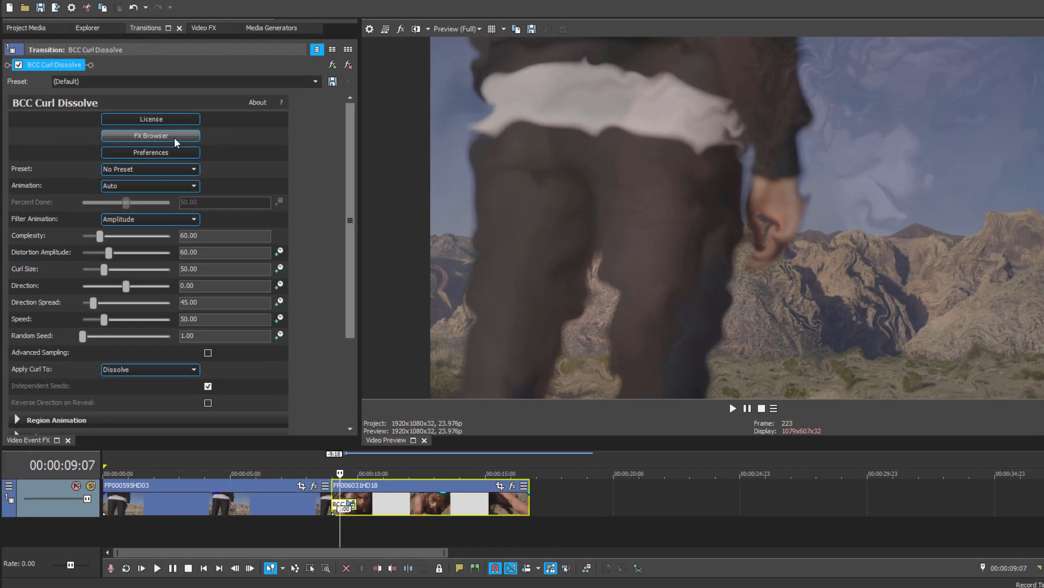
Preview the MedCurlicueVtLine and TightCurlicueHzLine presets in FX Browser, then leave without applying one
click(150, 135)
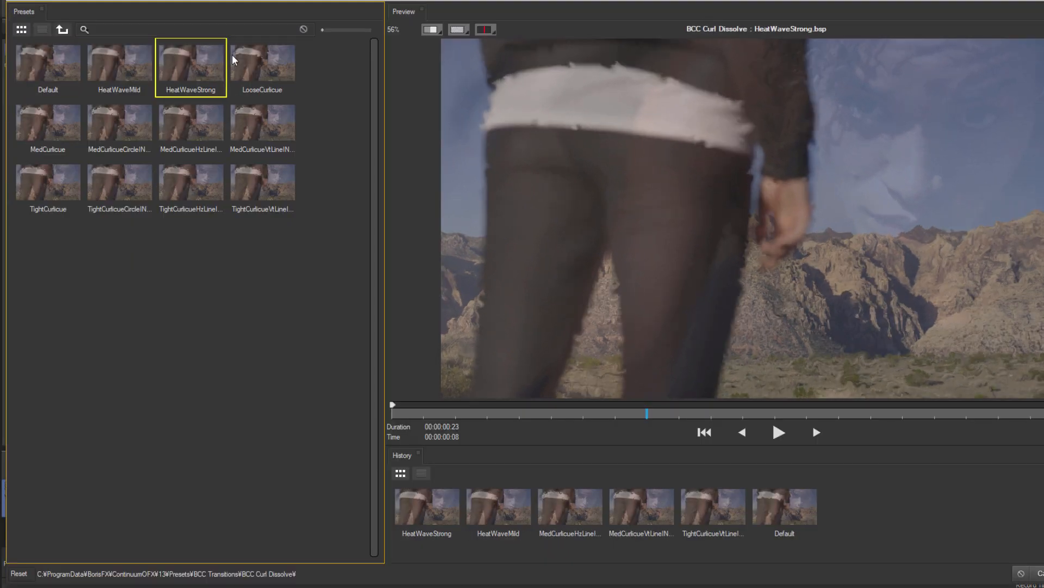
click(262, 126)
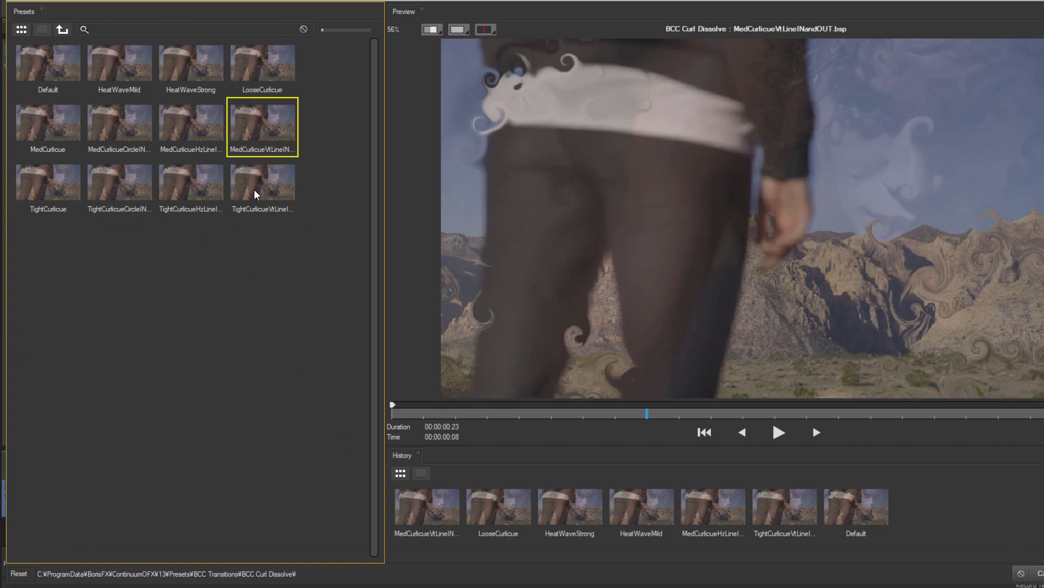
click(191, 185)
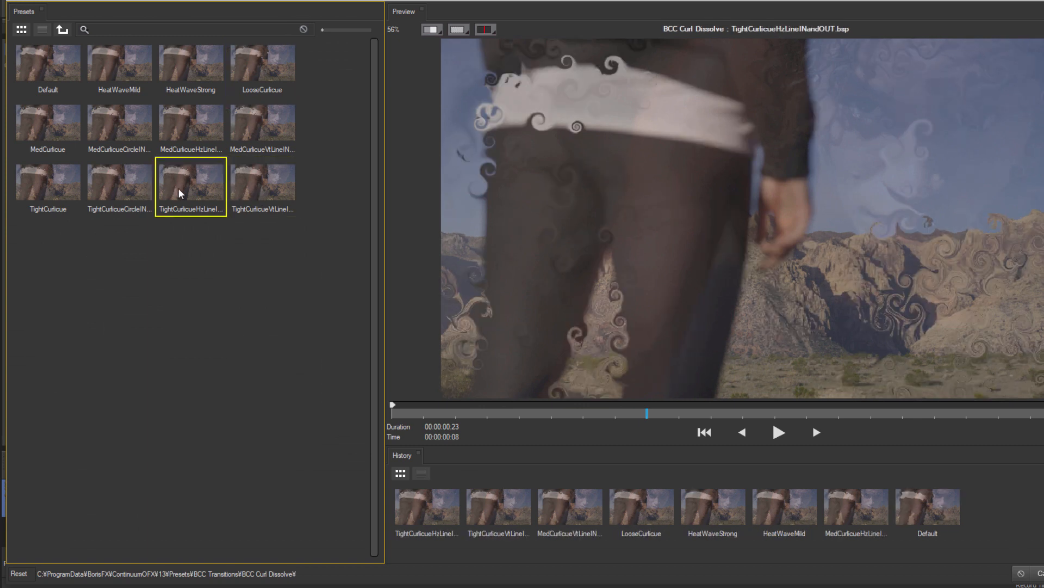
click(777, 432)
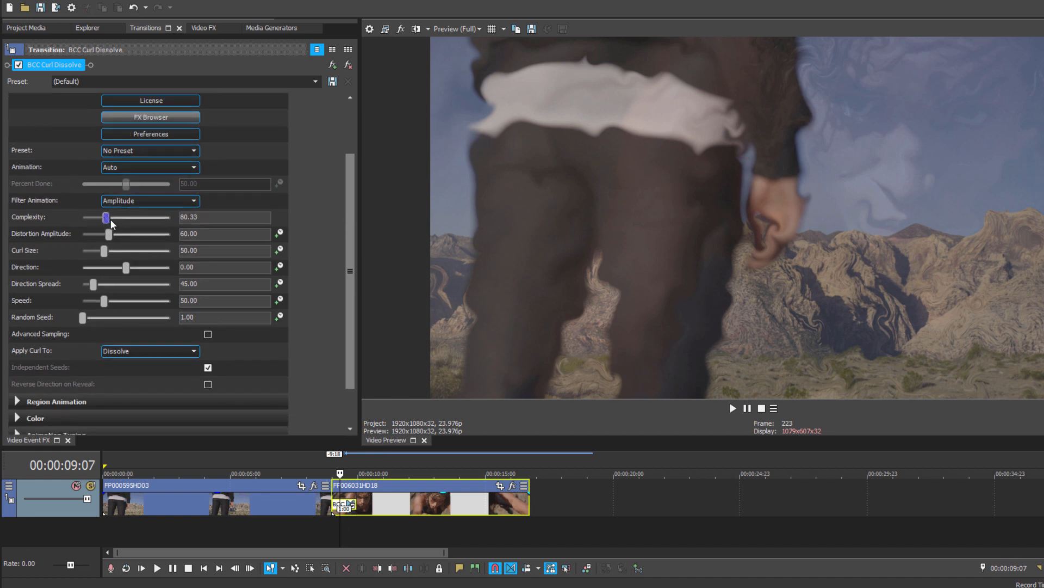
Set the Curl Dissolve's Complexity to about 127 and Distortion Amplitude to about 137
drag(104, 217, 101, 217)
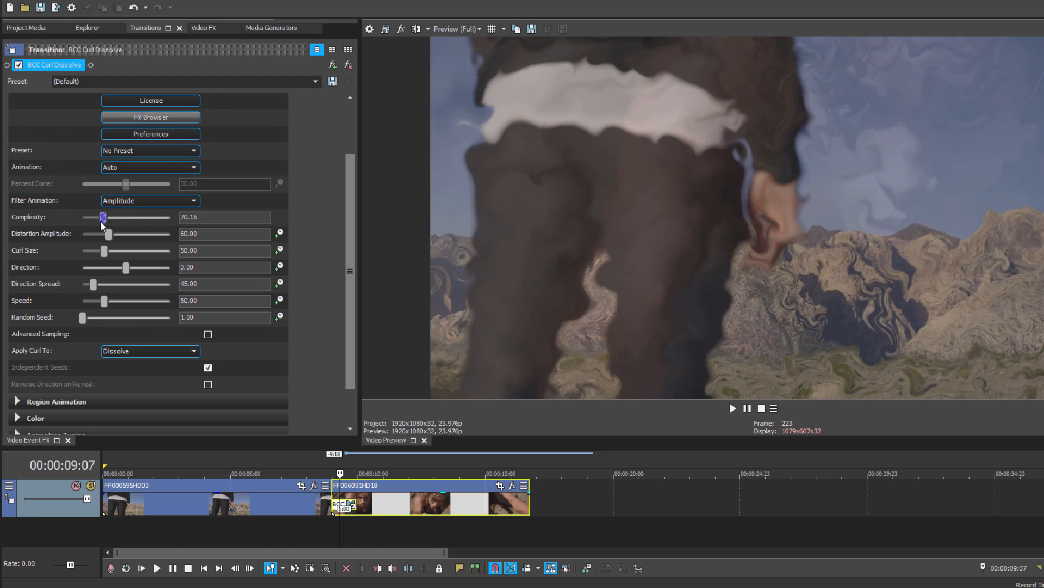
drag(102, 217, 90, 218)
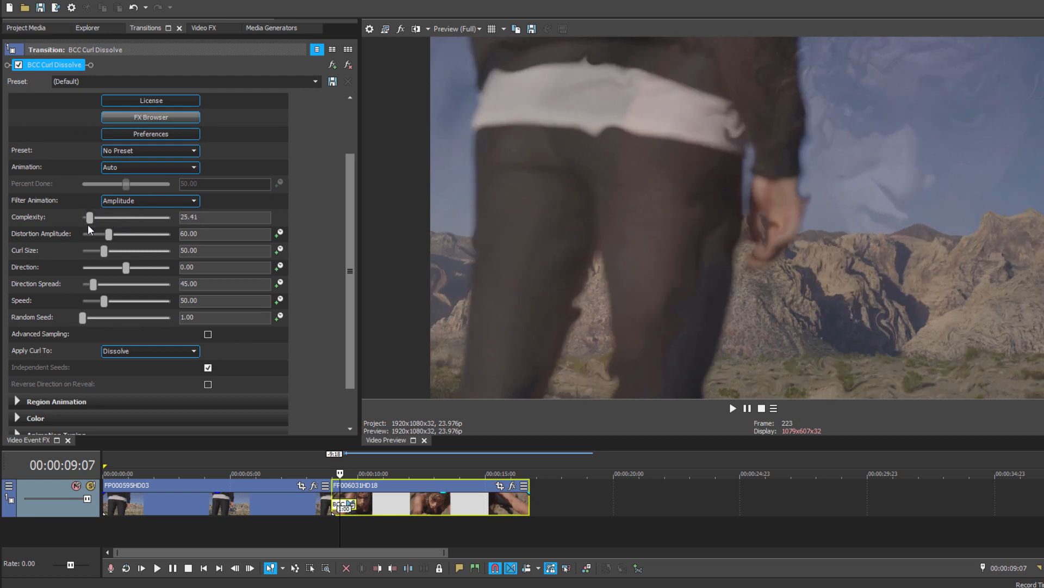
drag(91, 217, 119, 218)
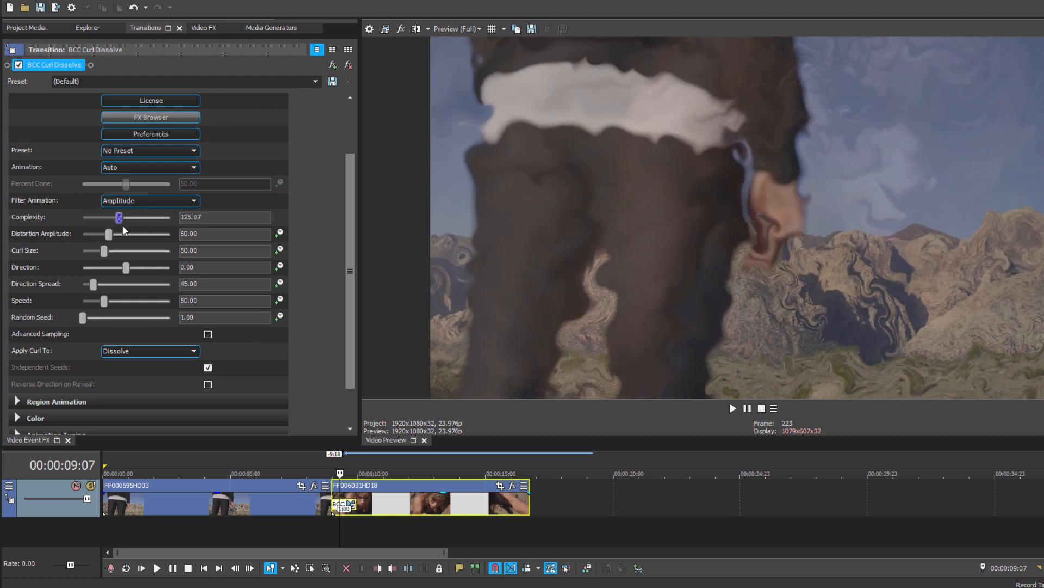
drag(108, 234, 141, 234)
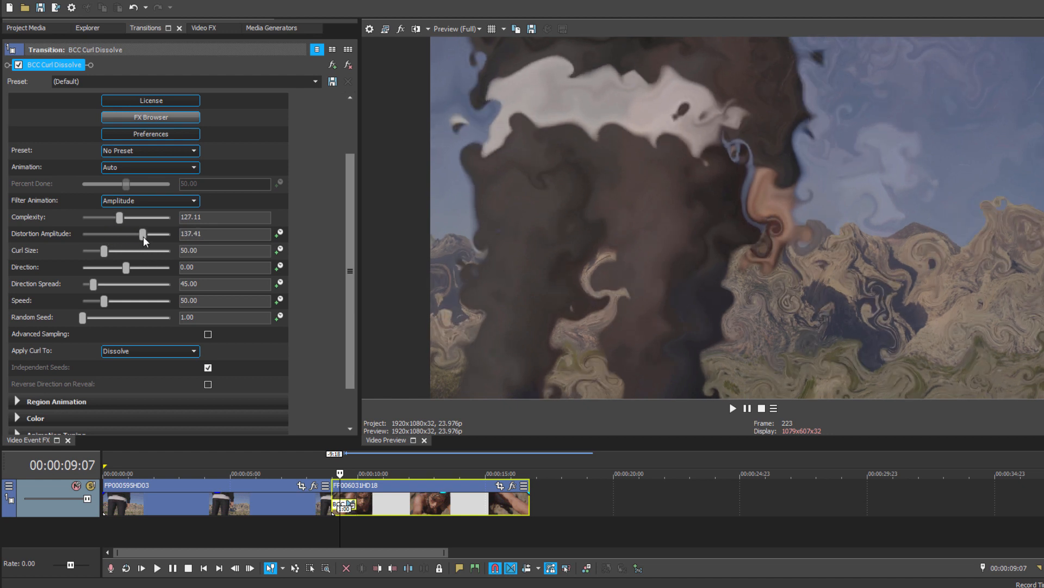
drag(142, 234, 151, 233)
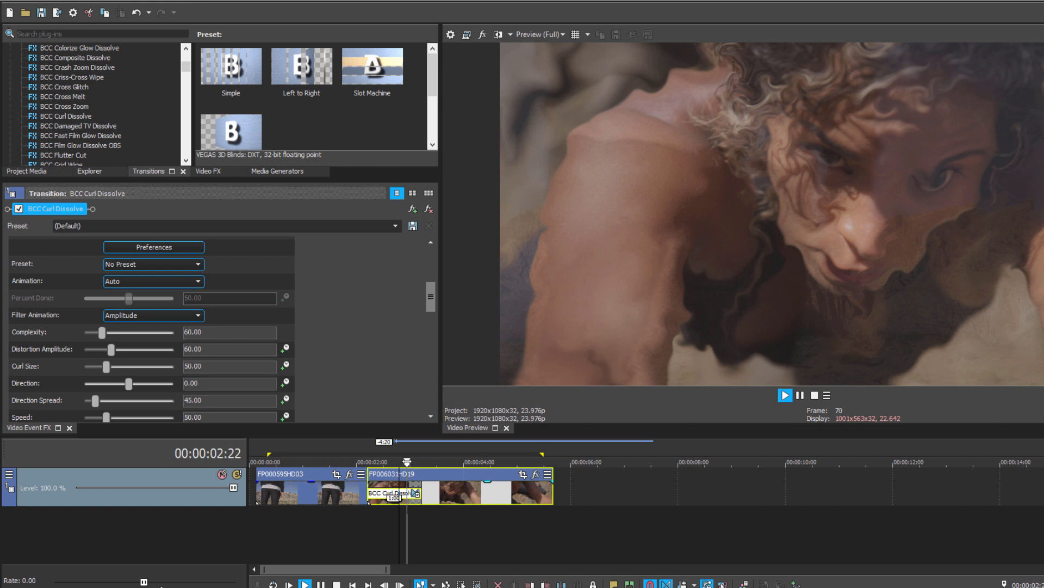
Bring Complexity to about 111 and try the Distortion Amplitude at its maximum of 200
drag(101, 332, 129, 332)
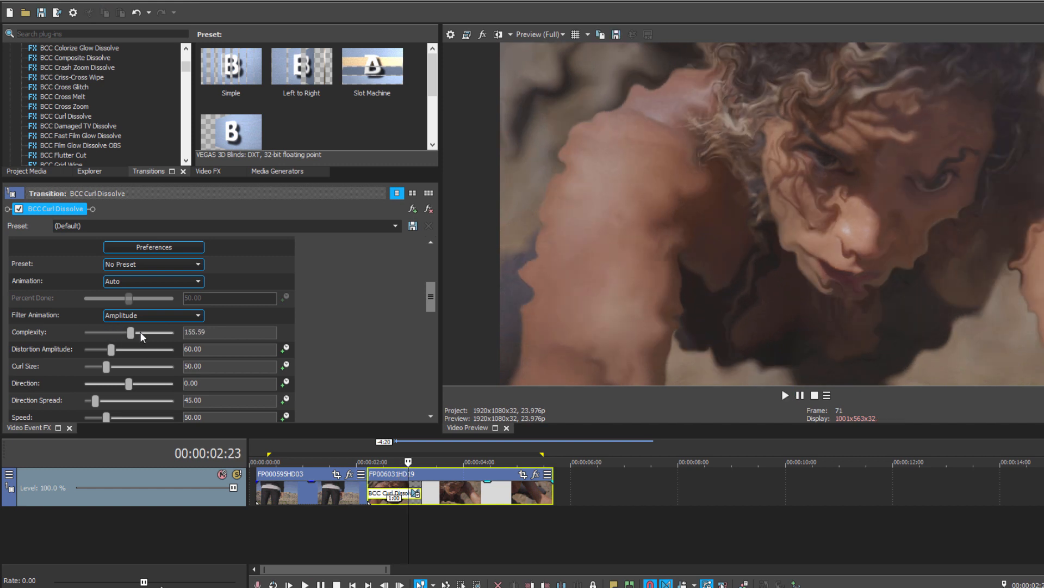
drag(129, 332, 113, 331)
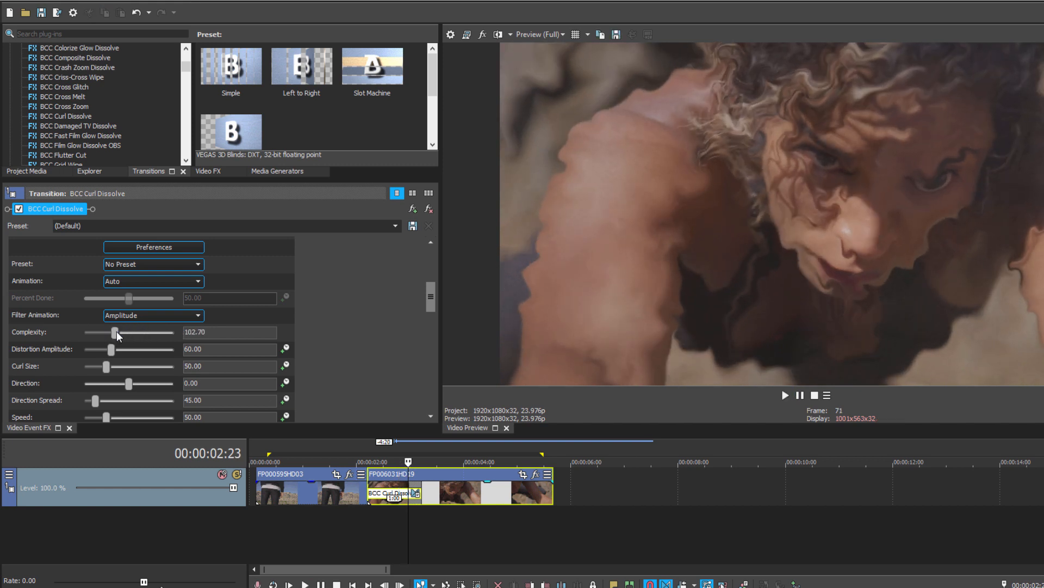
drag(113, 332, 121, 332)
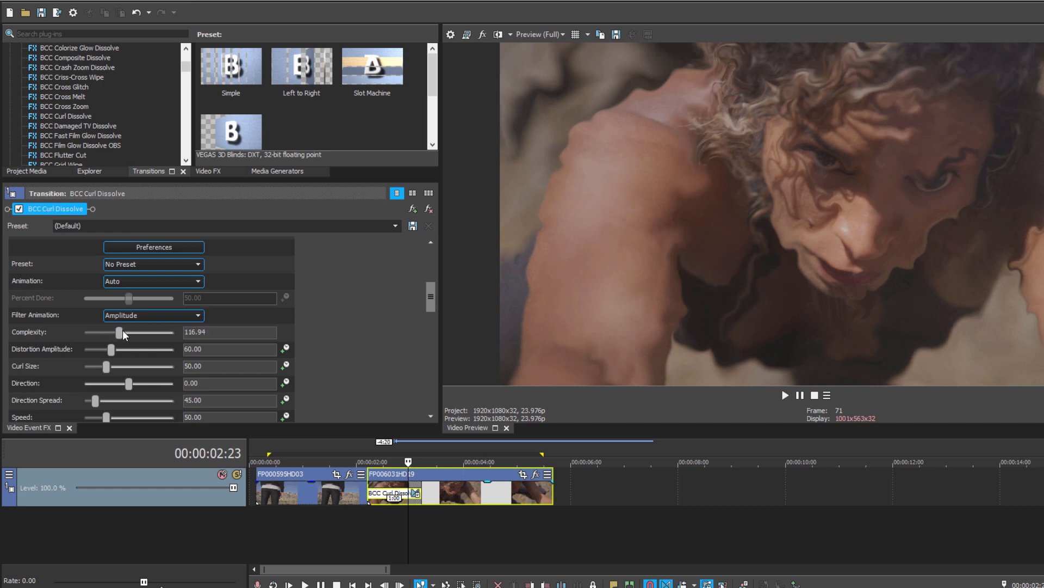
drag(105, 348, 173, 348)
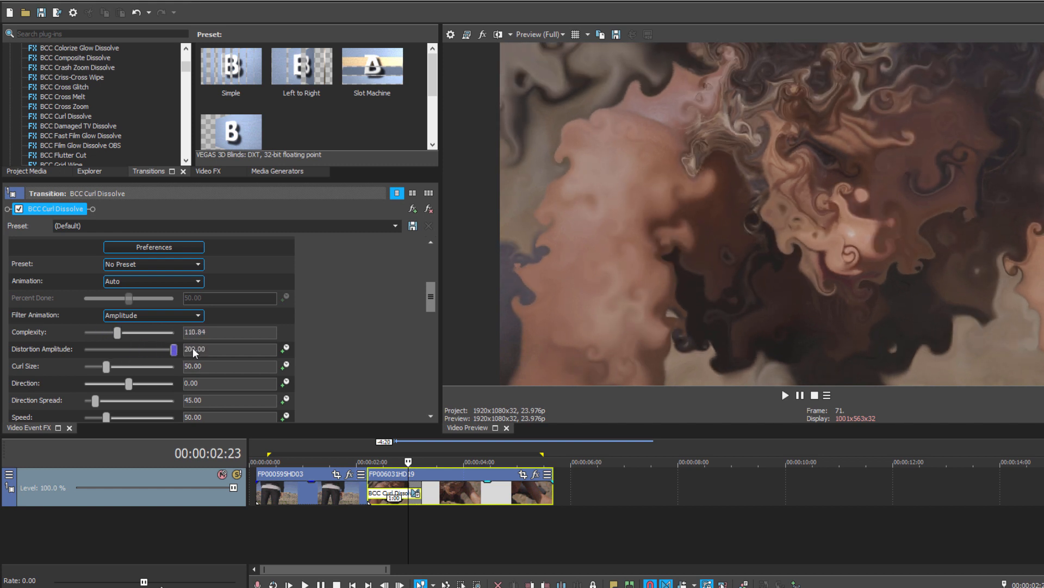
drag(172, 348, 135, 349)
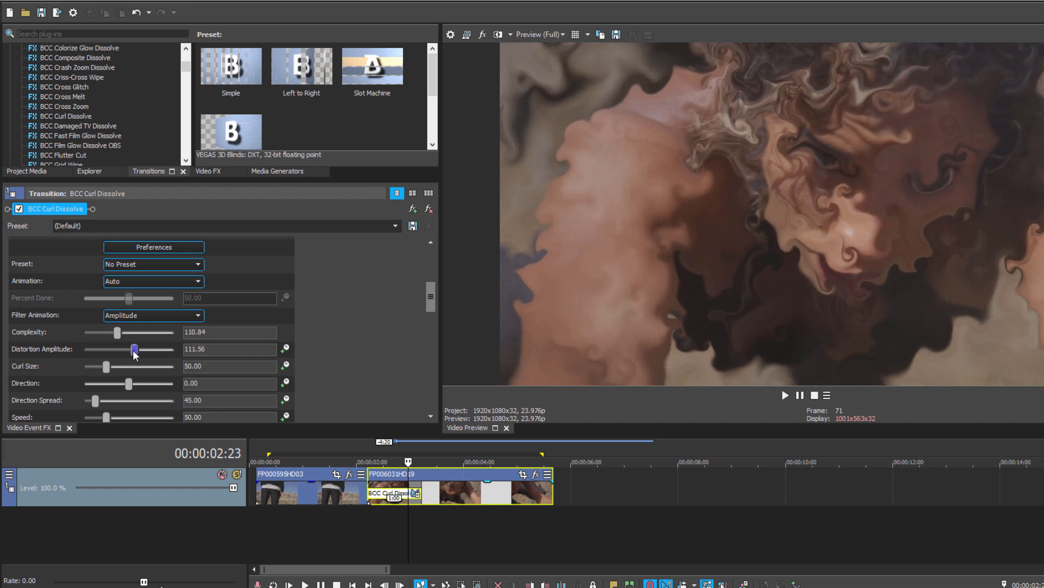
Enlarge Curl Size to about 190 and settle Distortion Amplitude at a moderate value near 42
drag(105, 366, 144, 365)
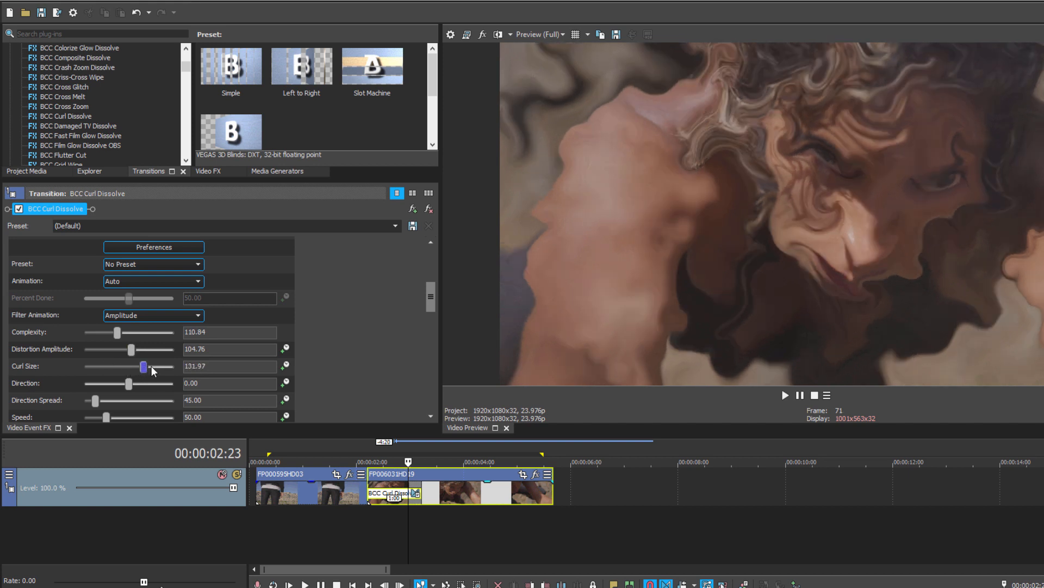
drag(141, 366, 166, 367)
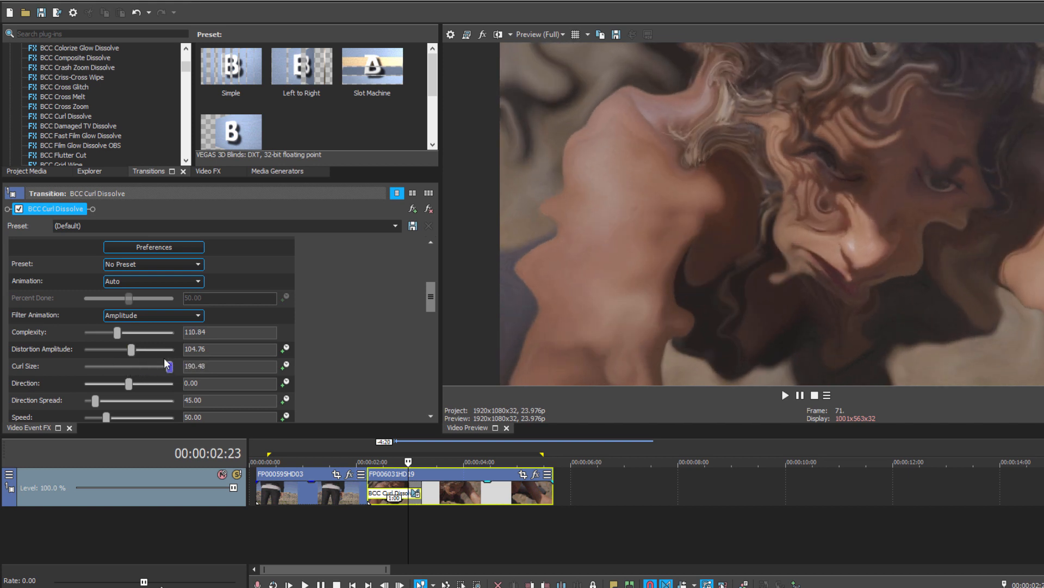
drag(131, 348, 91, 349)
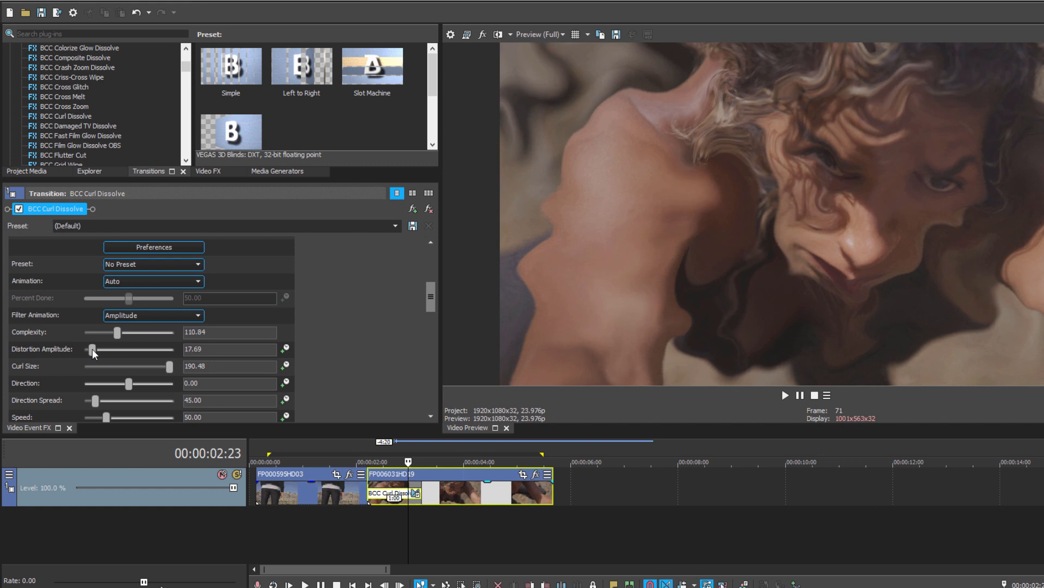
drag(92, 349, 103, 349)
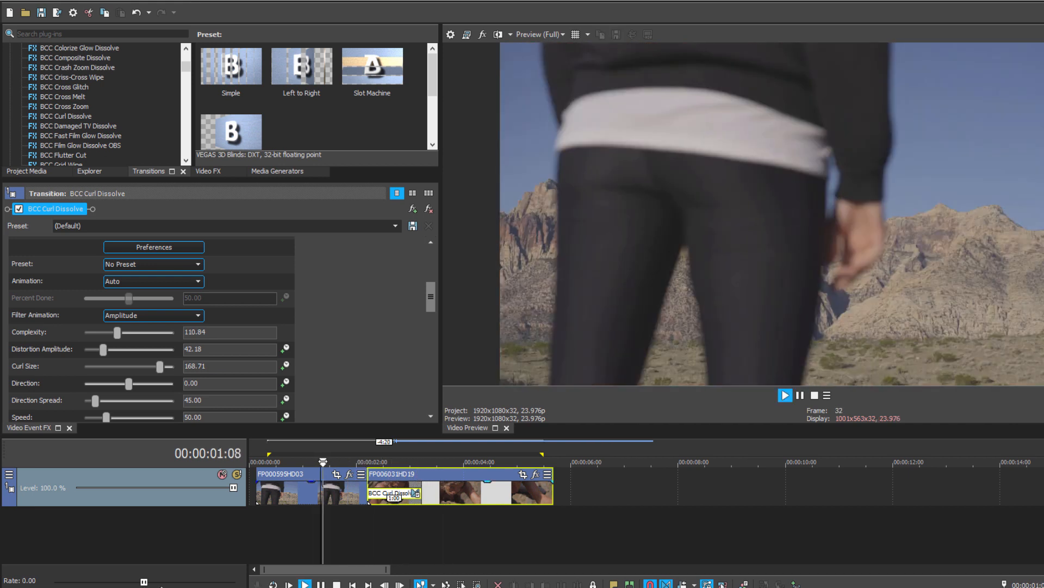
Set Direction to -180 and, after trying faster and slower values, leave Speed at about 79
click(784, 394)
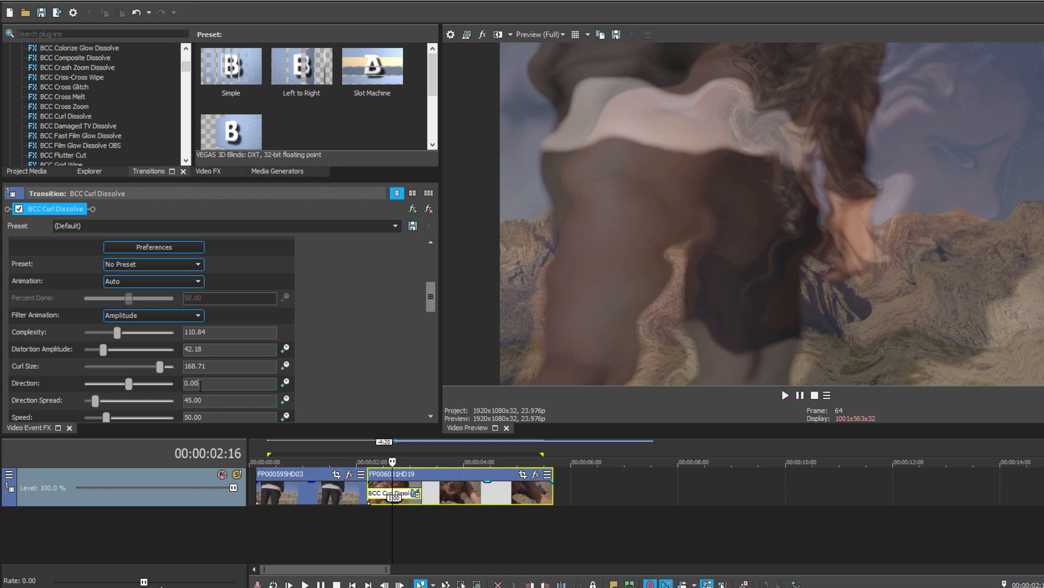
drag(130, 383, 118, 383)
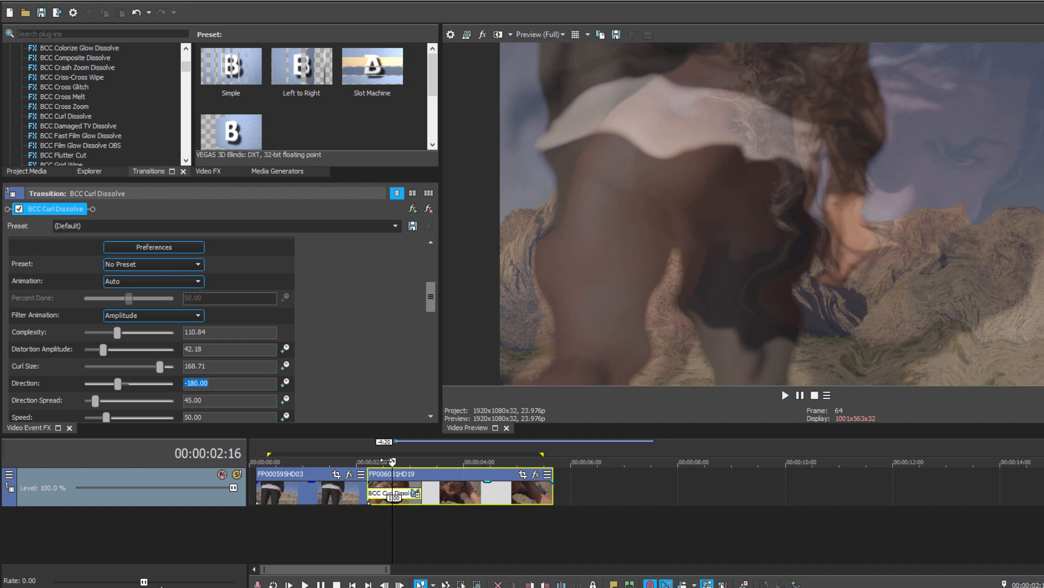
click(785, 394)
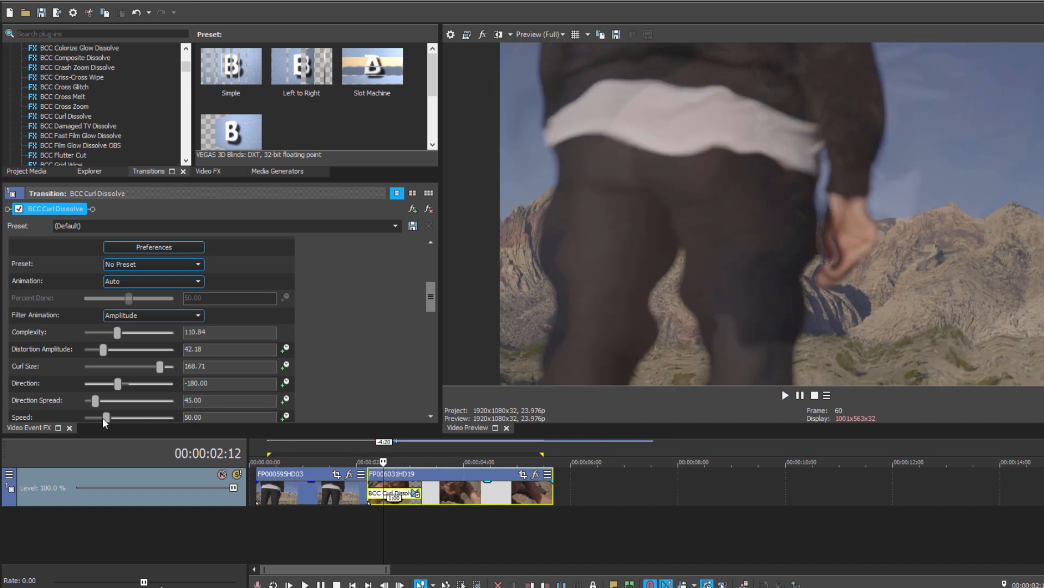
drag(105, 417, 92, 417)
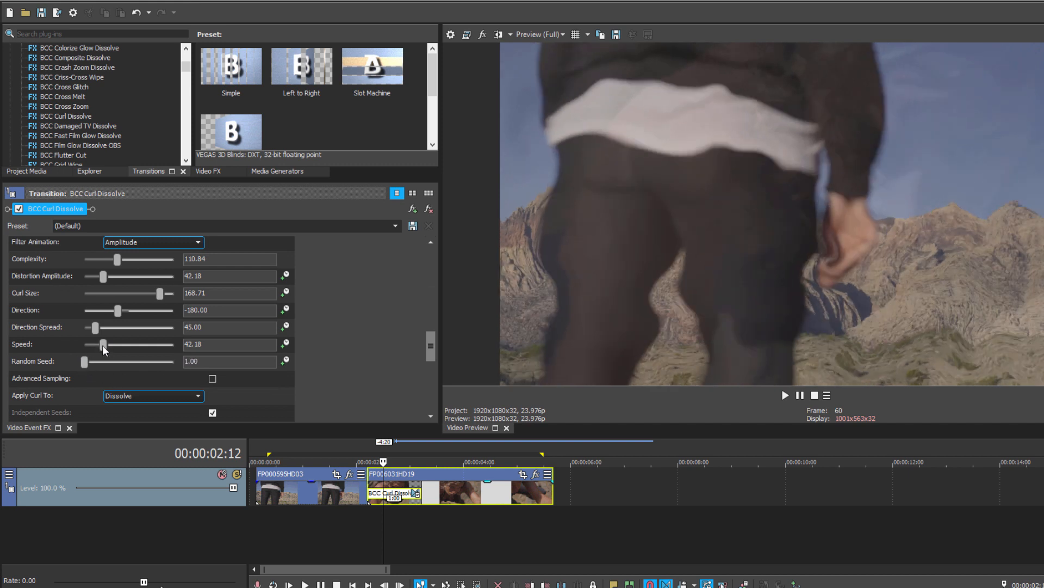
drag(103, 345, 170, 345)
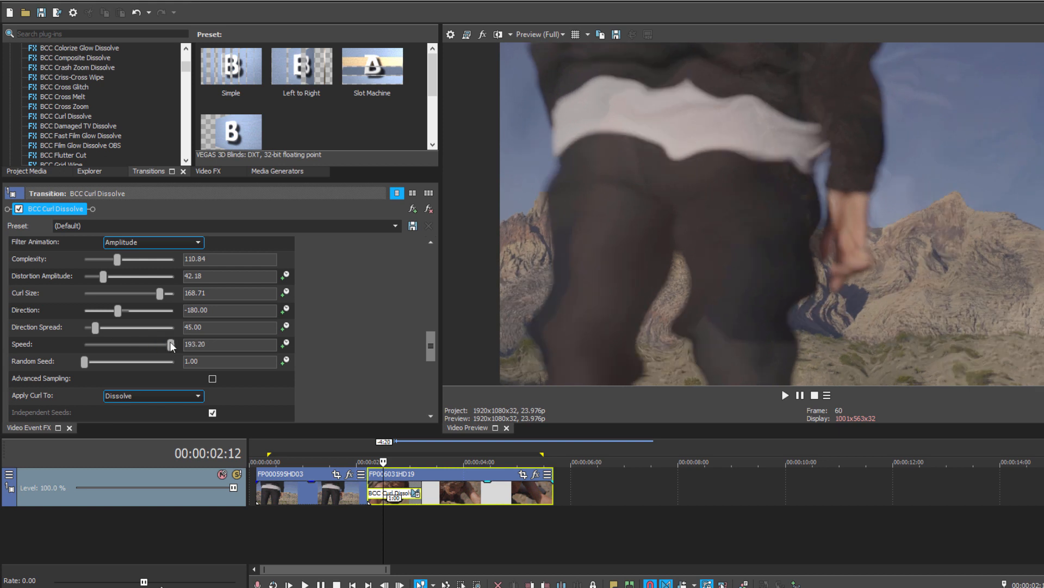
drag(171, 344, 131, 345)
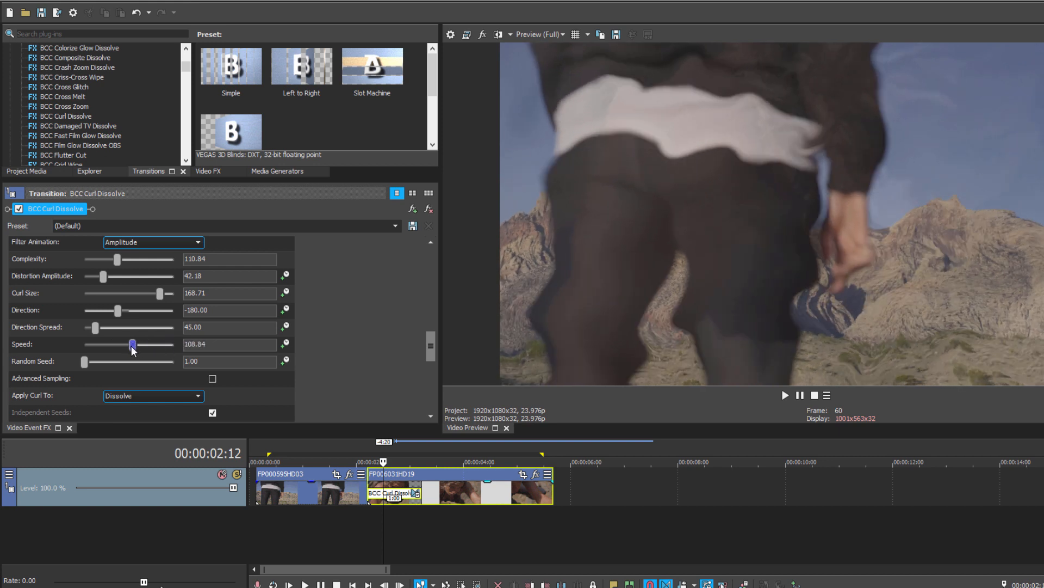
drag(132, 344, 119, 344)
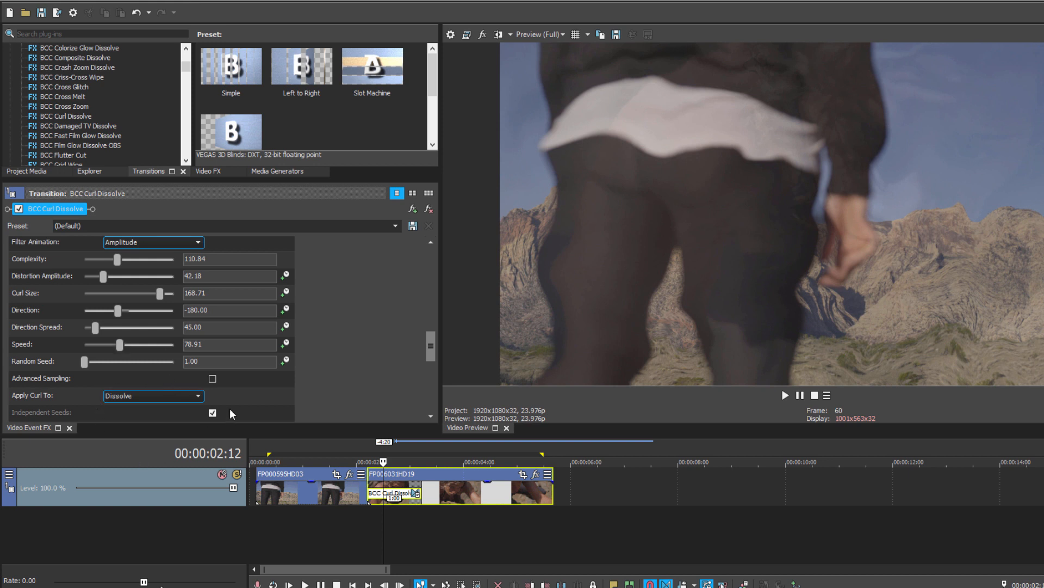
Set Apply Curl To to Off and play back the transition to preview it
click(198, 396)
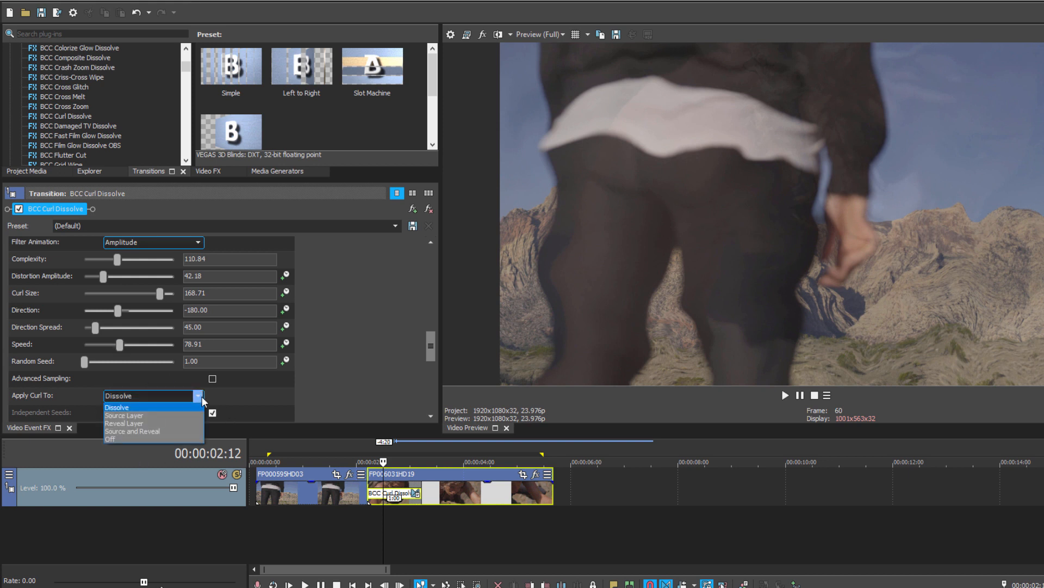
mouse_move(124, 423)
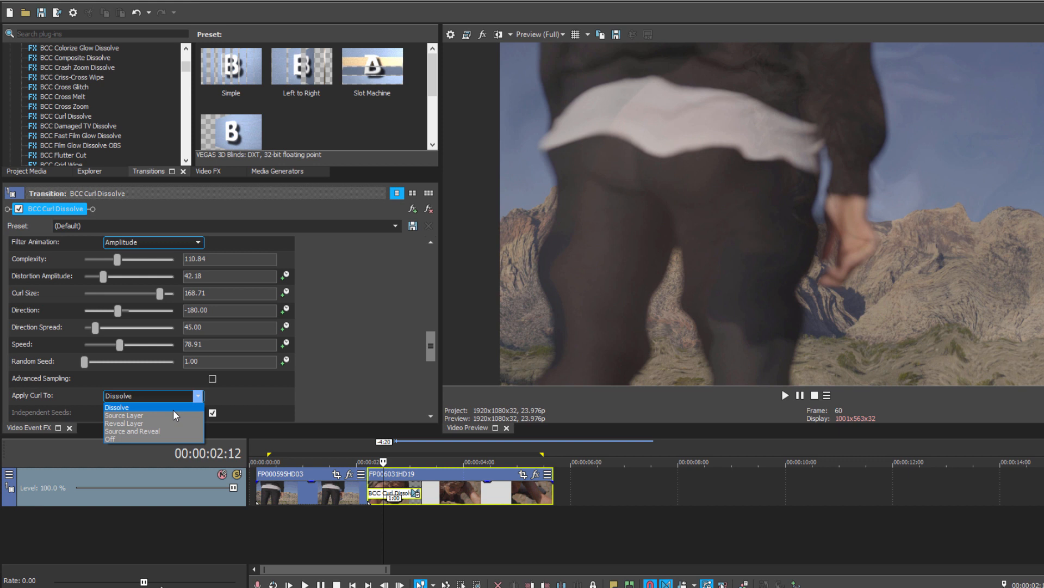
mouse_move(174, 414)
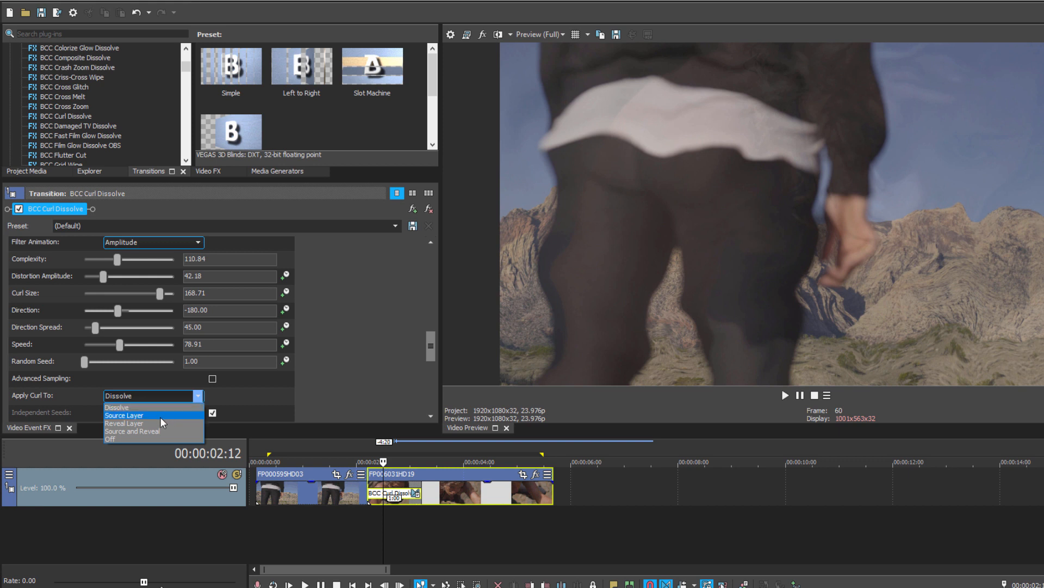
mouse_move(141, 439)
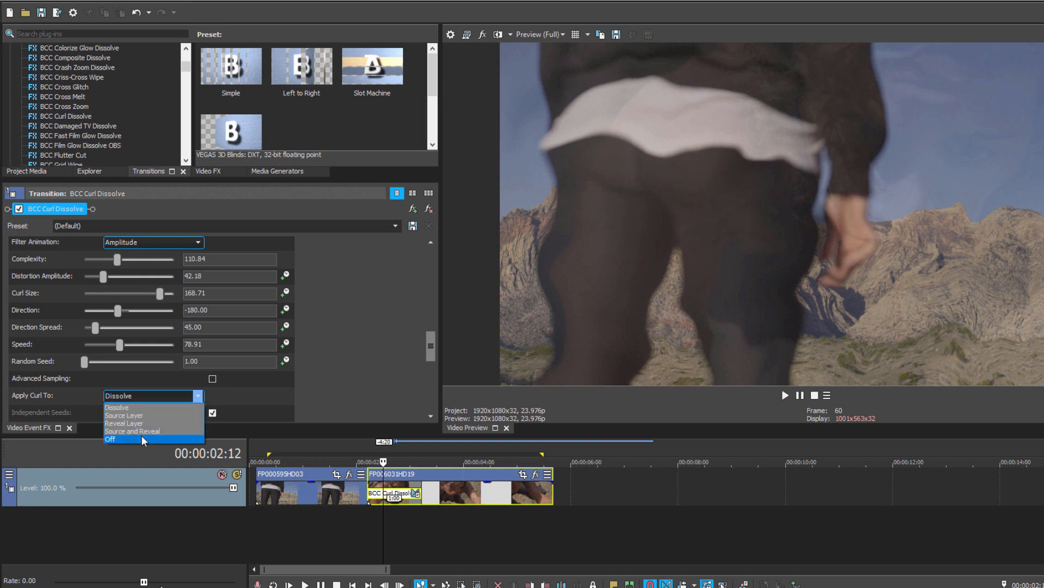
click(111, 438)
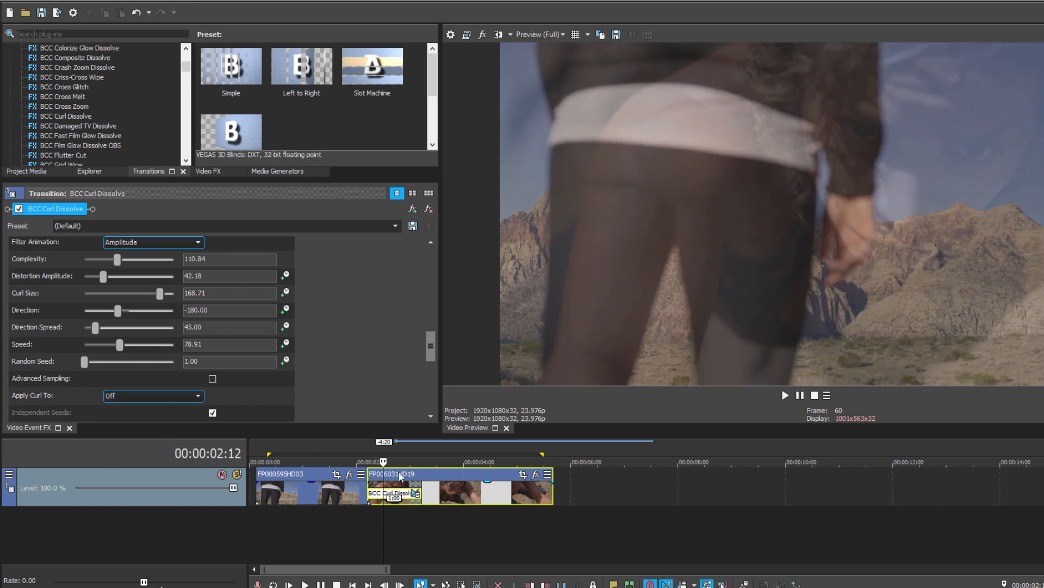
click(785, 395)
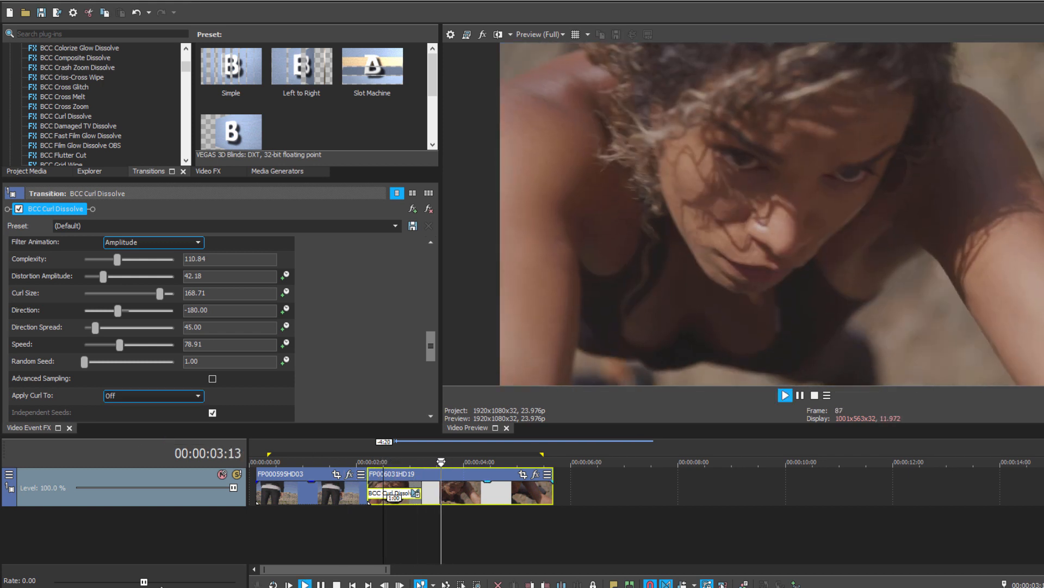
click(154, 395)
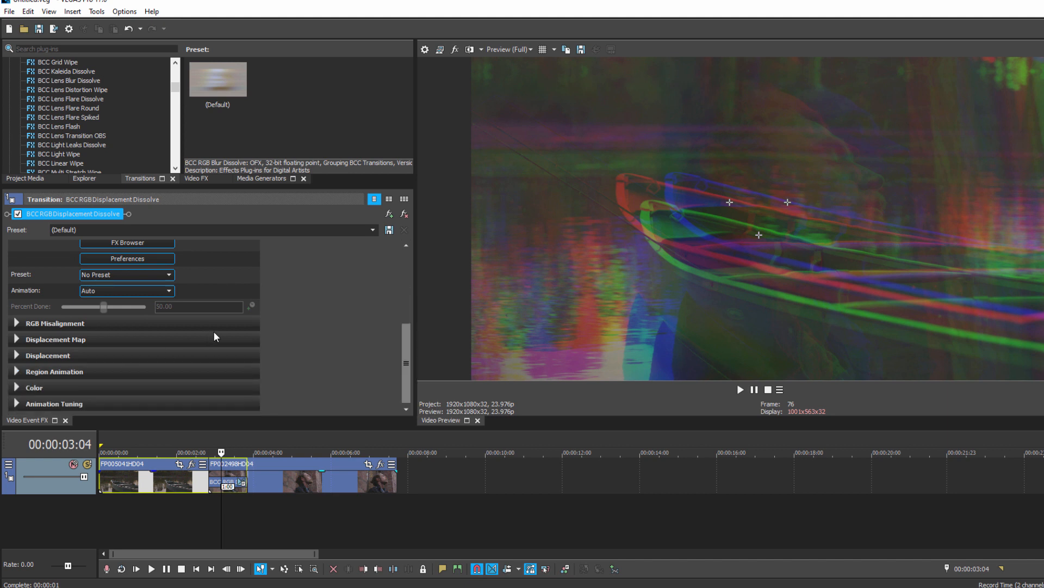
mouse_move(37, 329)
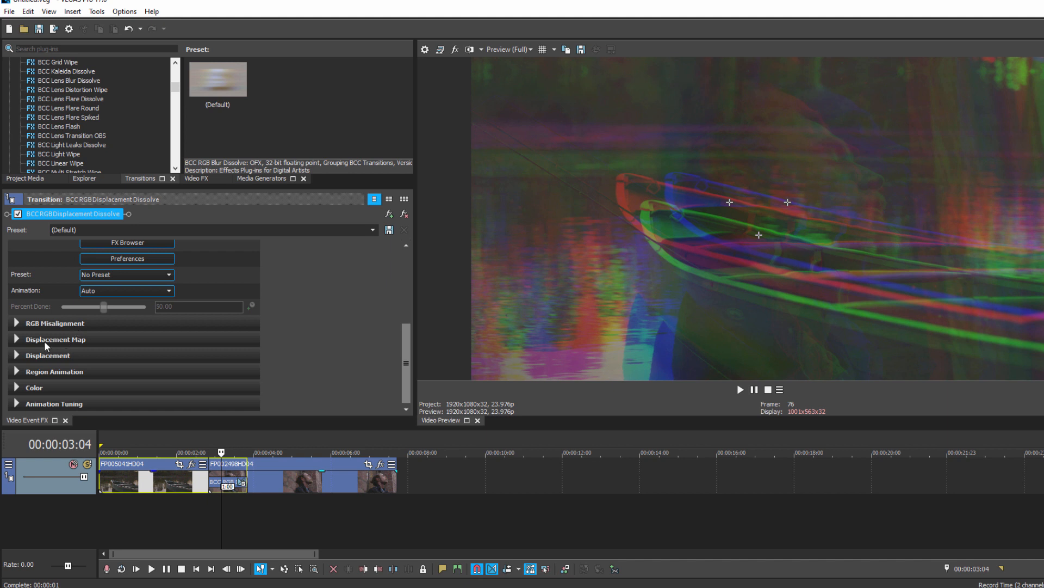
mouse_move(67, 363)
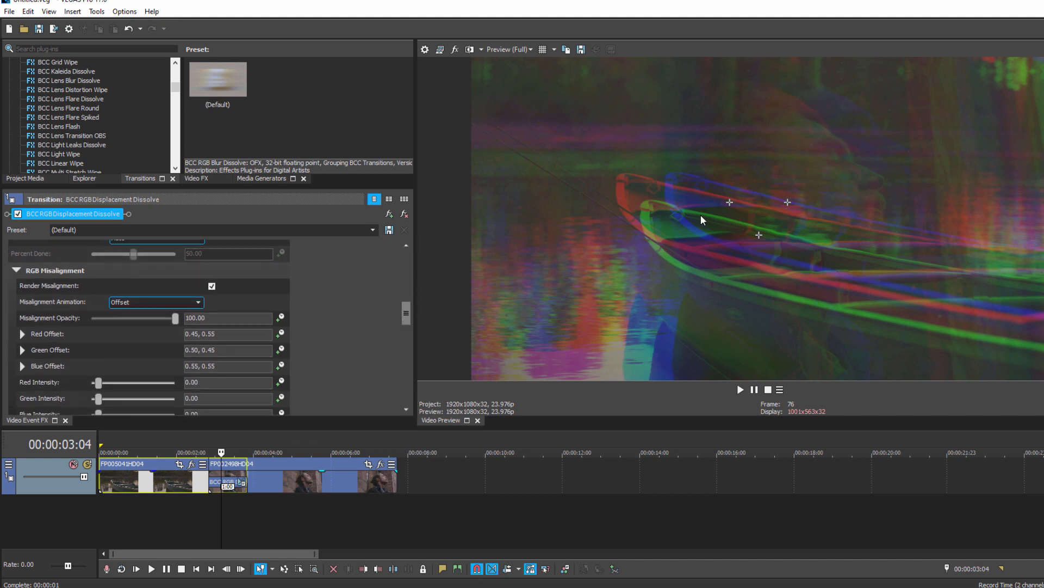
Shift the red channel offset to about 0.70, 0.57 and set green intensity near 4.76
click(22, 334)
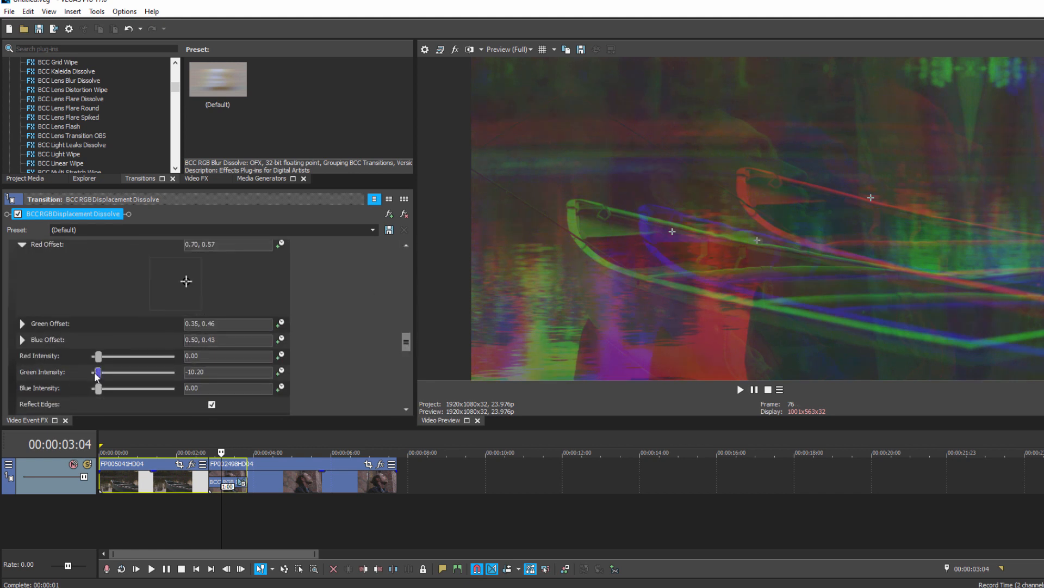
drag(99, 372, 96, 372)
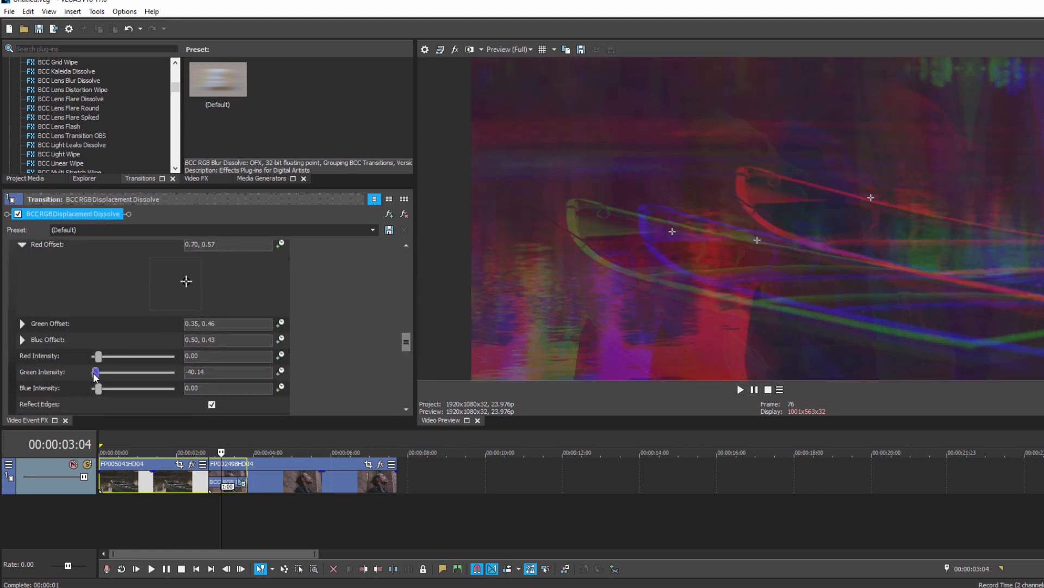
drag(96, 372, 101, 372)
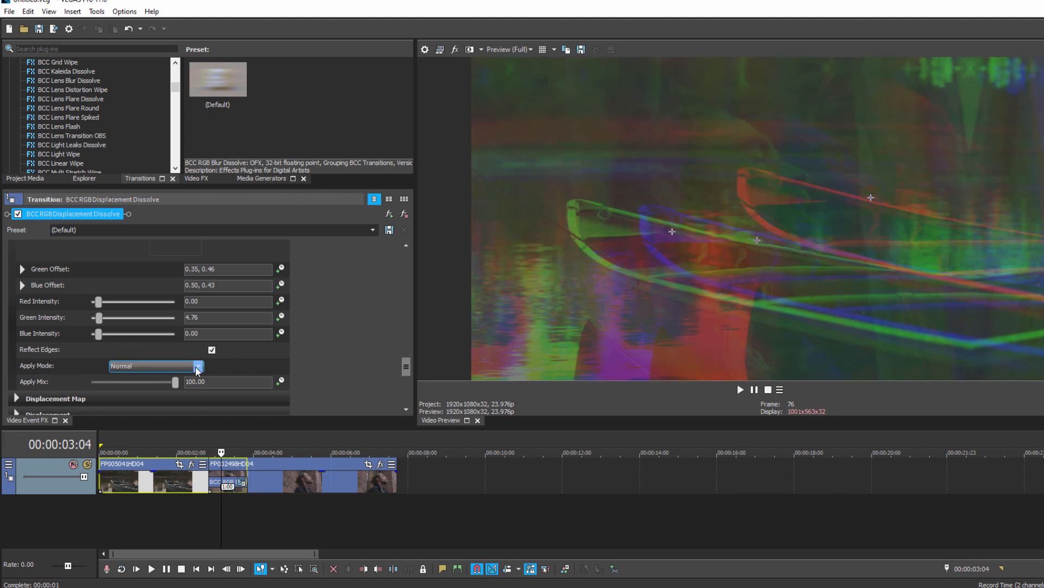
Try Multiply and Add apply modes, settle on Normal, and toggle Reflect Edges off then back on
click(154, 365)
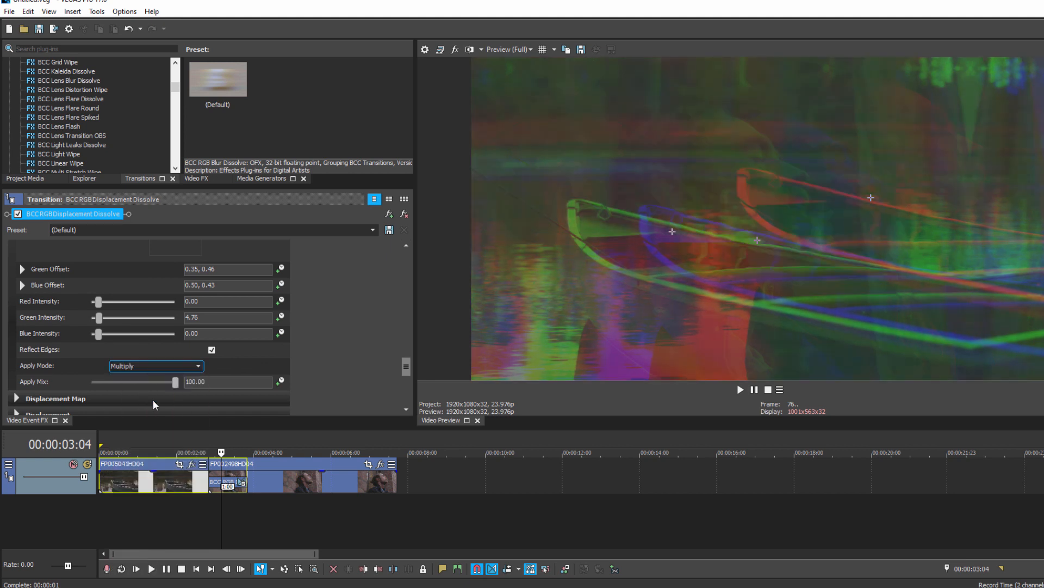
click(156, 366)
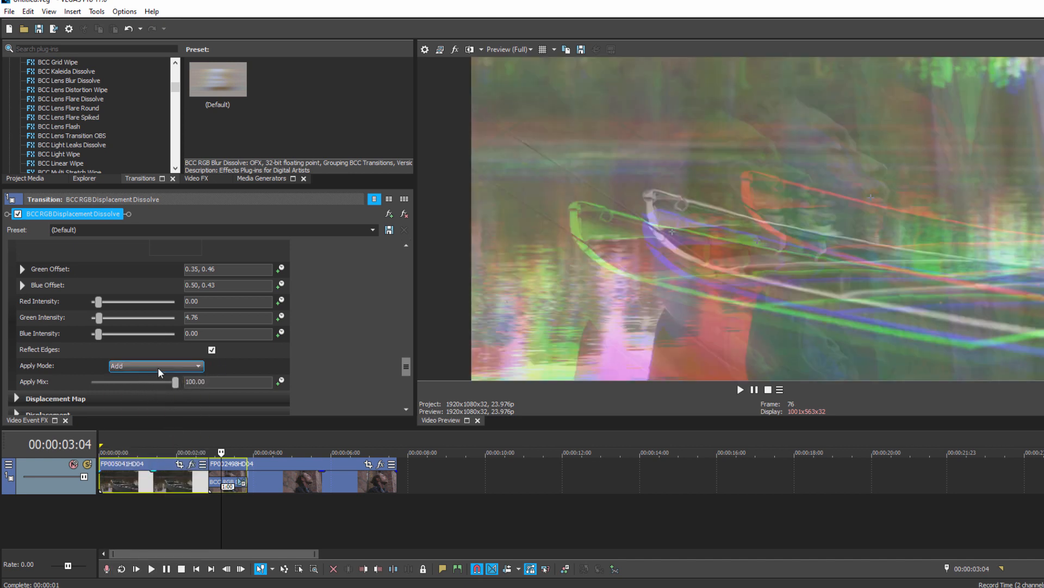
click(156, 366)
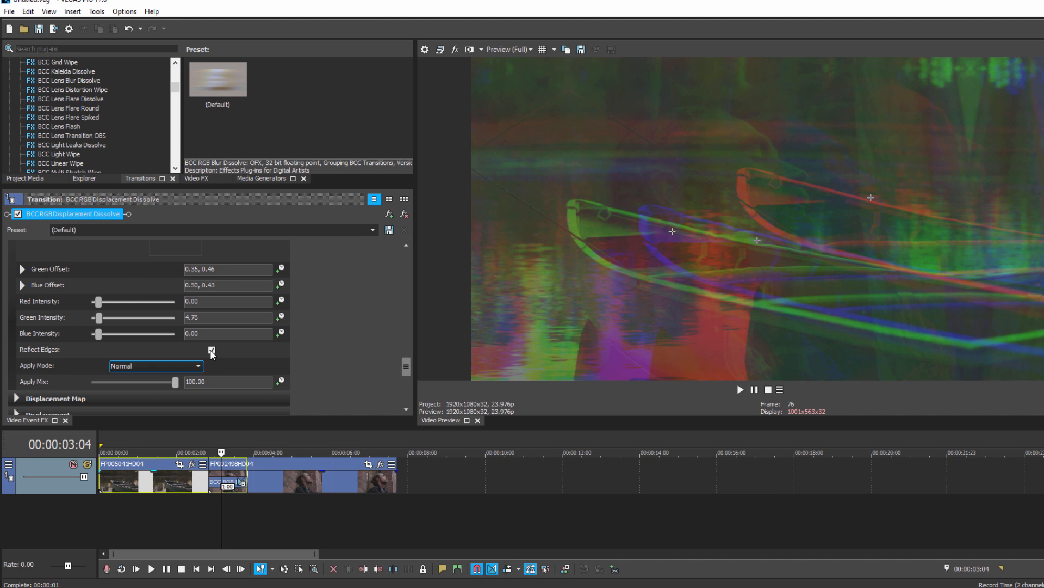
click(213, 349)
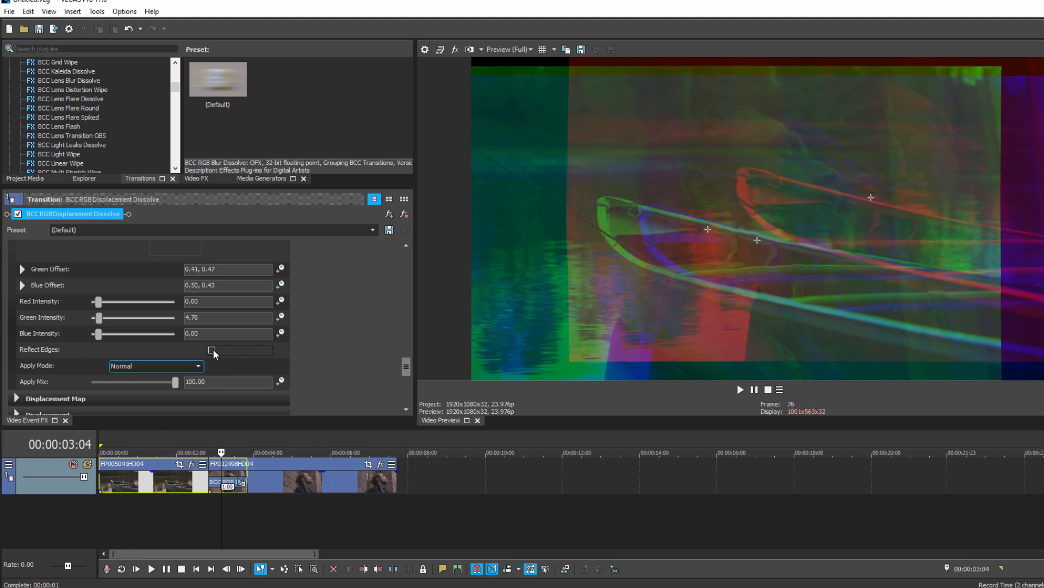
click(212, 349)
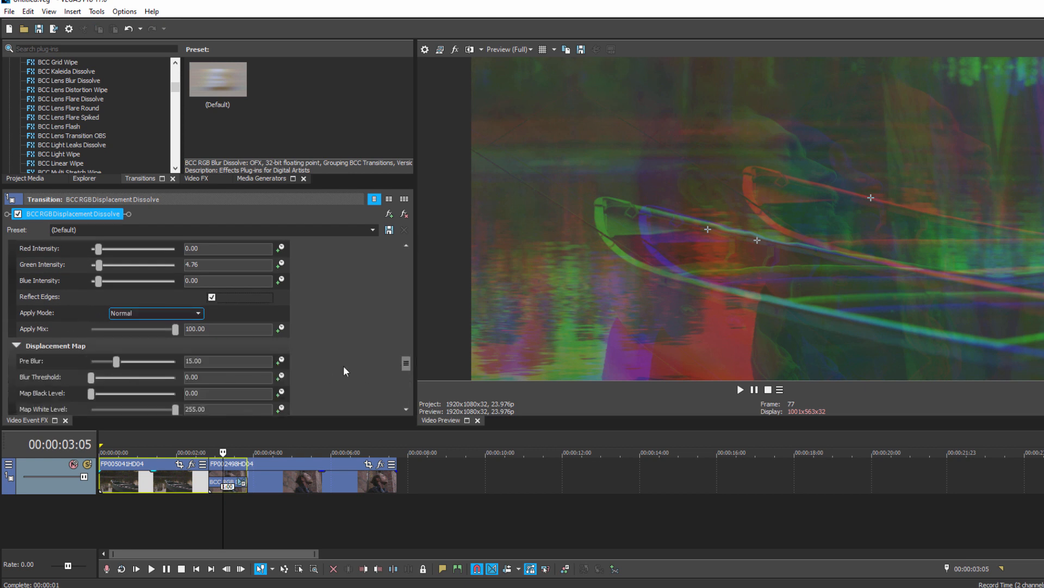
Set map Pre Blur to 15.65, Blur Threshold to 7.14 and Map Black Level to 157.86
scroll(down, 3)
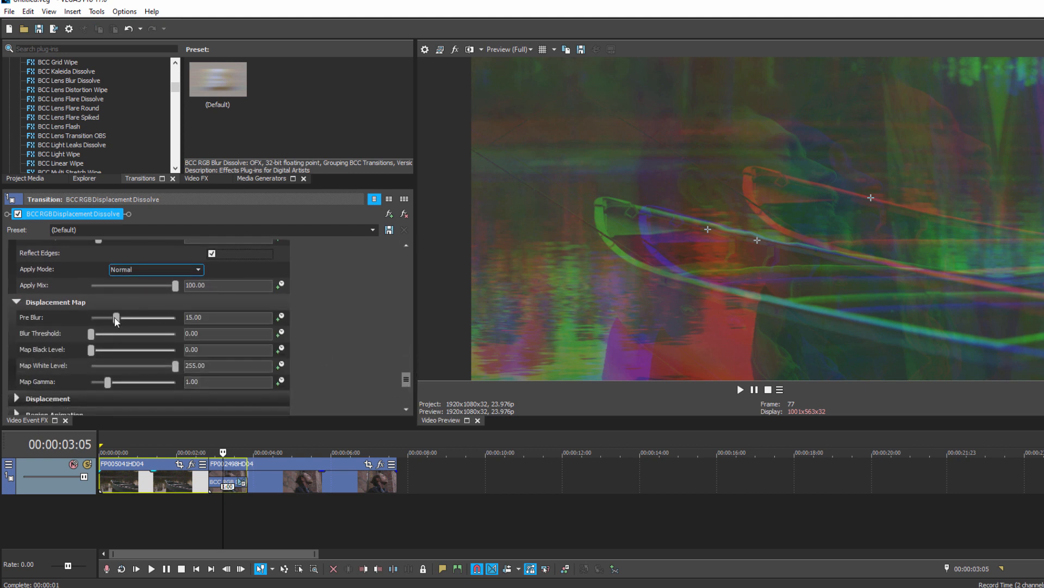
drag(117, 317, 128, 317)
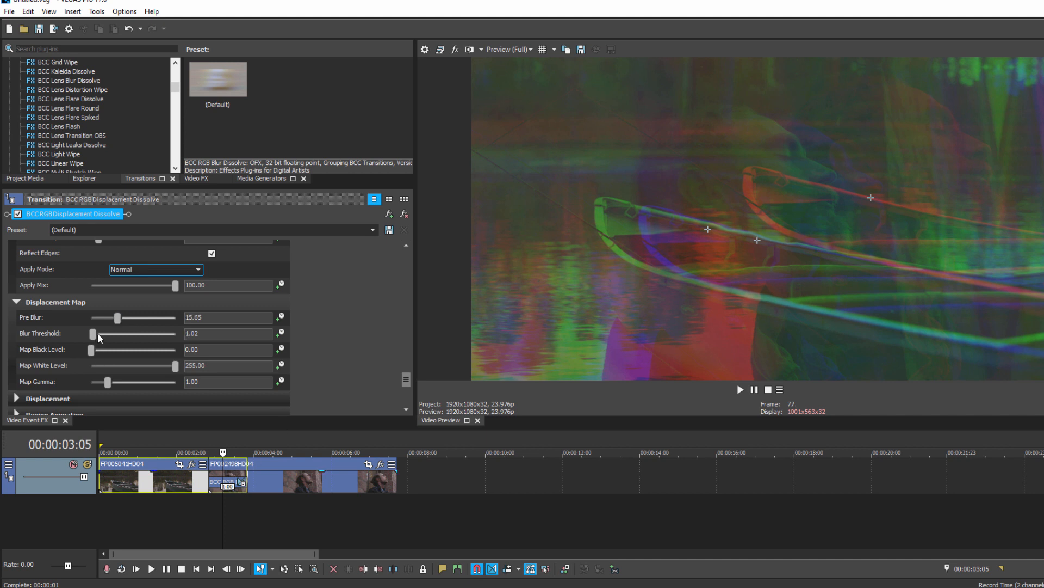
drag(93, 334, 102, 334)
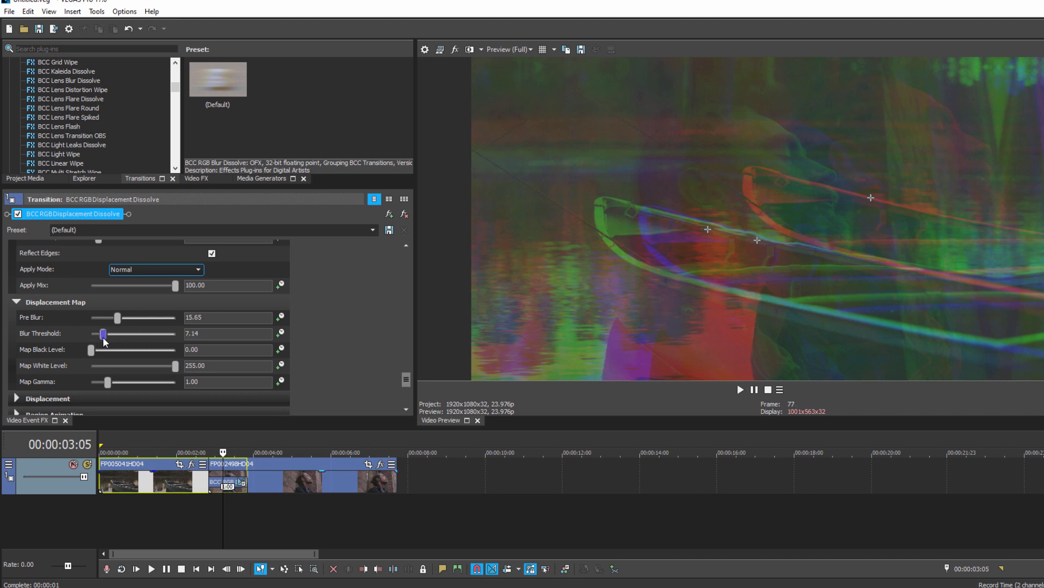
drag(101, 349, 141, 349)
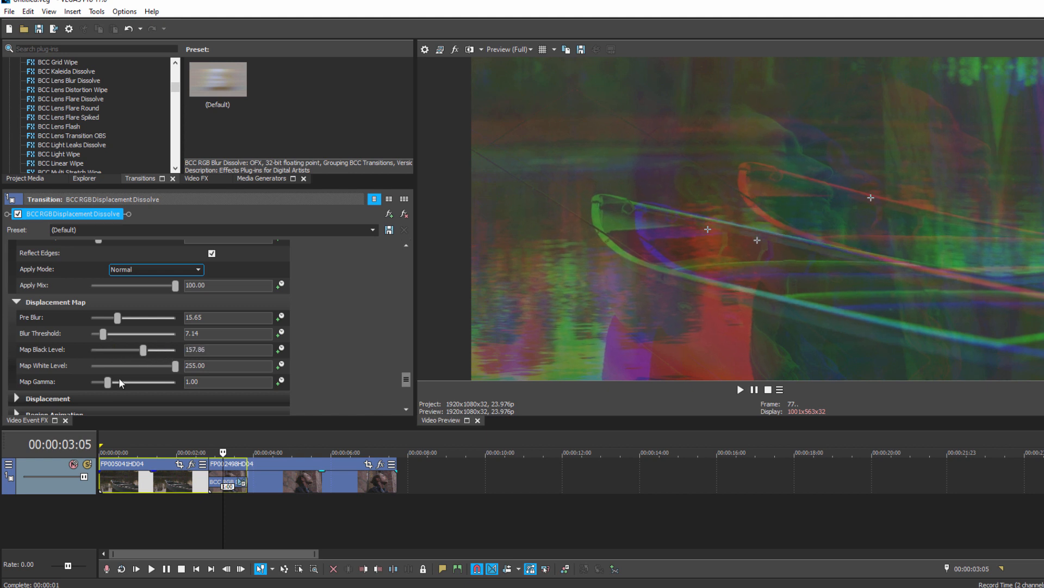
scroll(down, 3)
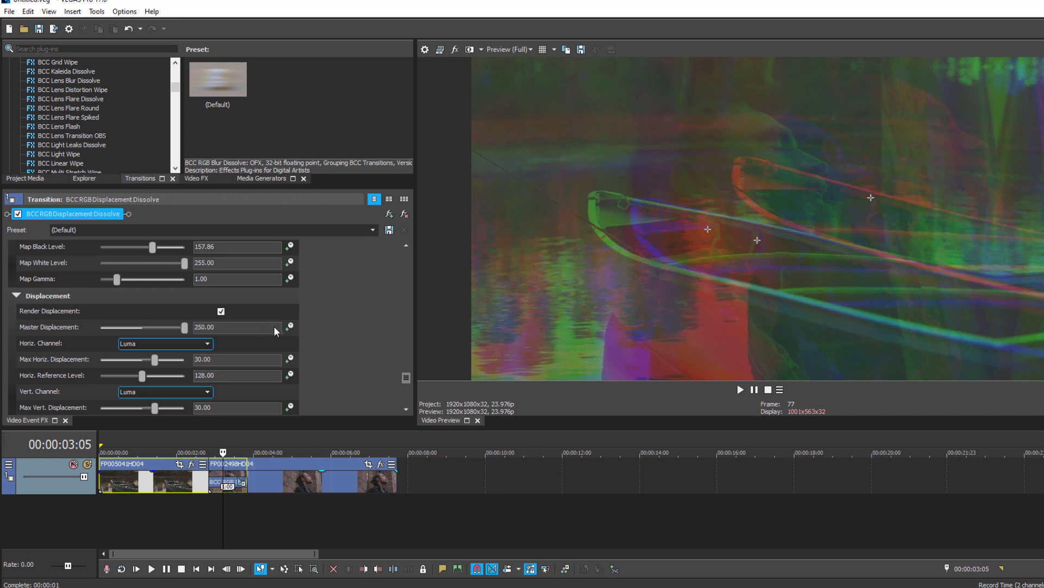
drag(154, 360, 170, 360)
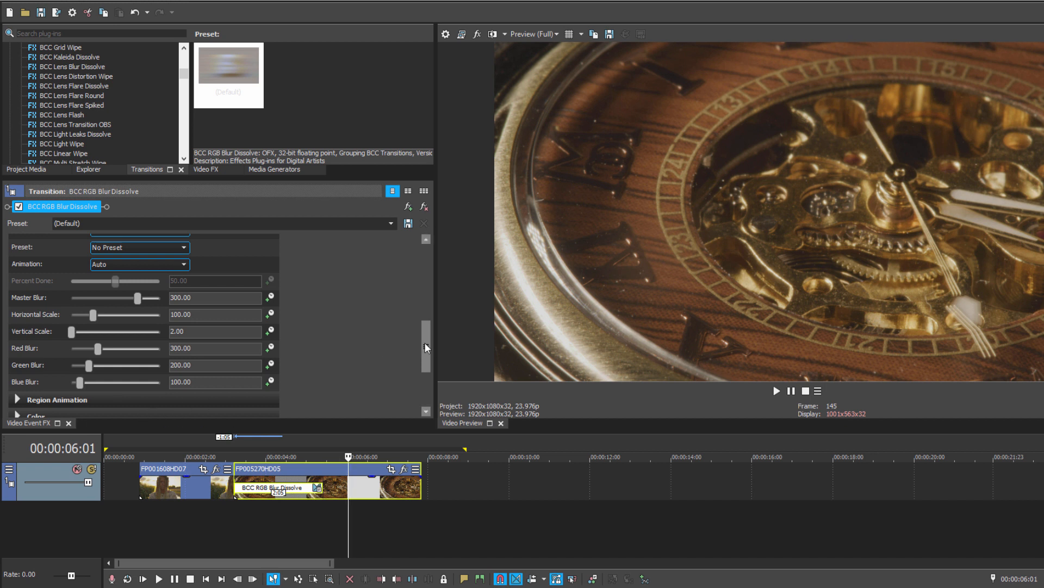
Lower the RGB Blur Dissolve's master blur and bring red blur down to about 122
scroll(down, 3)
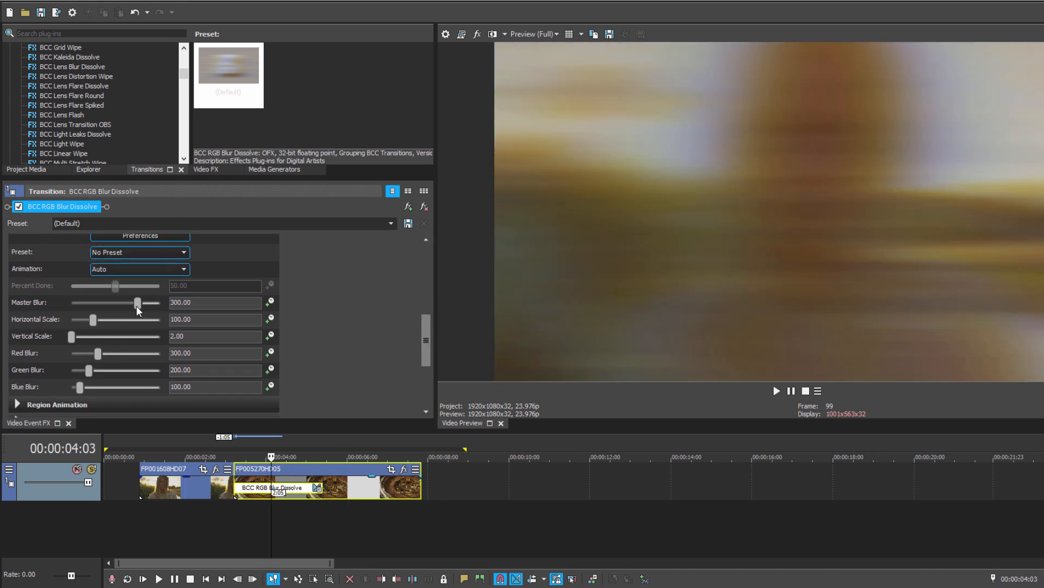
drag(139, 302, 119, 302)
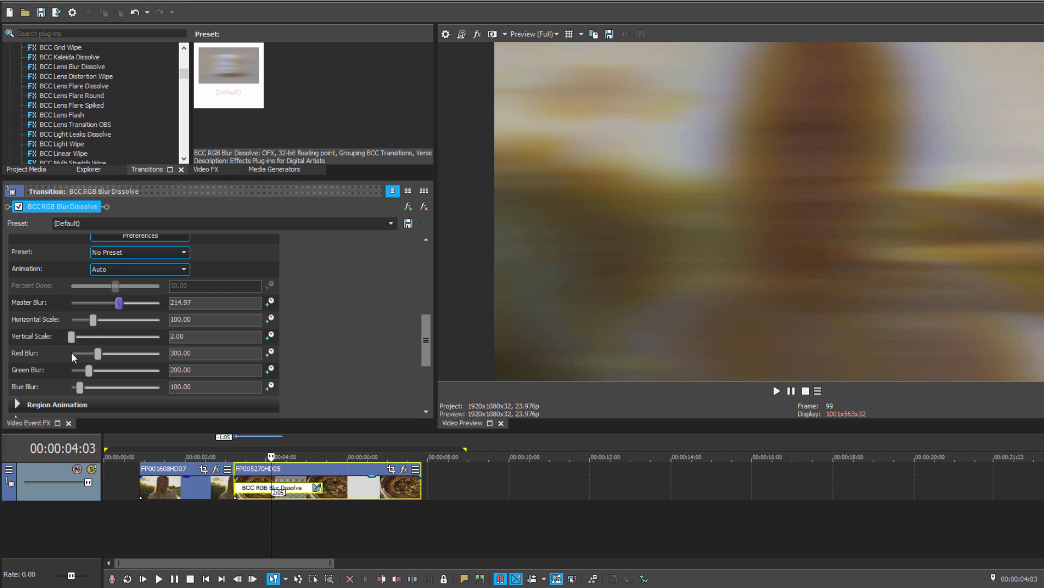
drag(98, 353, 156, 353)
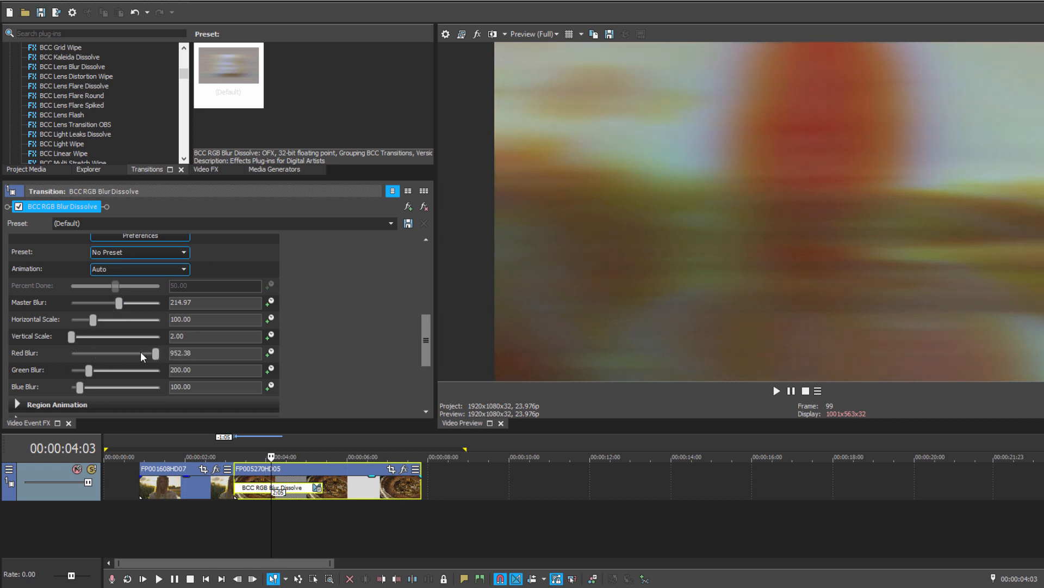
drag(140, 352, 83, 352)
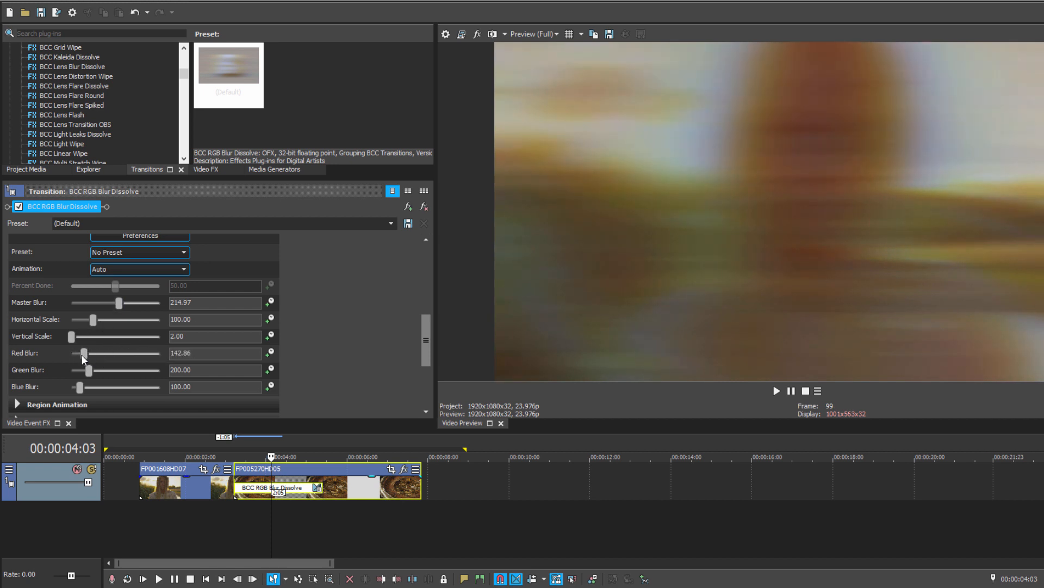
drag(87, 353, 81, 353)
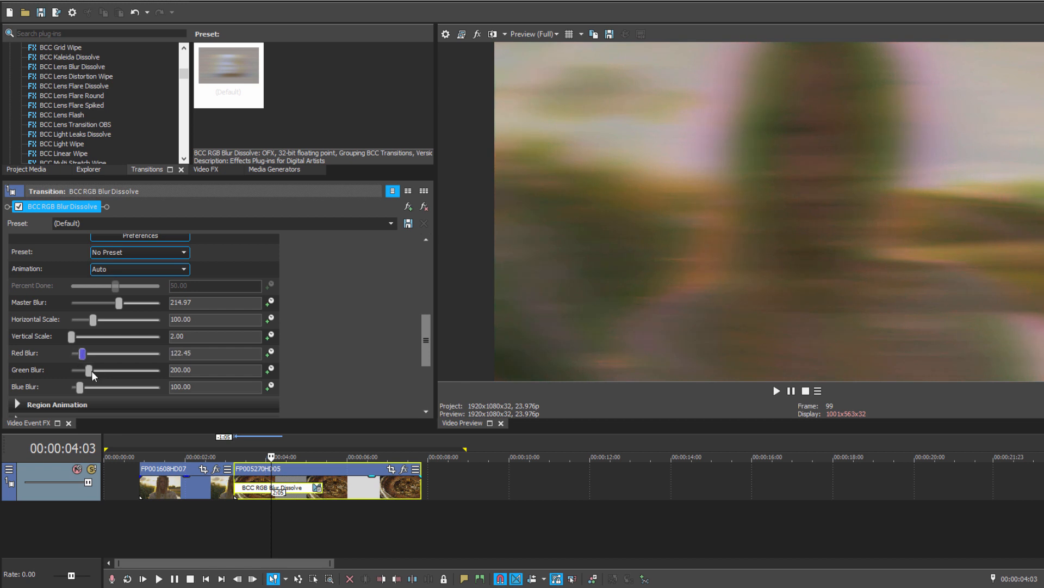
Lower green blur slightly, strengthen blue blur, and enlarge the vertical scale
drag(103, 370, 87, 369)
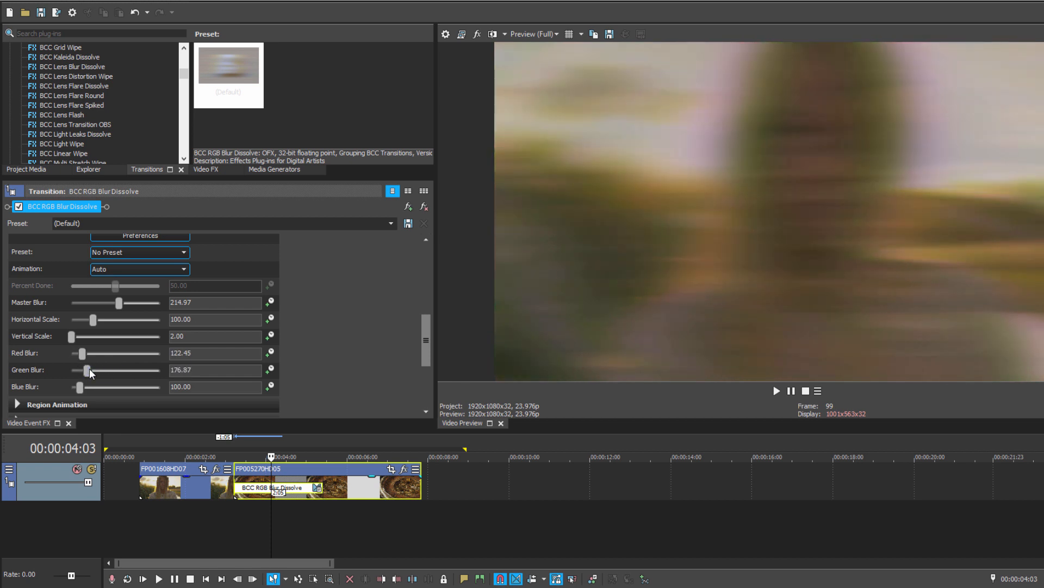
drag(119, 303, 157, 303)
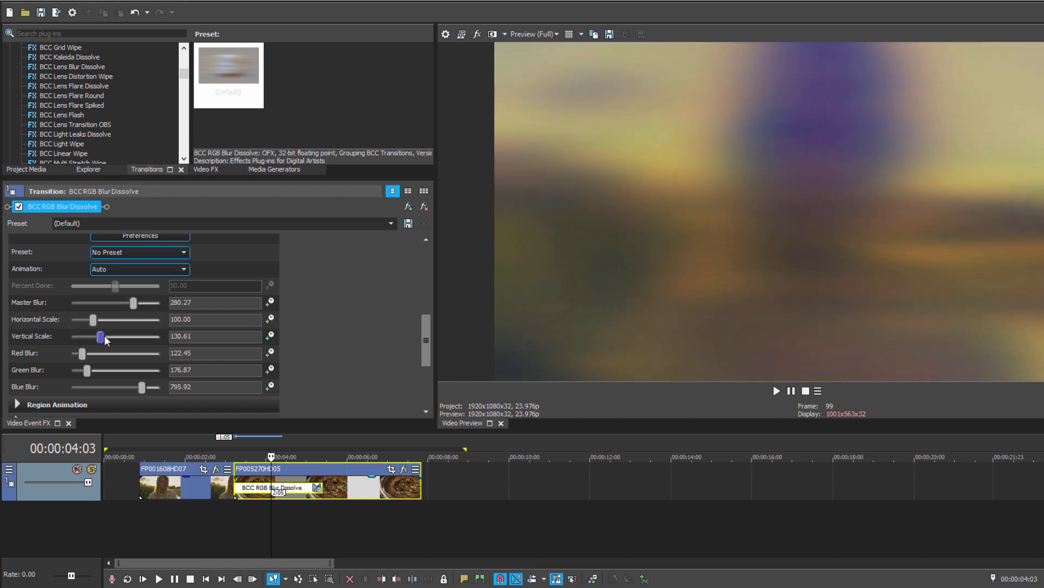
drag(91, 319, 71, 319)
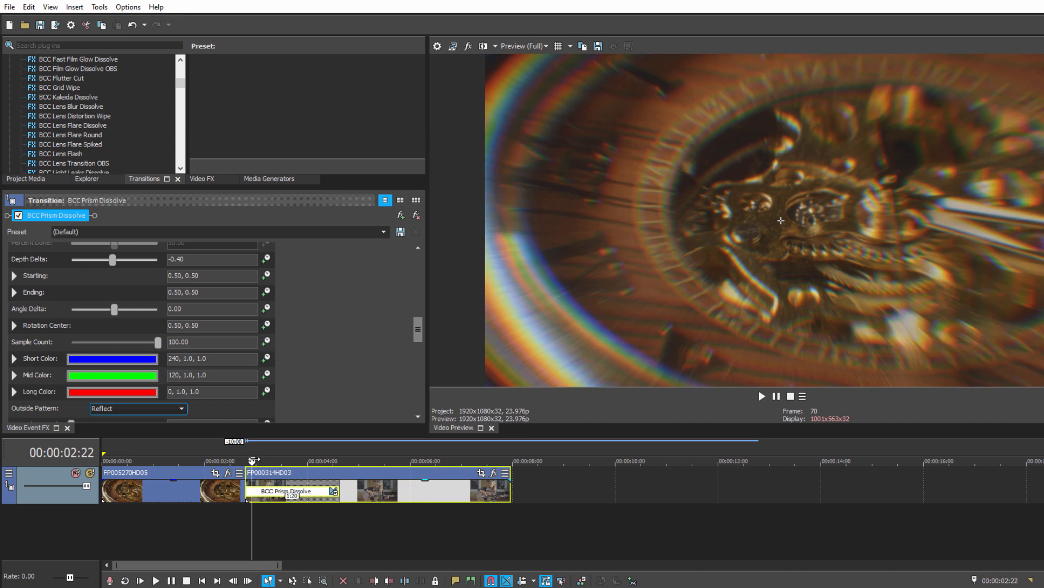
click(762, 396)
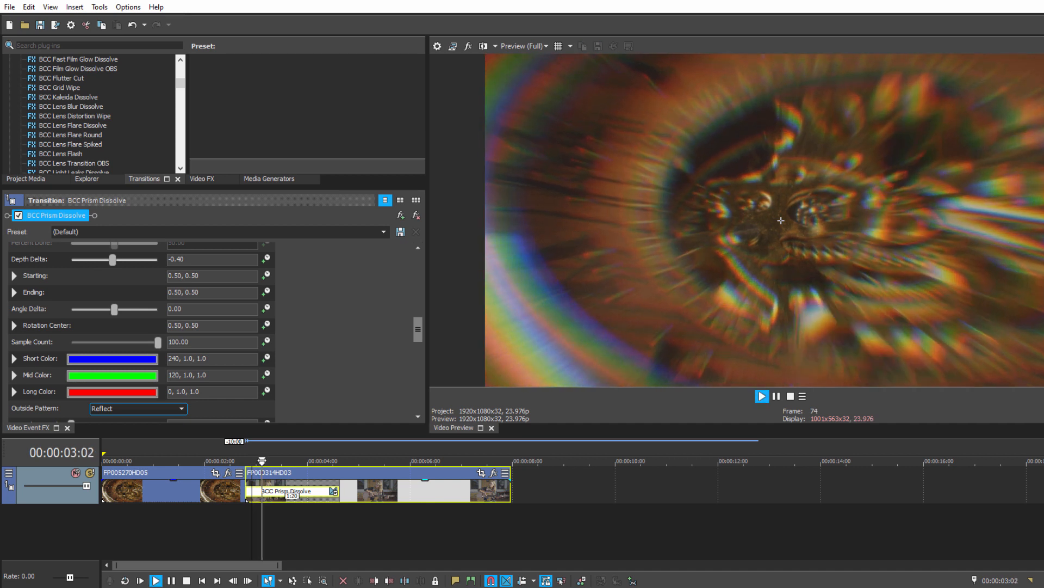
click(762, 396)
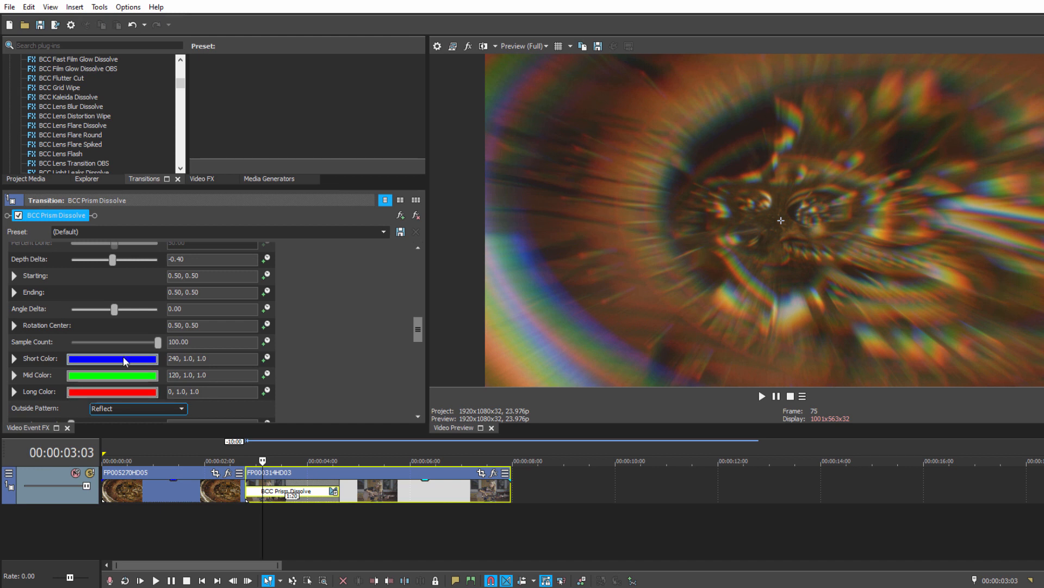
drag(155, 342, 109, 342)
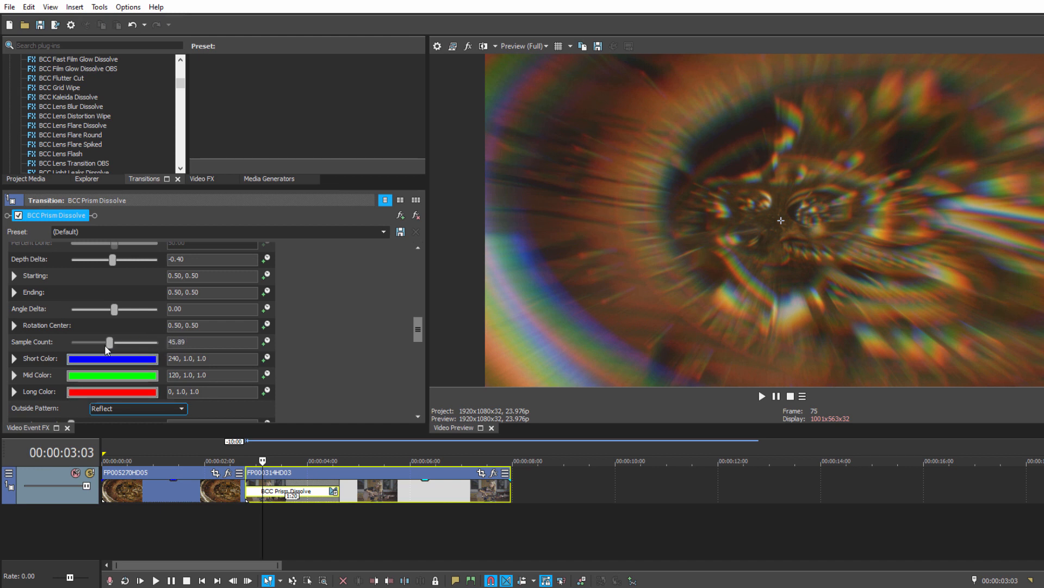
drag(107, 342, 85, 342)
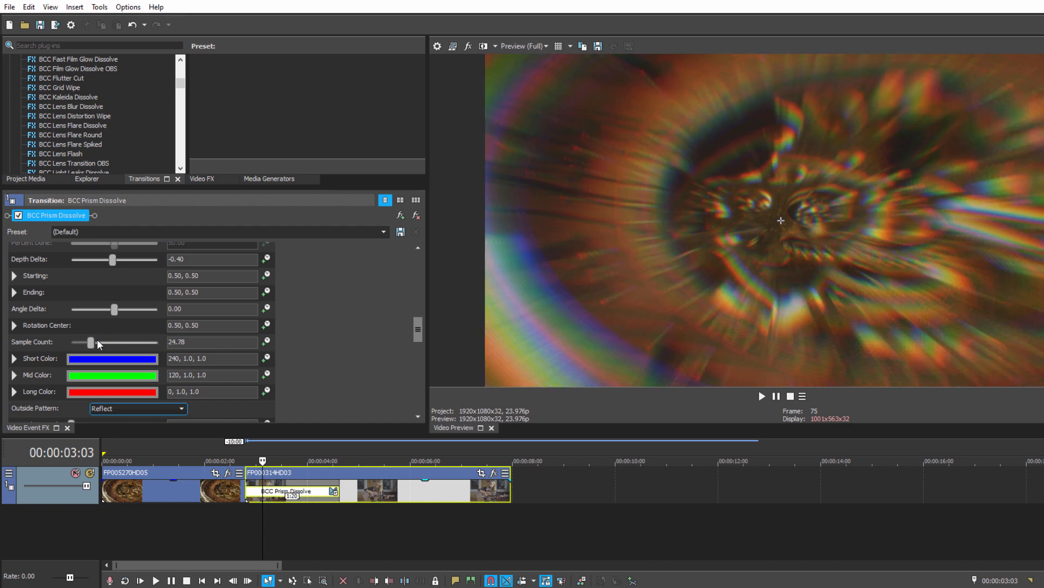
drag(84, 341, 141, 342)
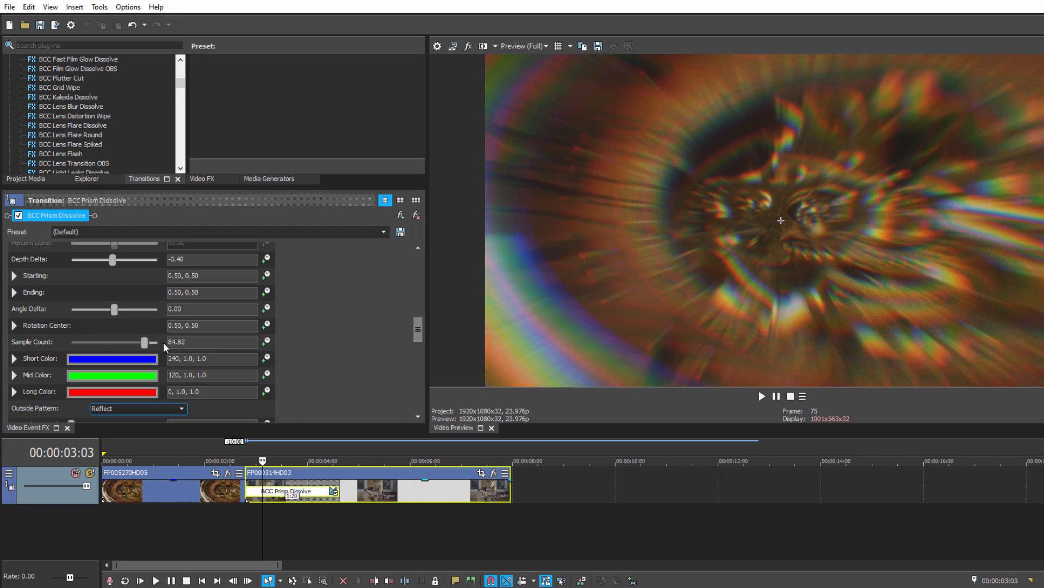
drag(153, 342, 127, 341)
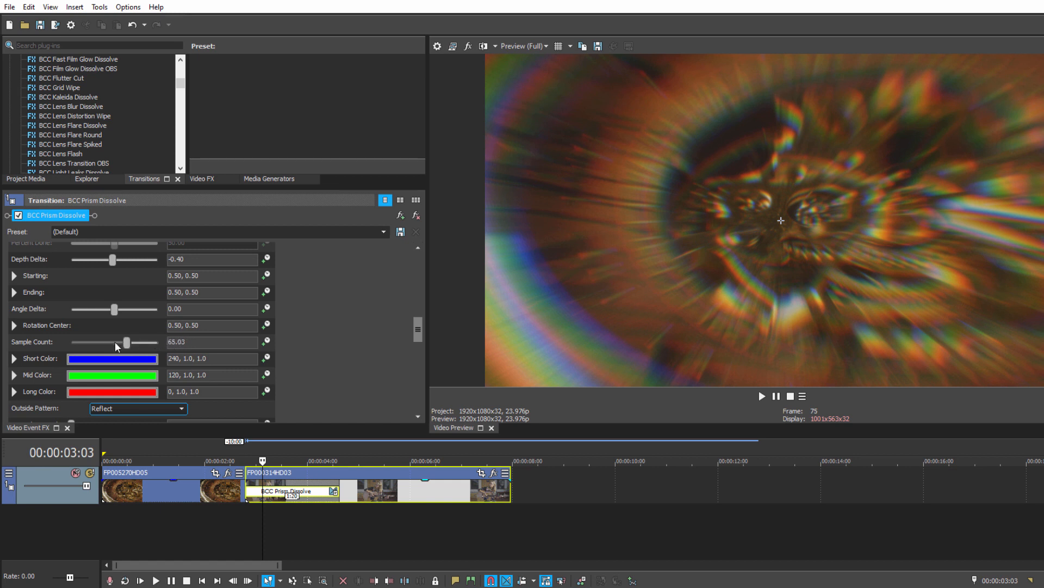
drag(126, 341, 72, 341)
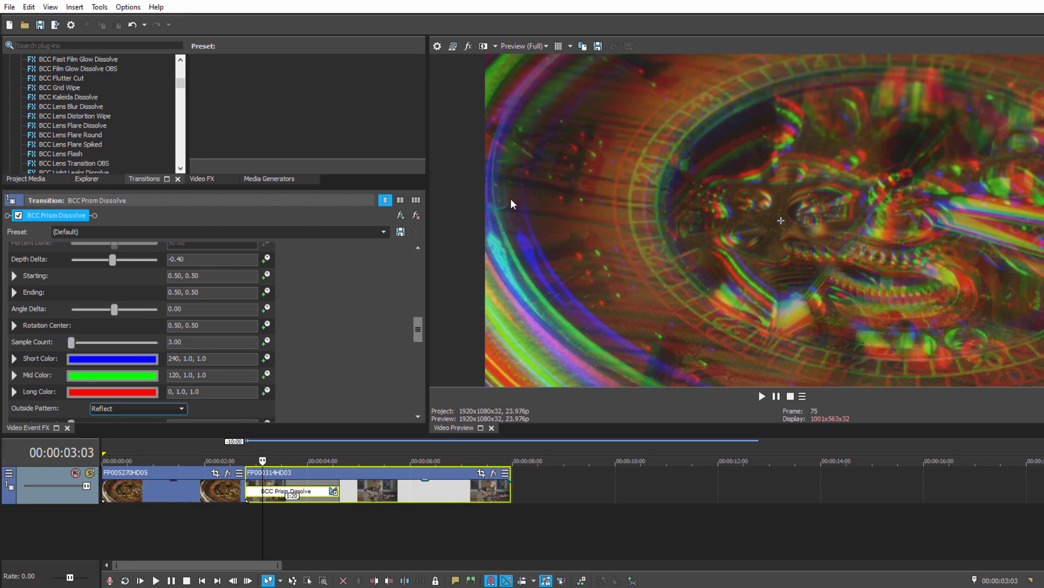
mouse_move(630, 260)
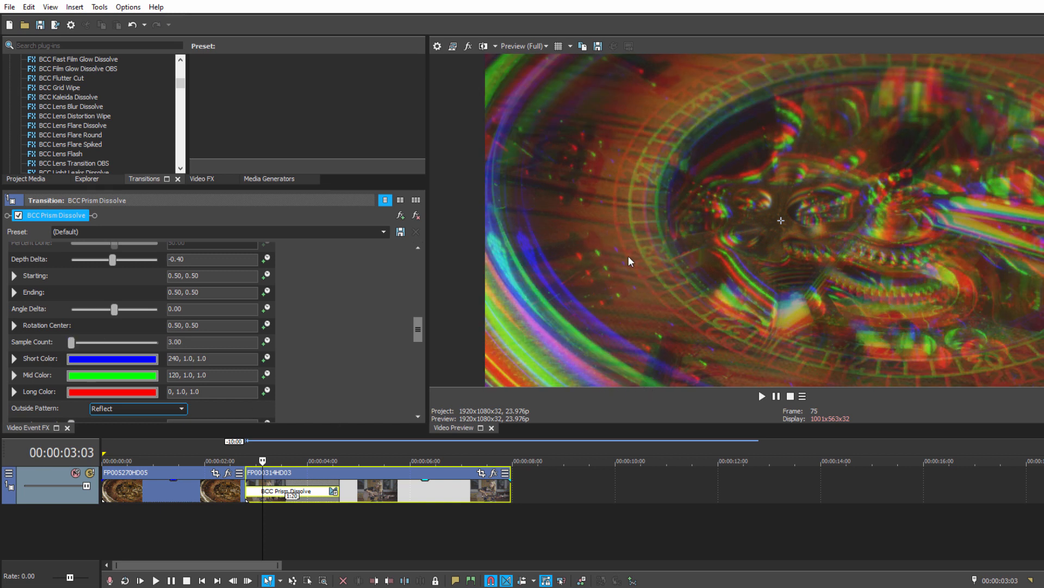
drag(84, 341, 162, 341)
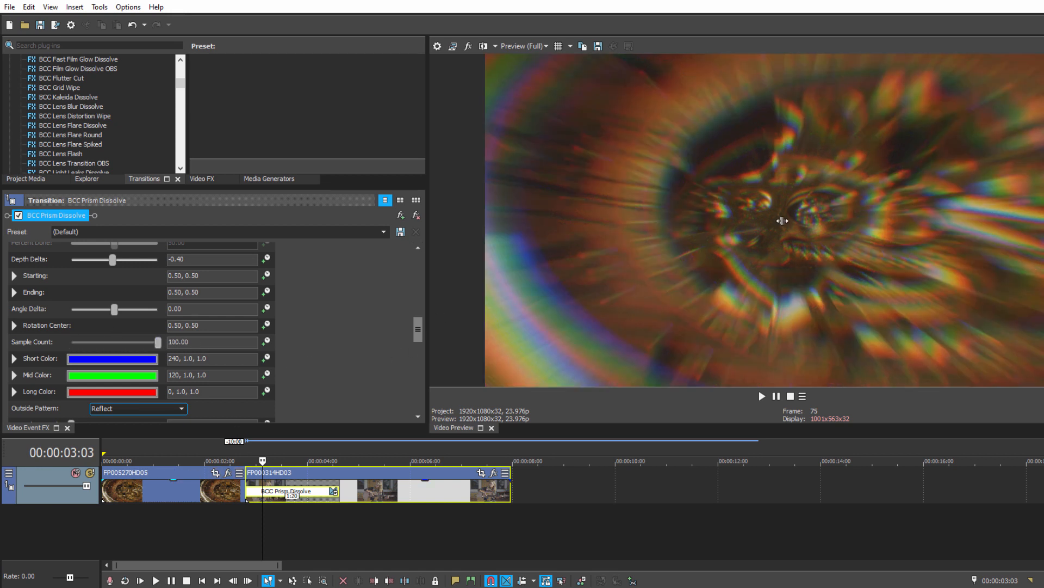
Move the prism starting point to 0.68, 0.50 and sweep depth delta back to about -0.34
drag(782, 221, 996, 163)
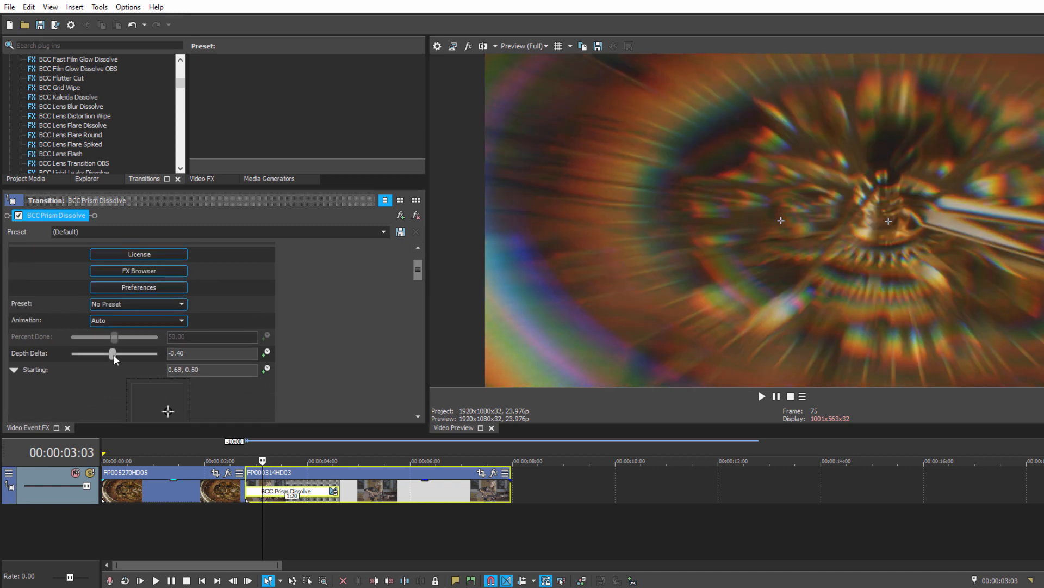
drag(111, 353, 75, 354)
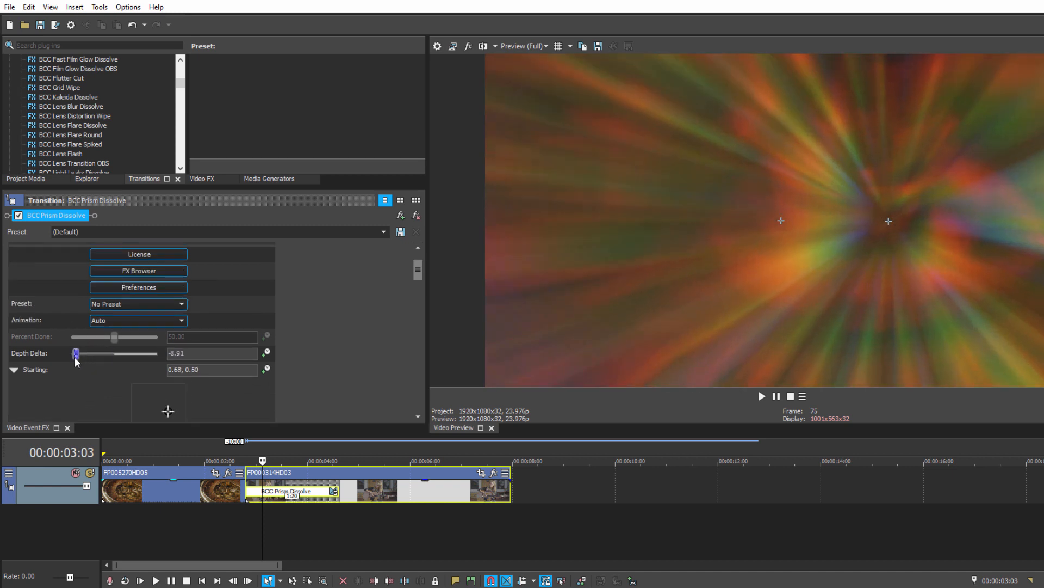
drag(75, 353, 138, 353)
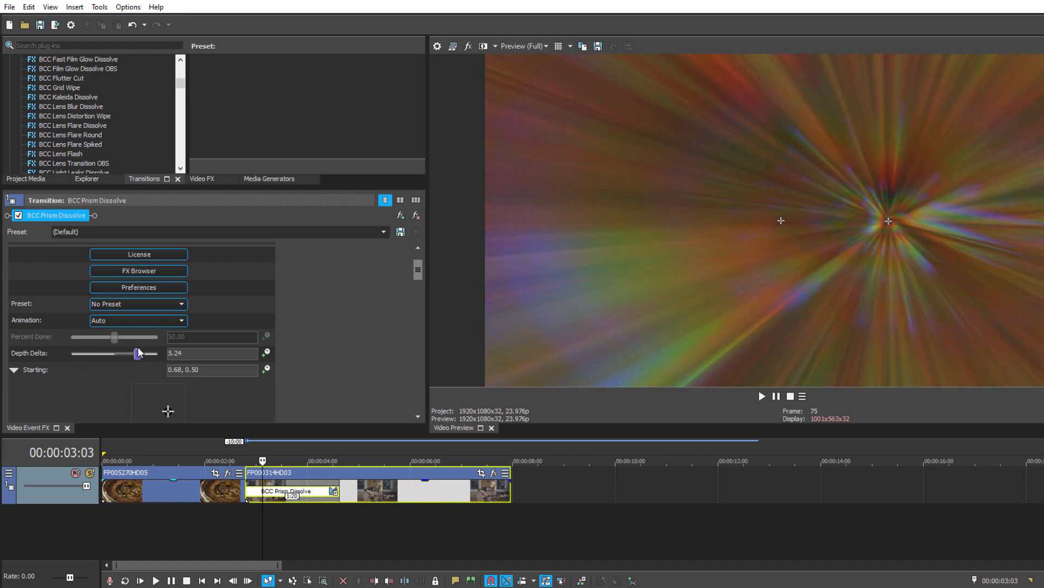
drag(138, 352, 107, 353)
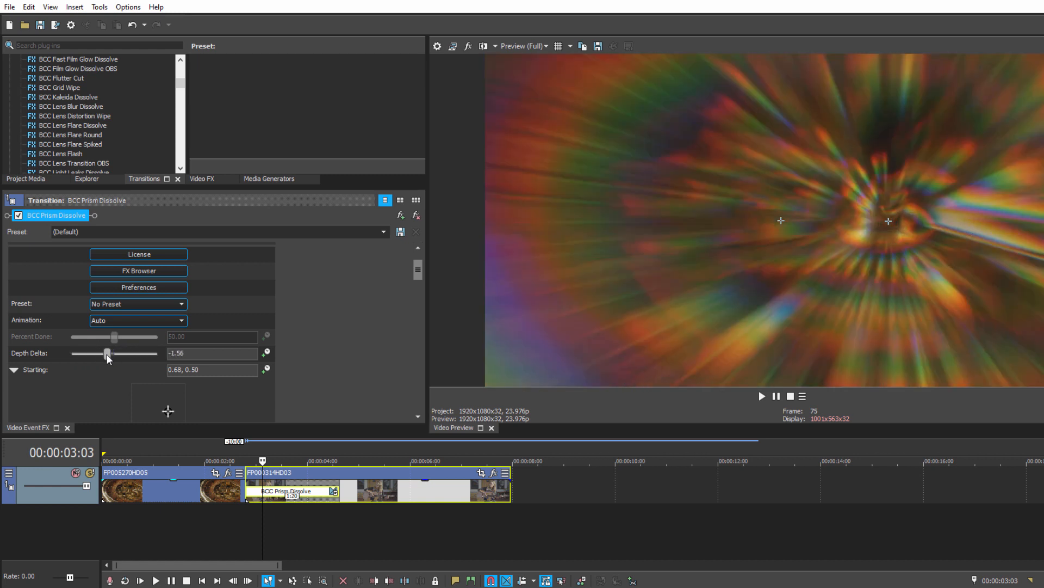
drag(107, 353, 112, 352)
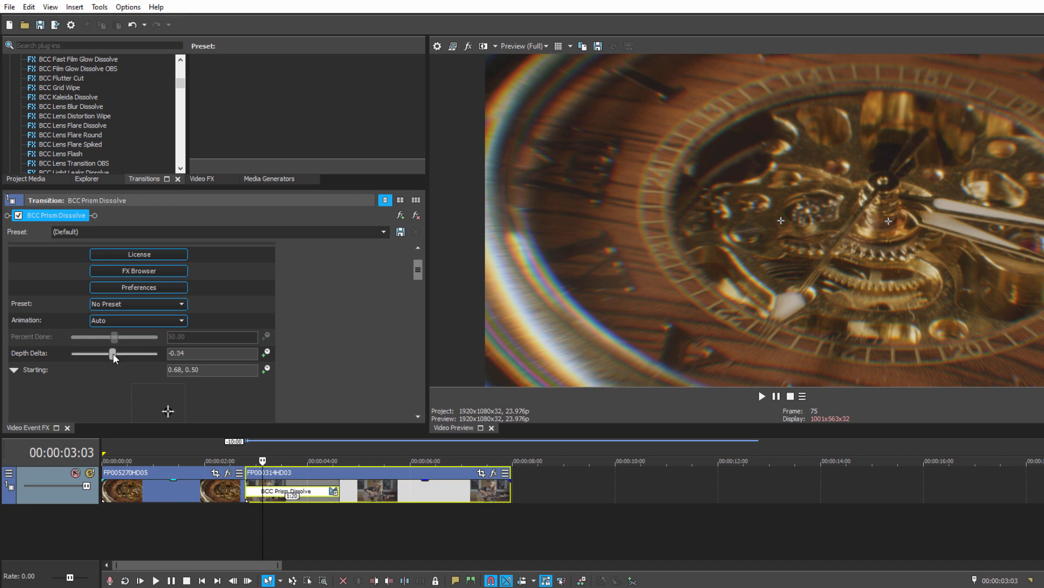
drag(112, 354, 111, 353)
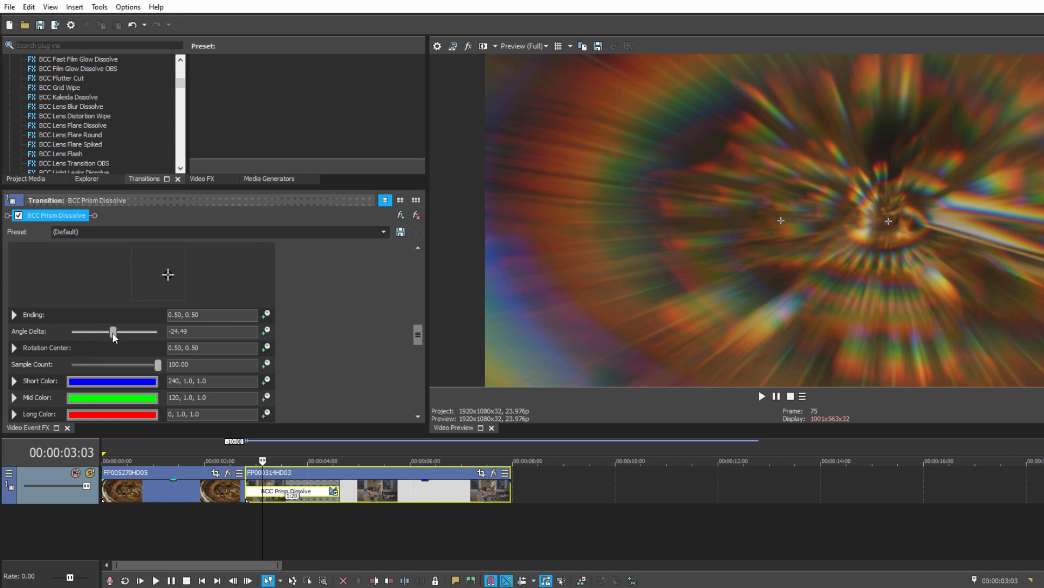
Sweep the Prism Dissolve angle delta widely, leaving it at about 161.63
drag(112, 332, 83, 332)
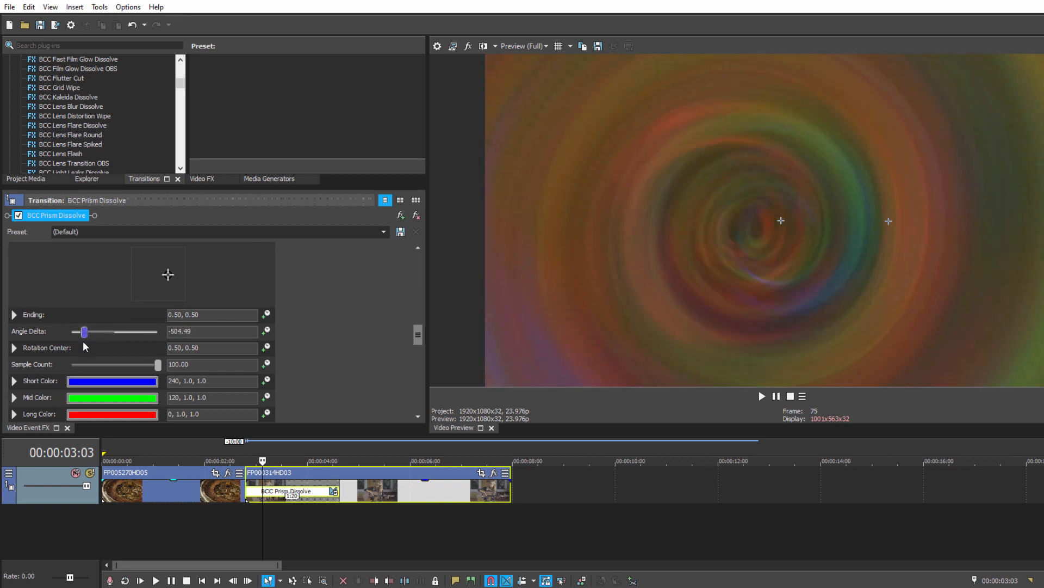
drag(84, 332, 71, 332)
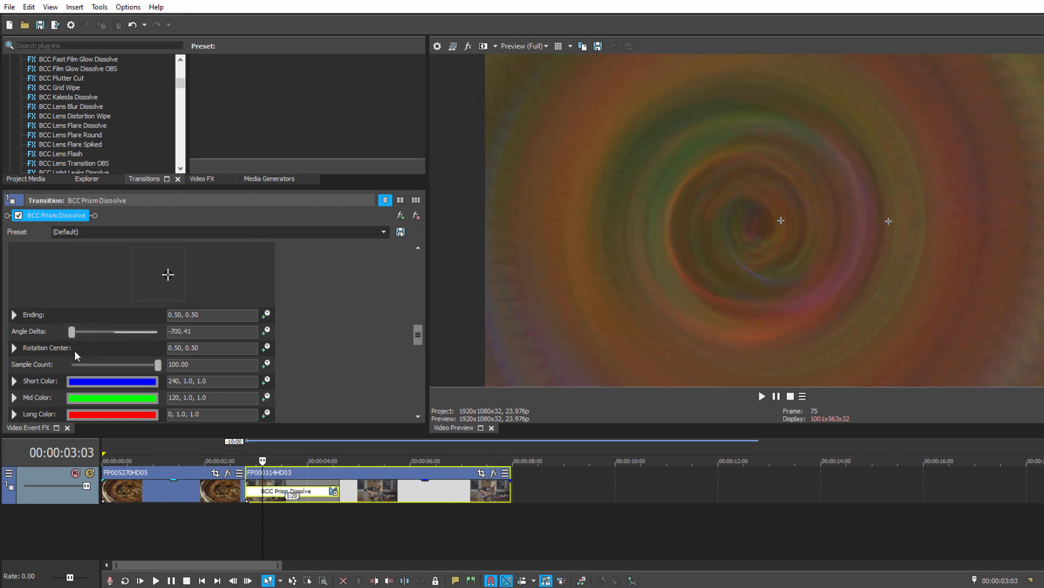
drag(71, 332, 111, 332)
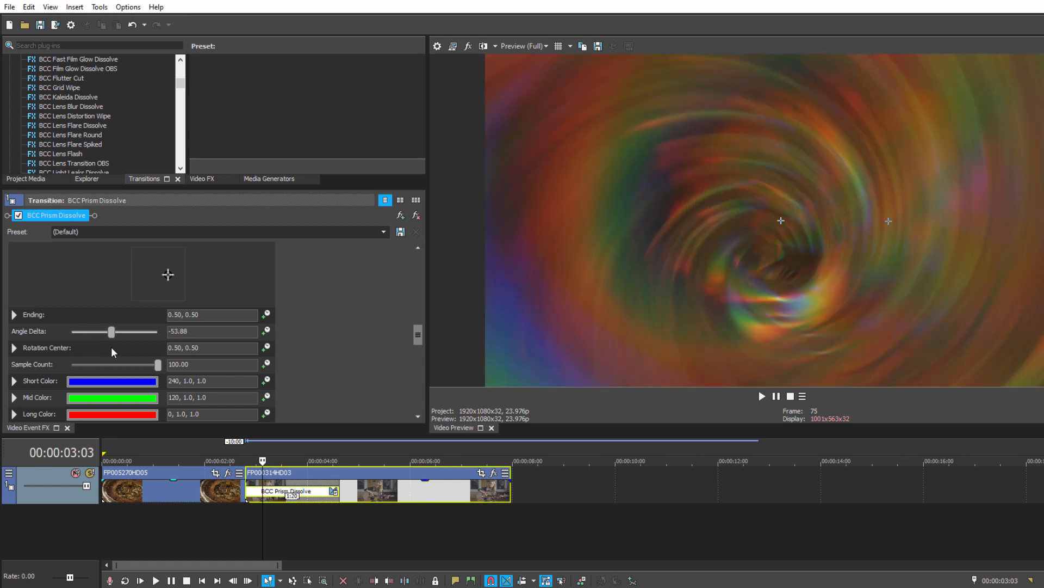
drag(111, 331, 126, 330)
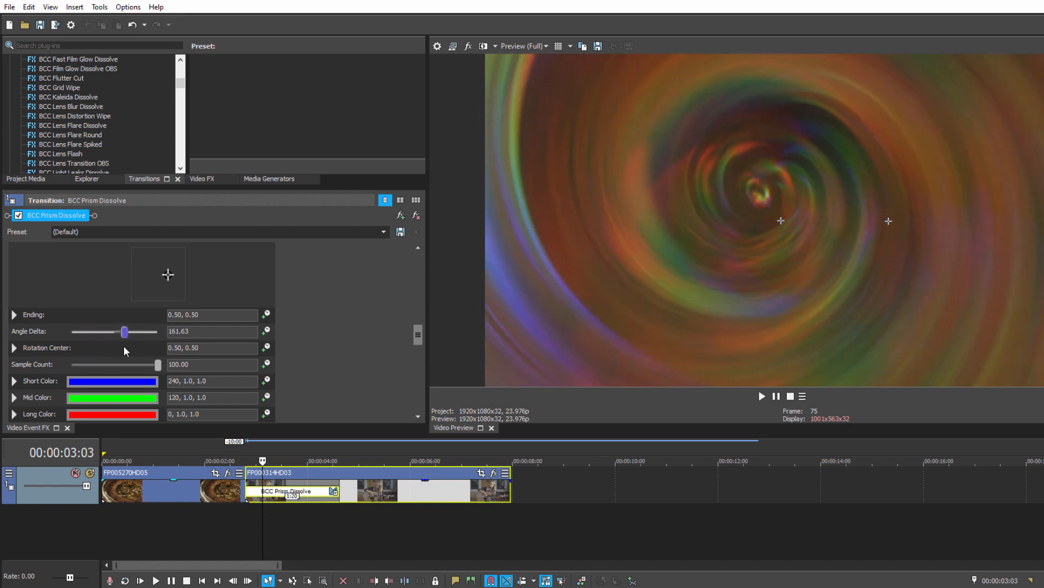
drag(126, 331, 91, 330)
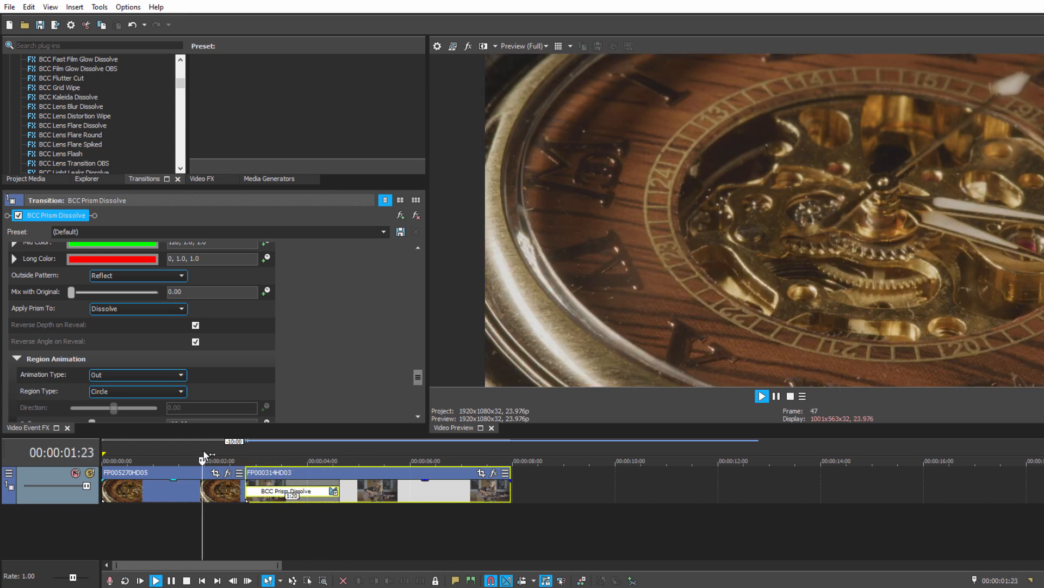
Stop the preview playback after reviewing the Prism Dissolve transition
click(761, 396)
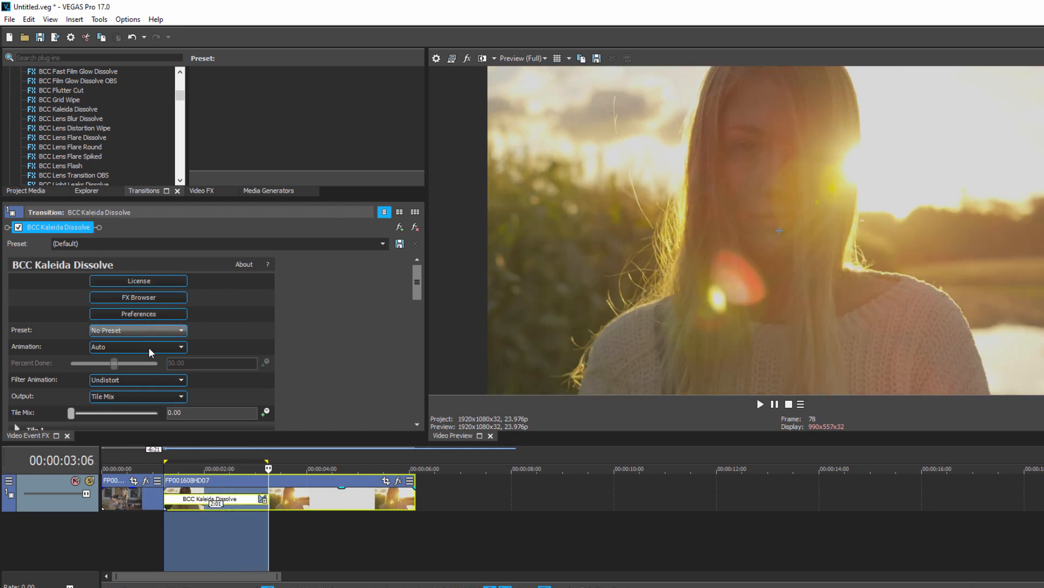
Review the Filter Animation choices and keep Undistort for the Kaleida Dissolve
click(180, 380)
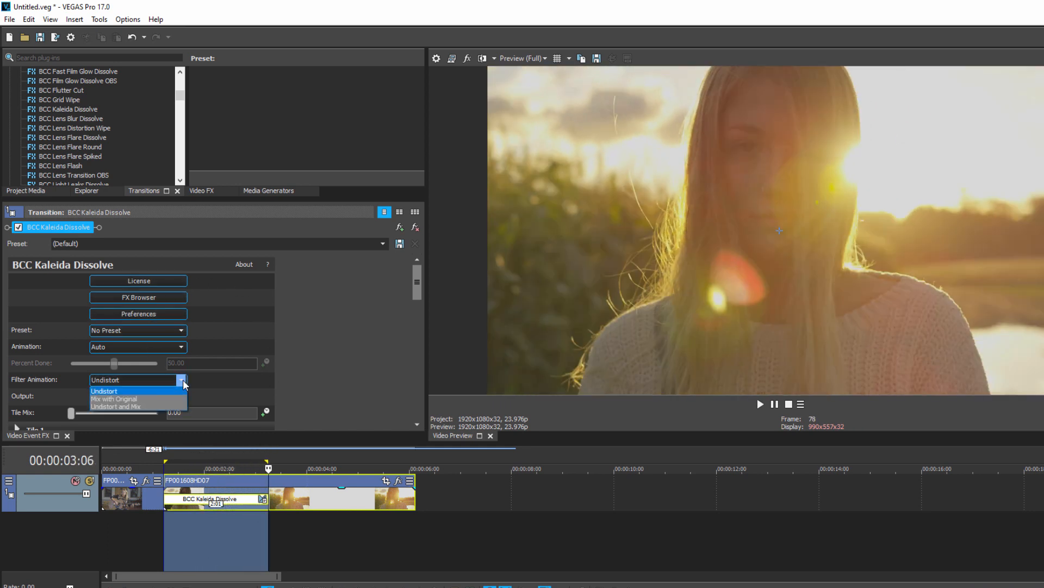
click(113, 398)
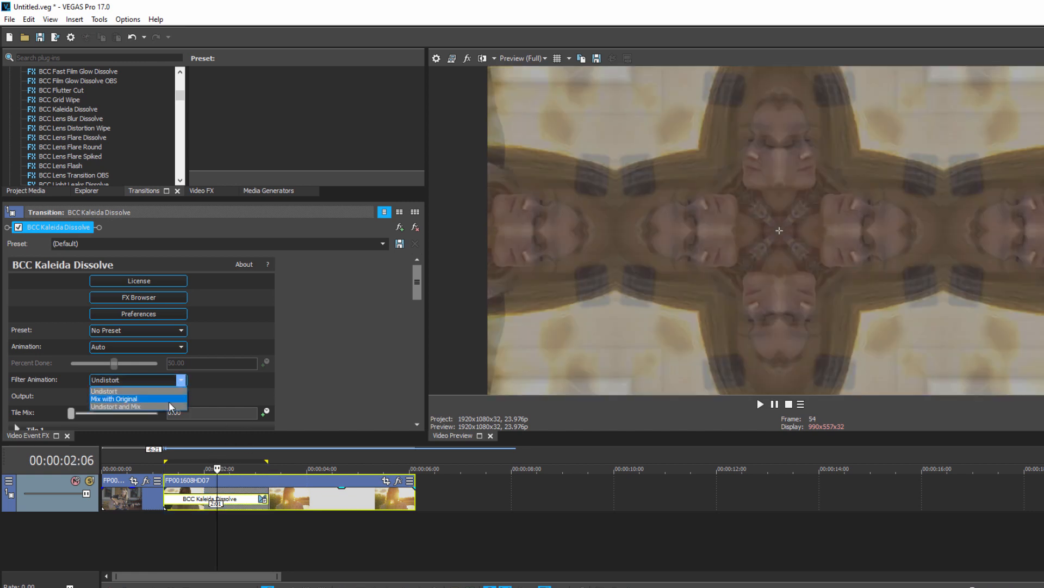
click(112, 400)
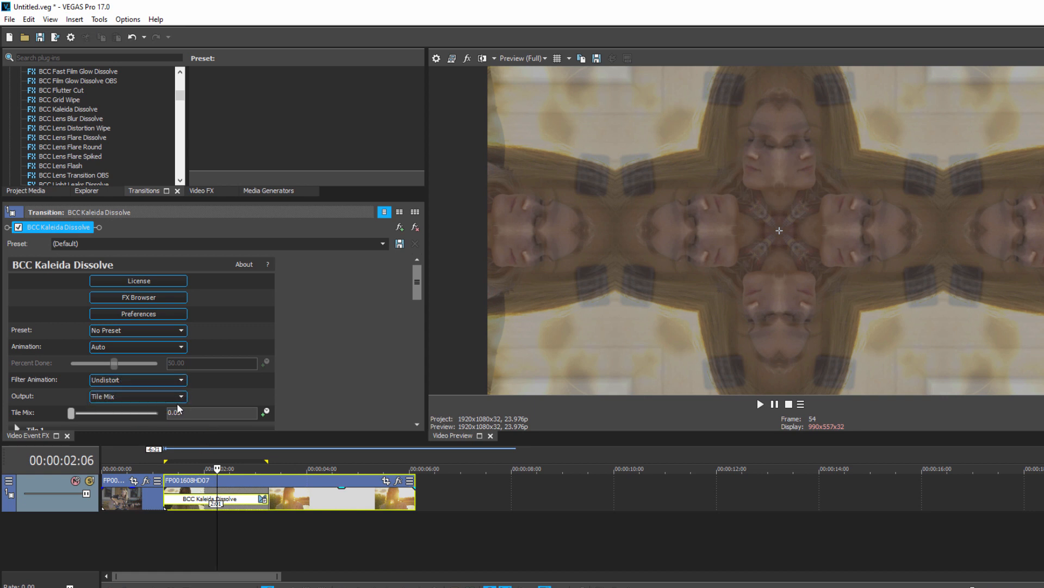
click(181, 396)
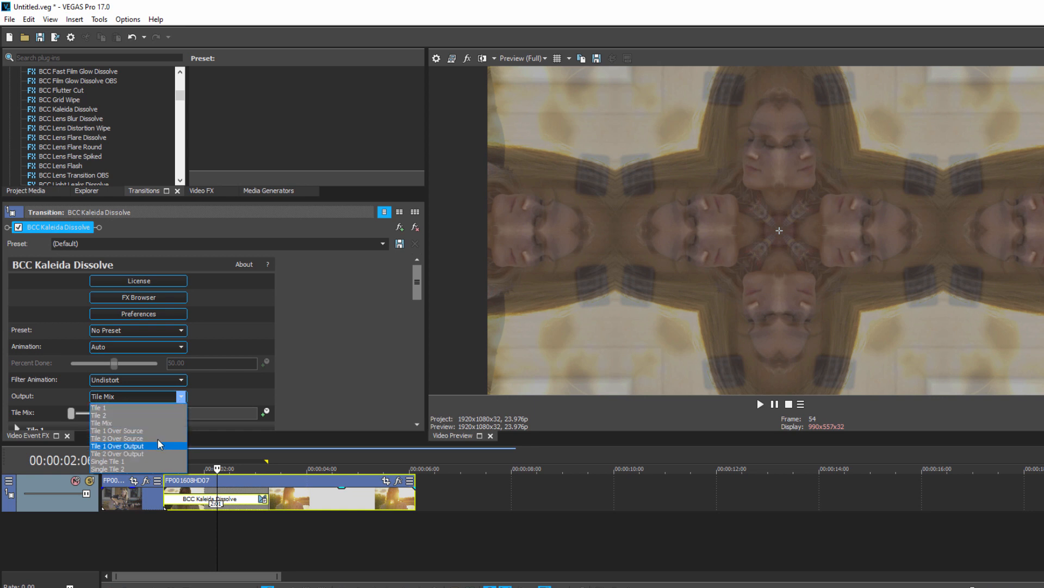
click(120, 446)
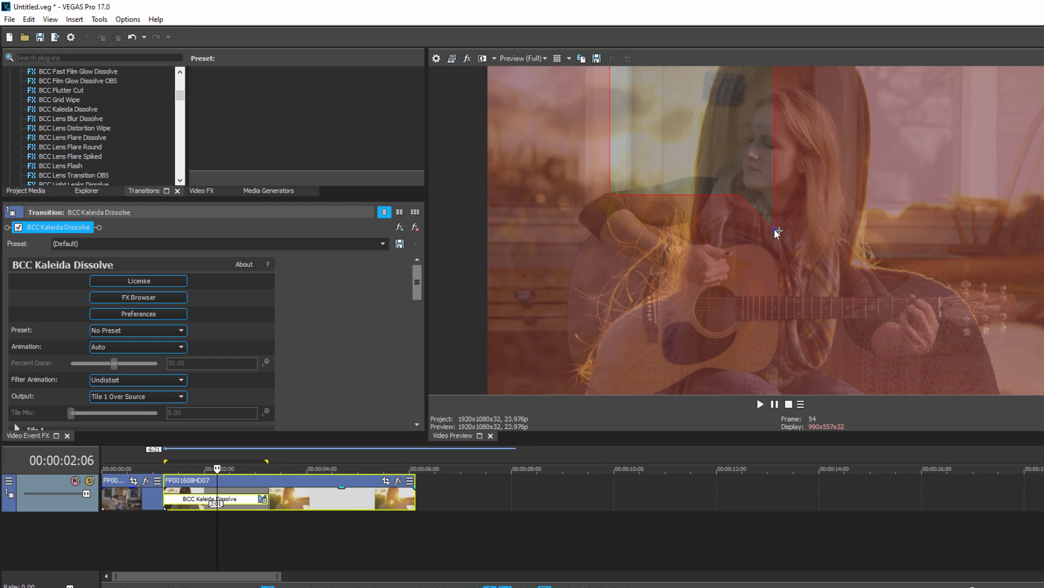
drag(777, 233, 776, 333)
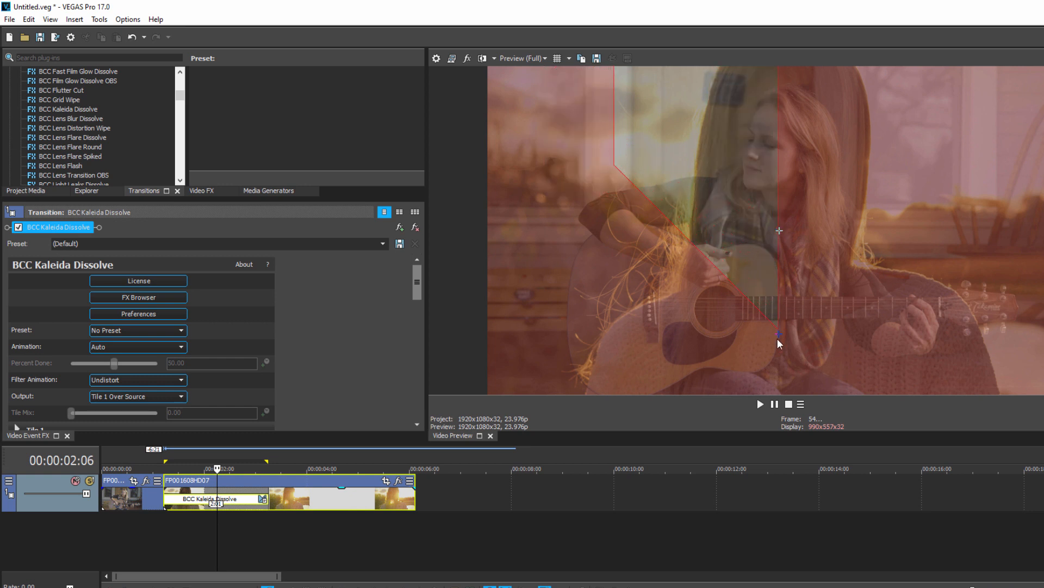
drag(779, 333, 756, 238)
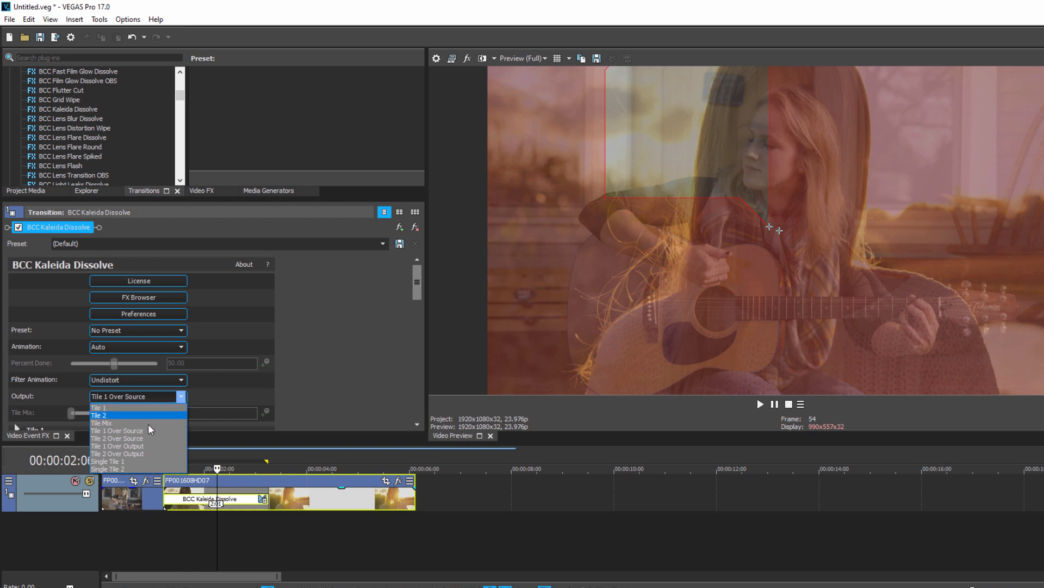
click(101, 424)
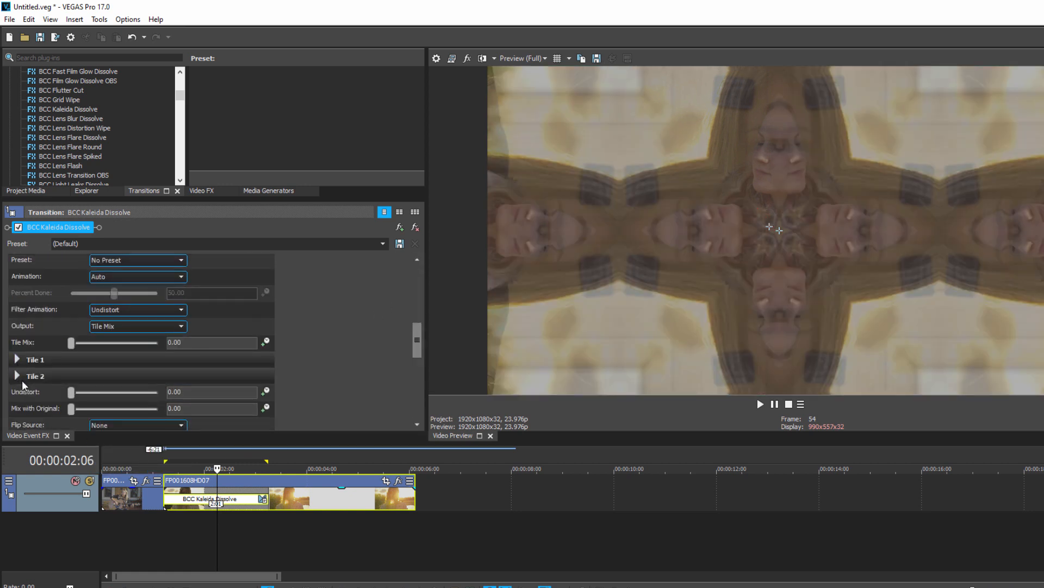
Enlarge Tile 1 to about 91.92 and give it the Variable Star style
click(18, 360)
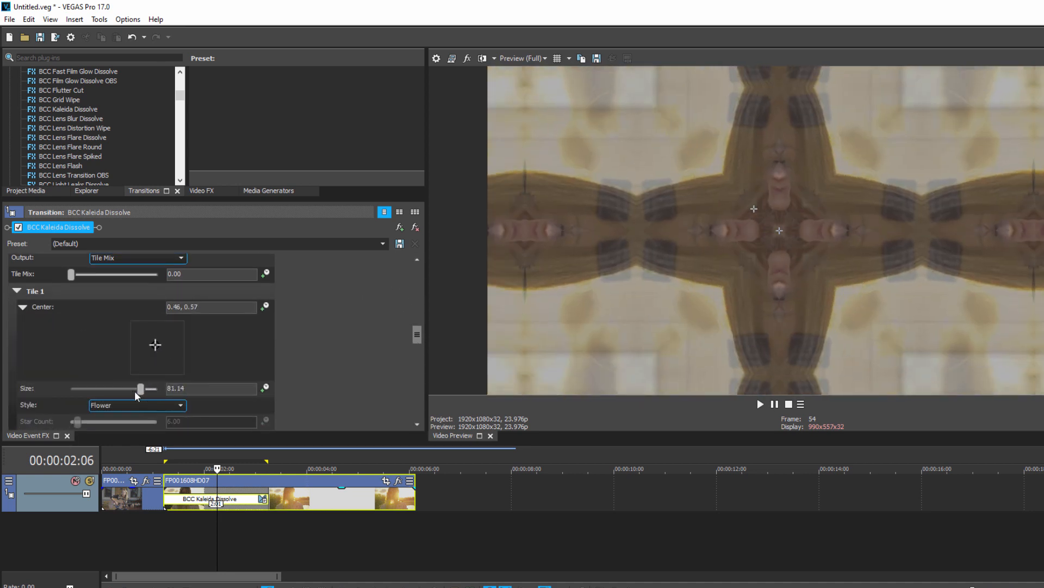
click(137, 405)
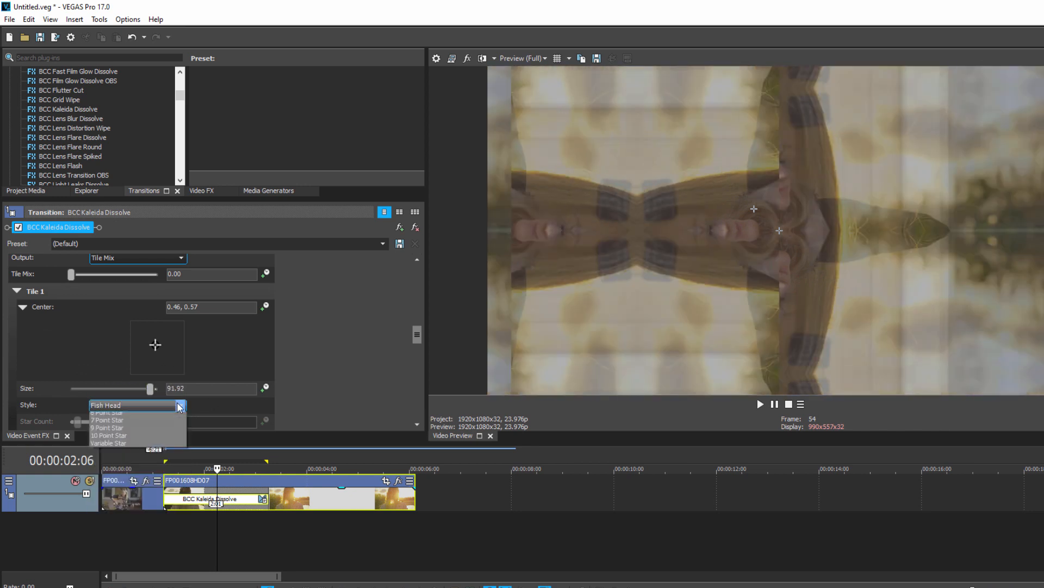
click(107, 442)
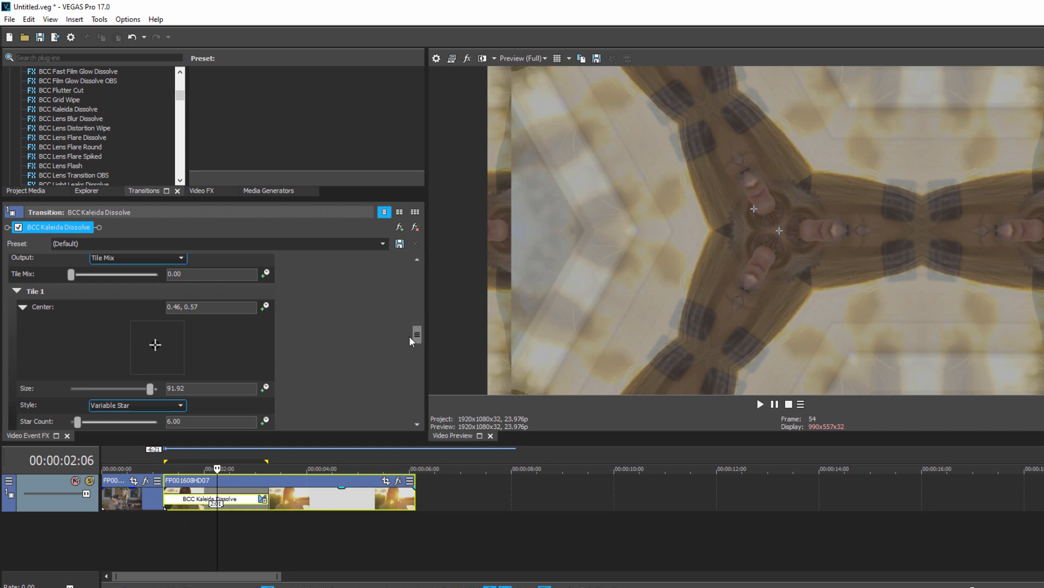
scroll(down, 3)
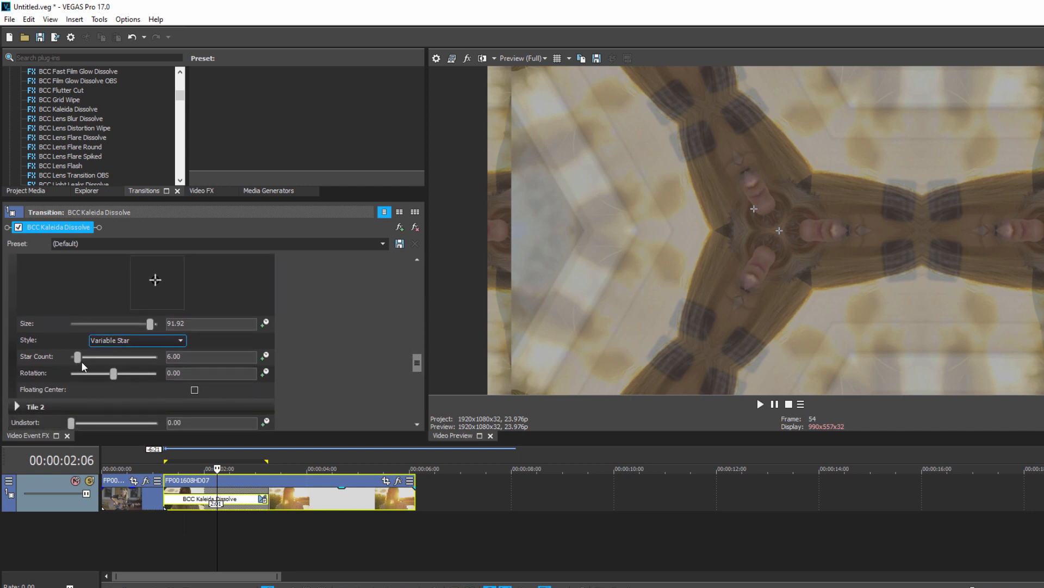
mouse_move(679, 121)
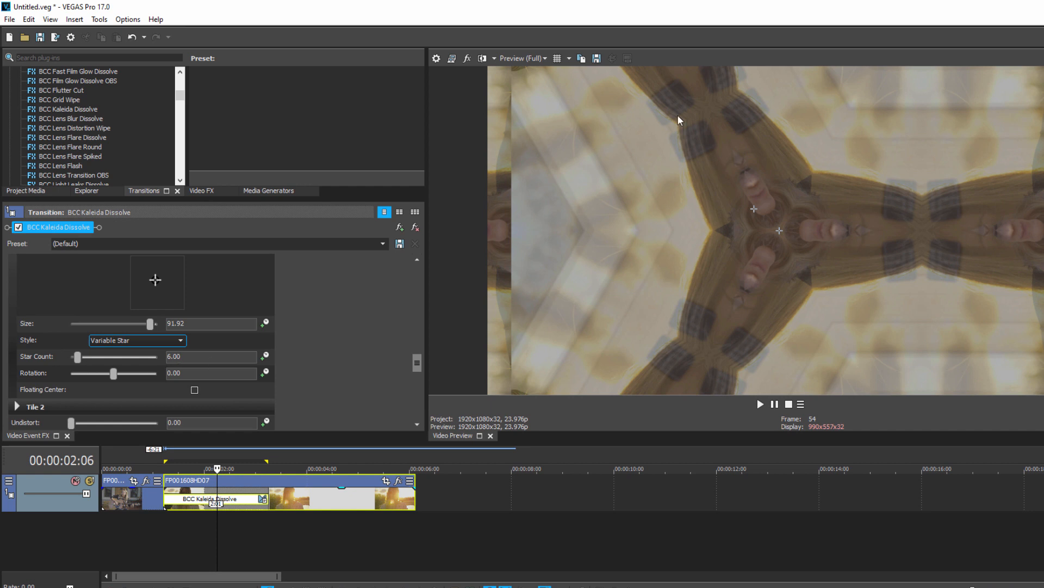
mouse_move(777, 294)
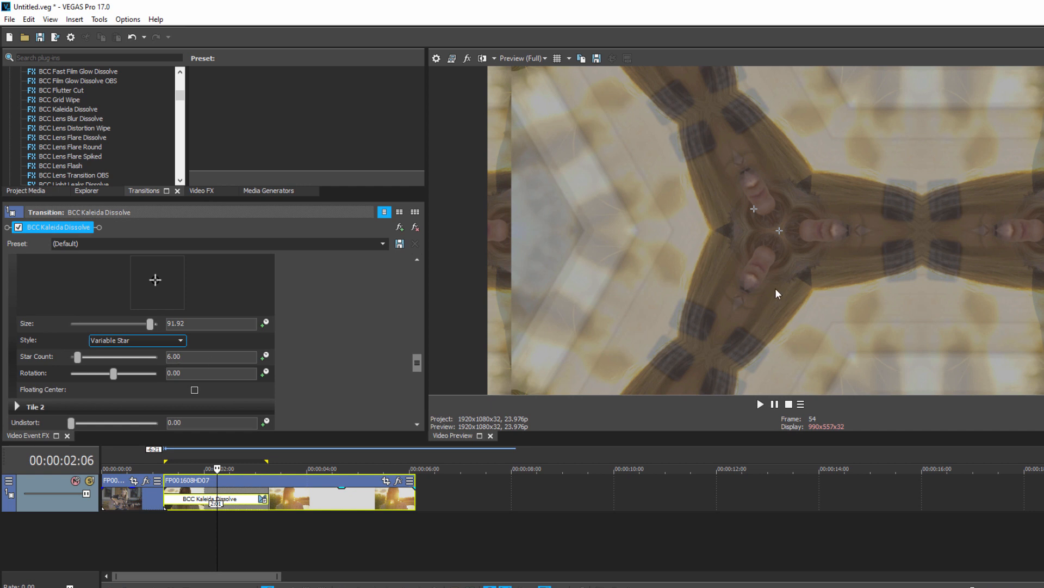
mouse_move(130, 414)
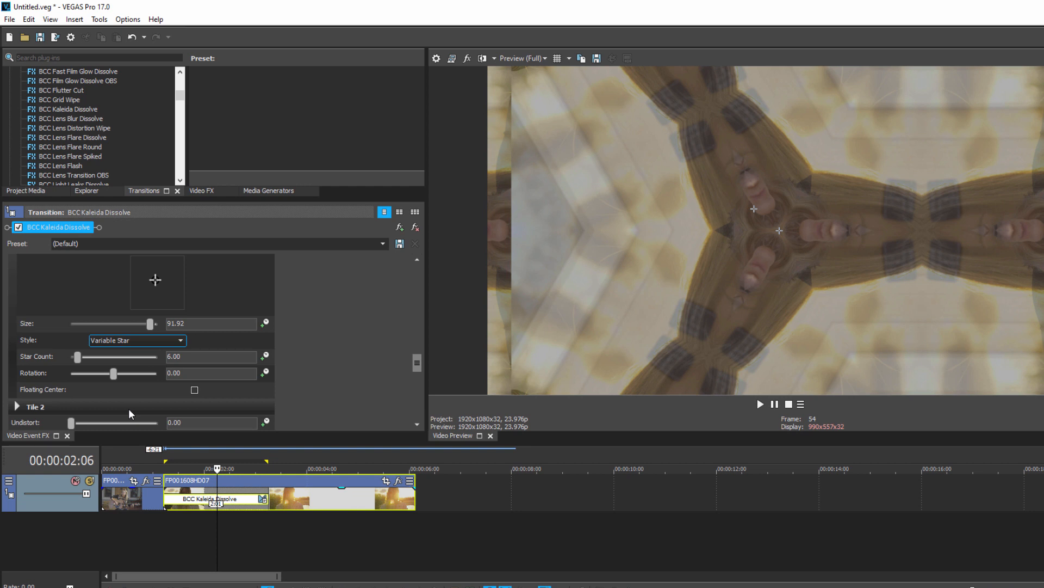
mouse_move(194, 421)
text(10)
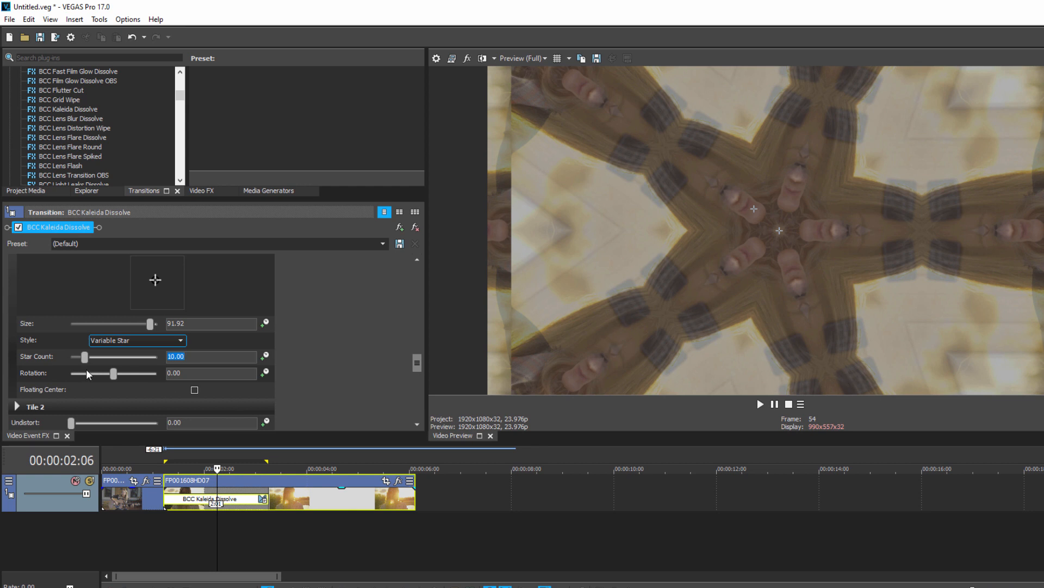
Set Tile 1 rotation to about -73.47 and raise its star count to about 14.41
drag(113, 373, 109, 373)
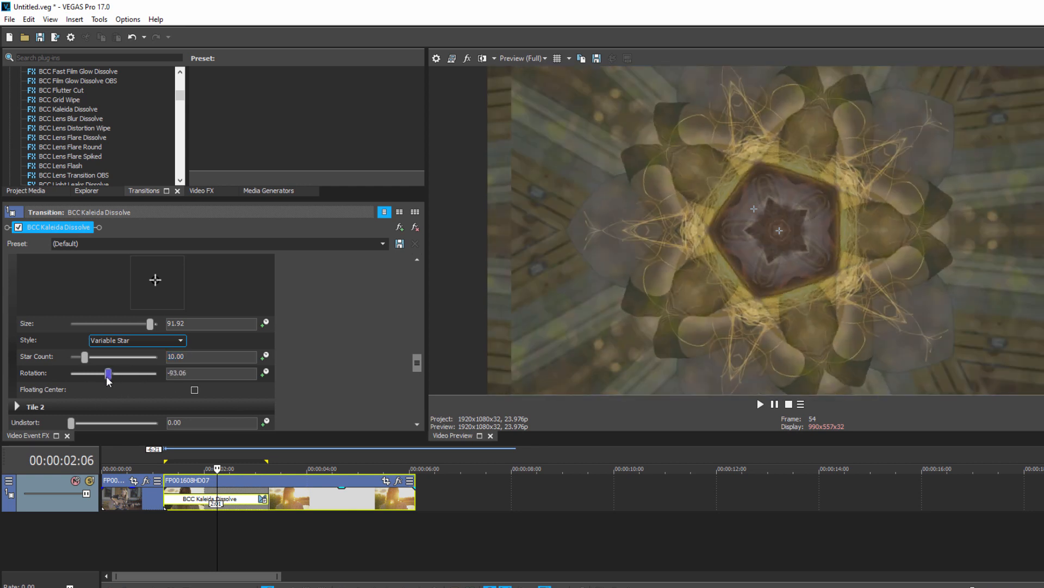
drag(109, 373, 112, 373)
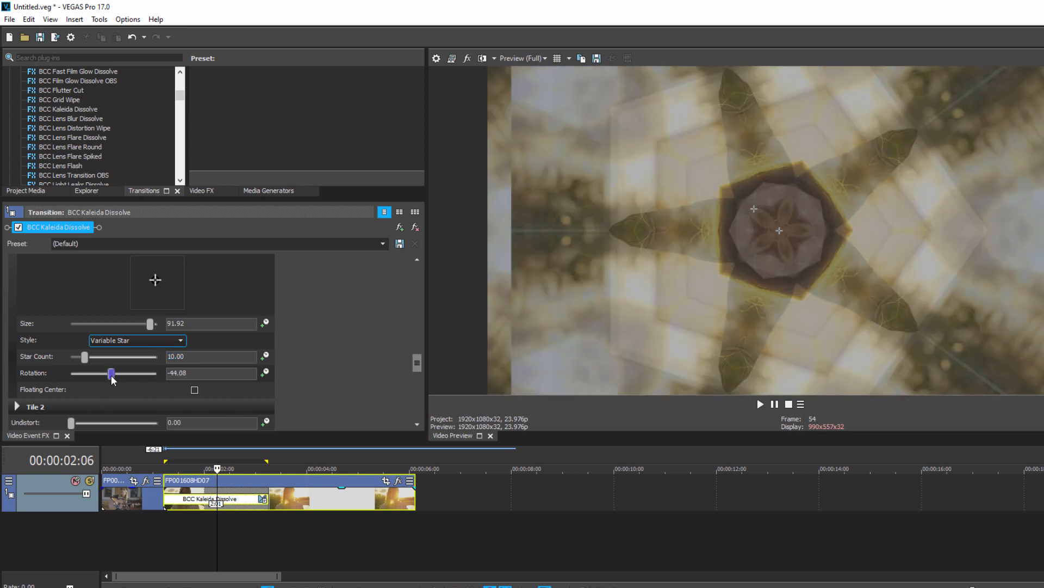
drag(112, 374, 110, 373)
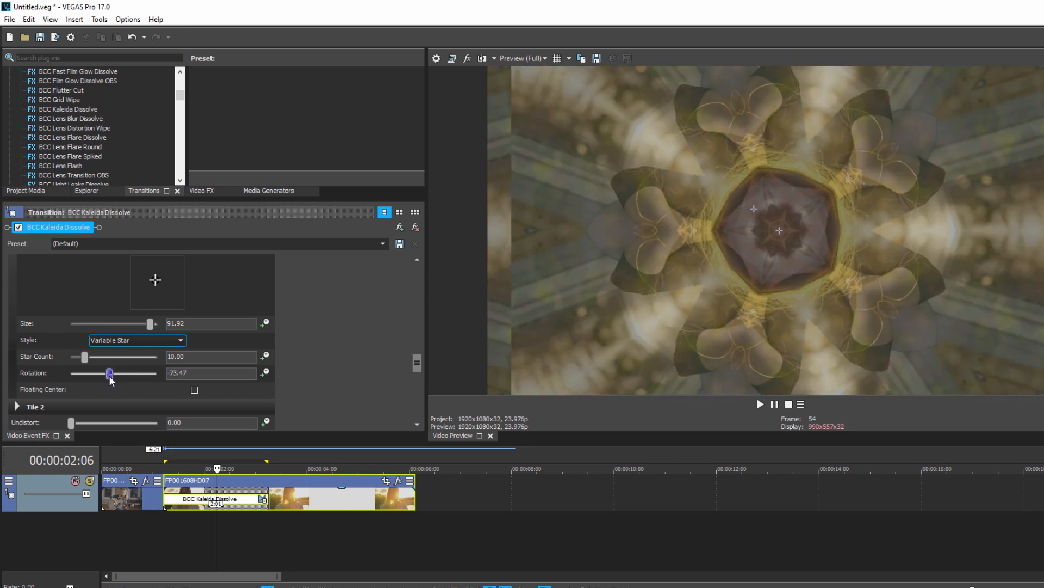
drag(85, 357, 91, 357)
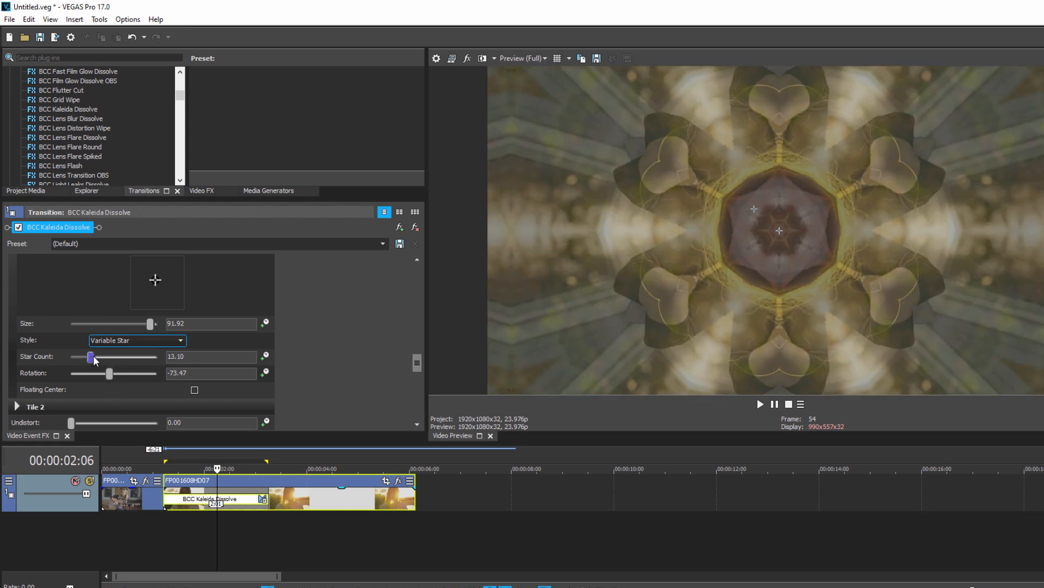
drag(91, 357, 93, 357)
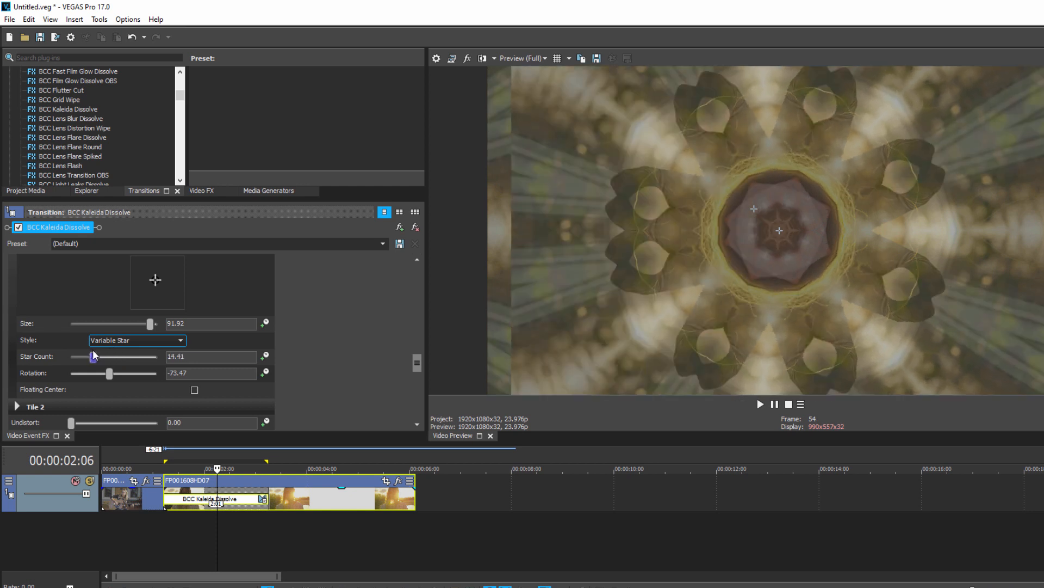